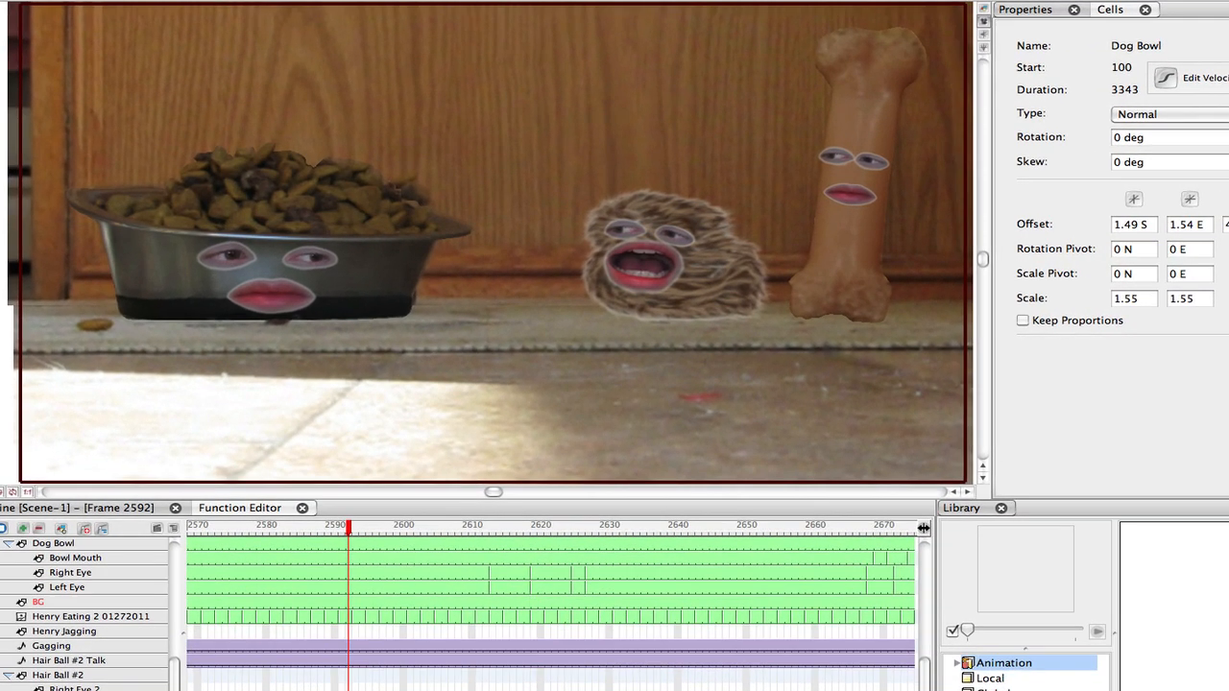
mouse_move(309, 459)
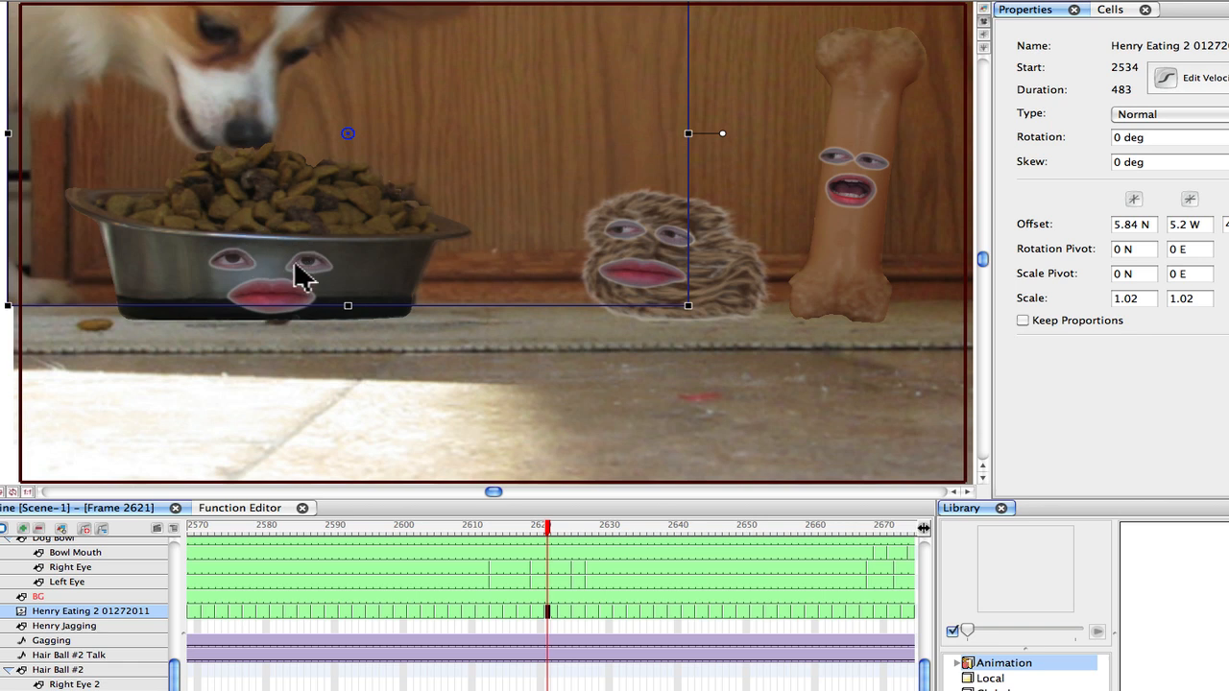
mouse_move(783, 168)
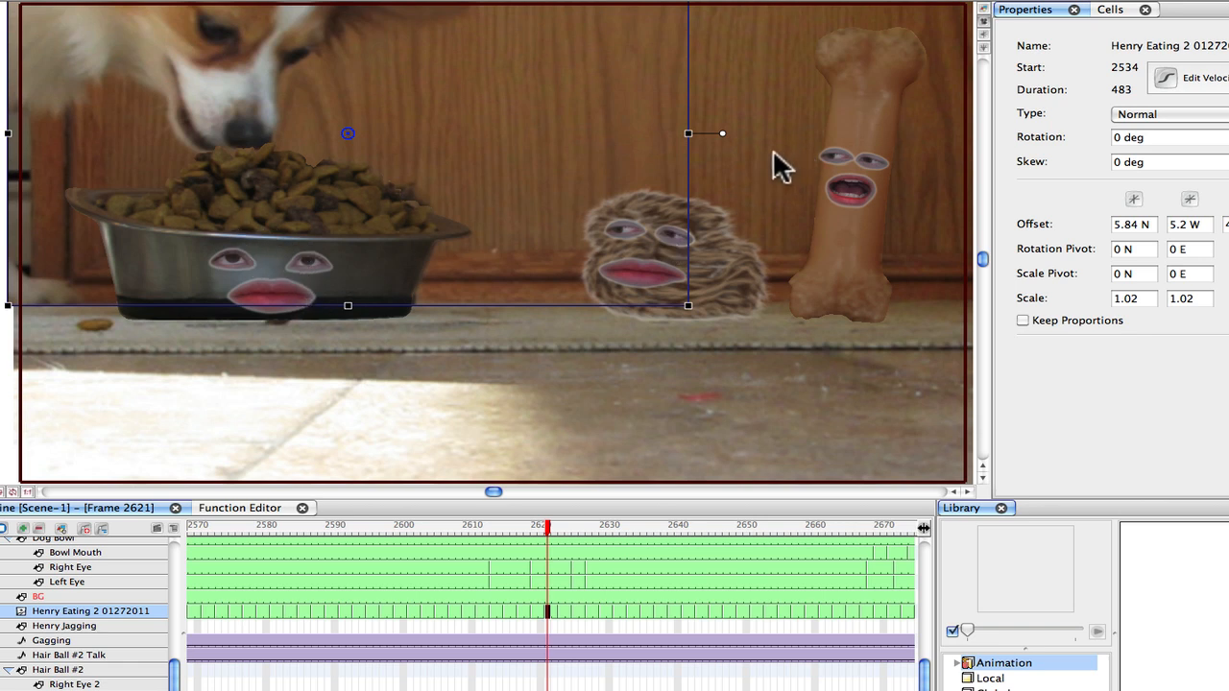
mouse_move(229, 63)
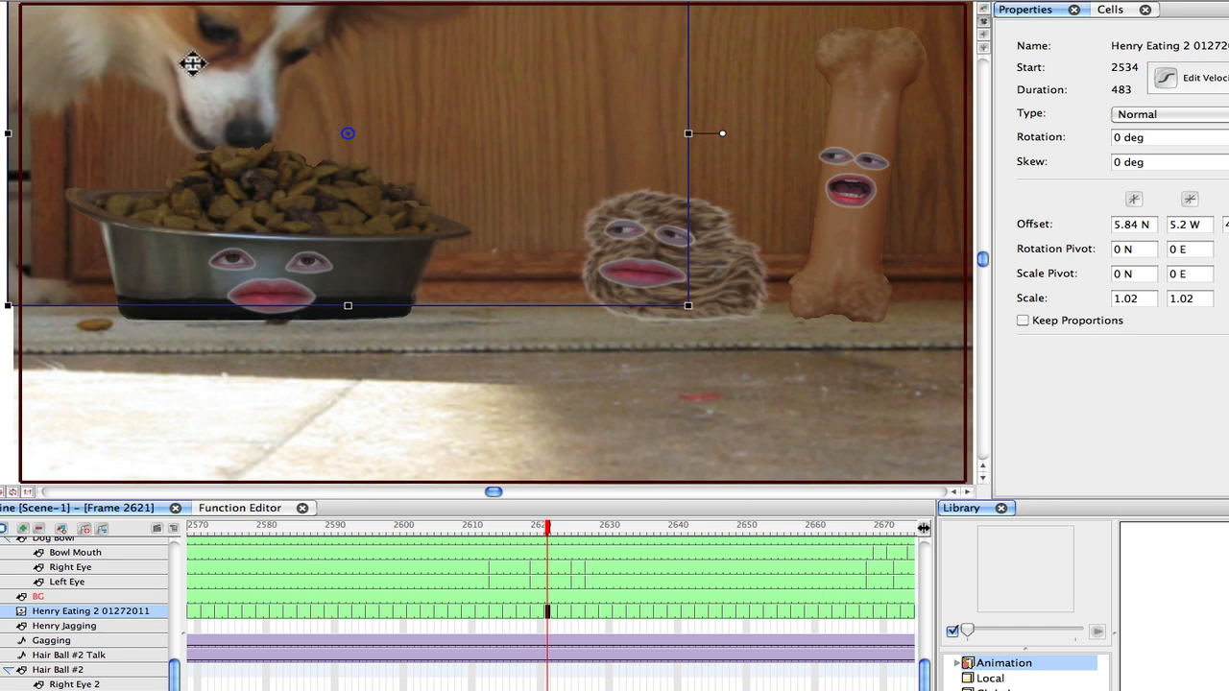
mouse_move(229, 61)
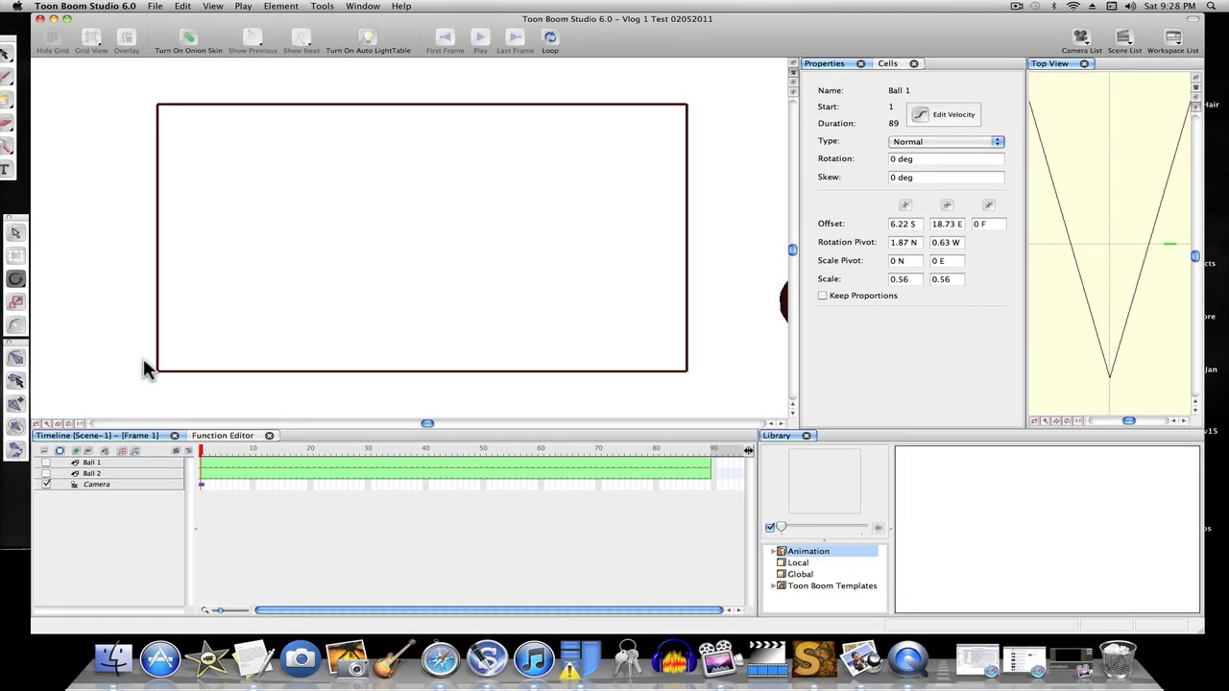
mouse_move(163, 322)
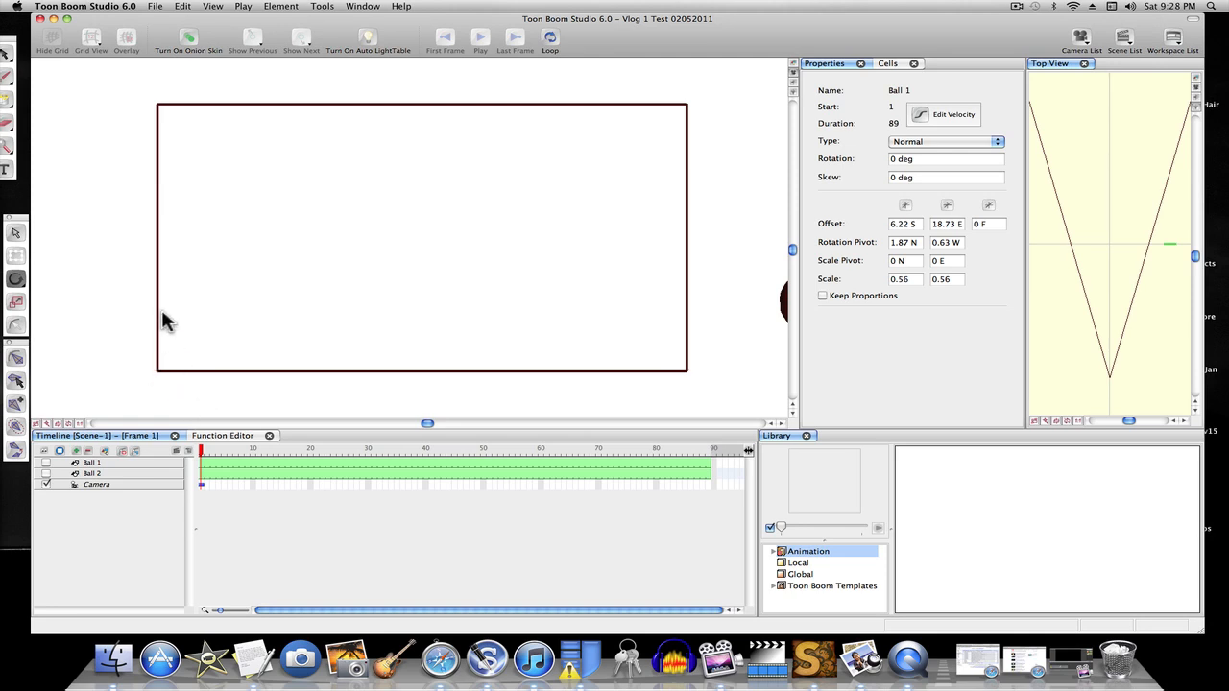
mouse_move(724, 226)
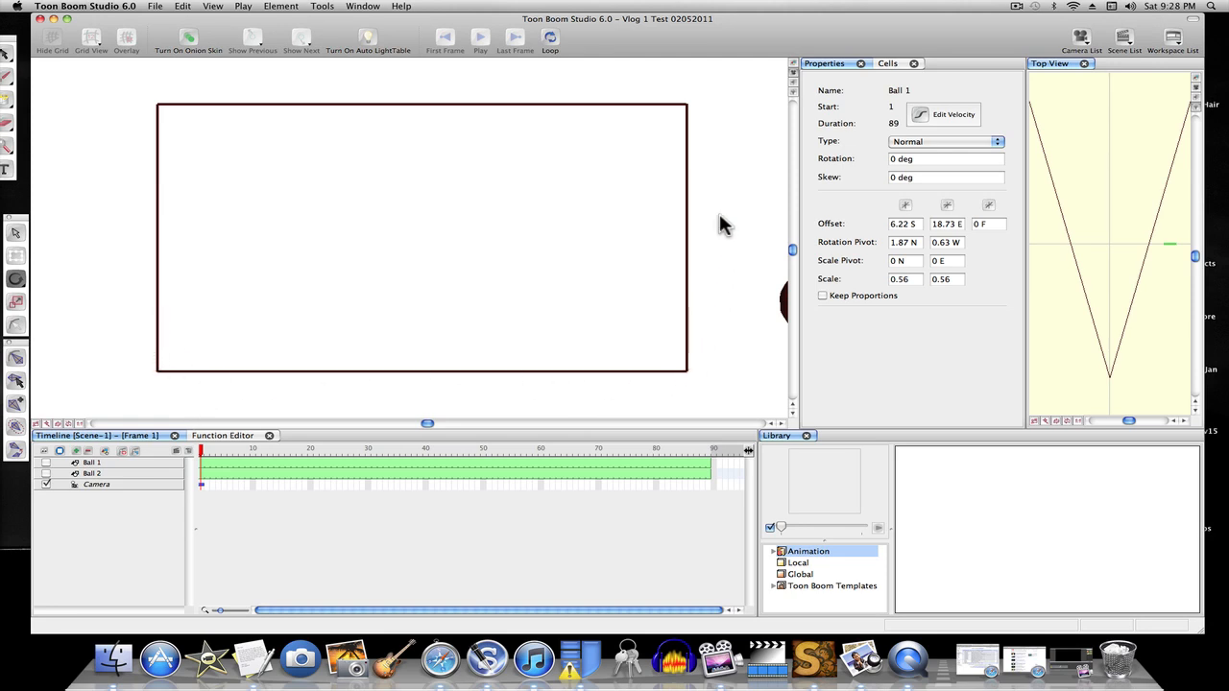
mouse_move(182, 122)
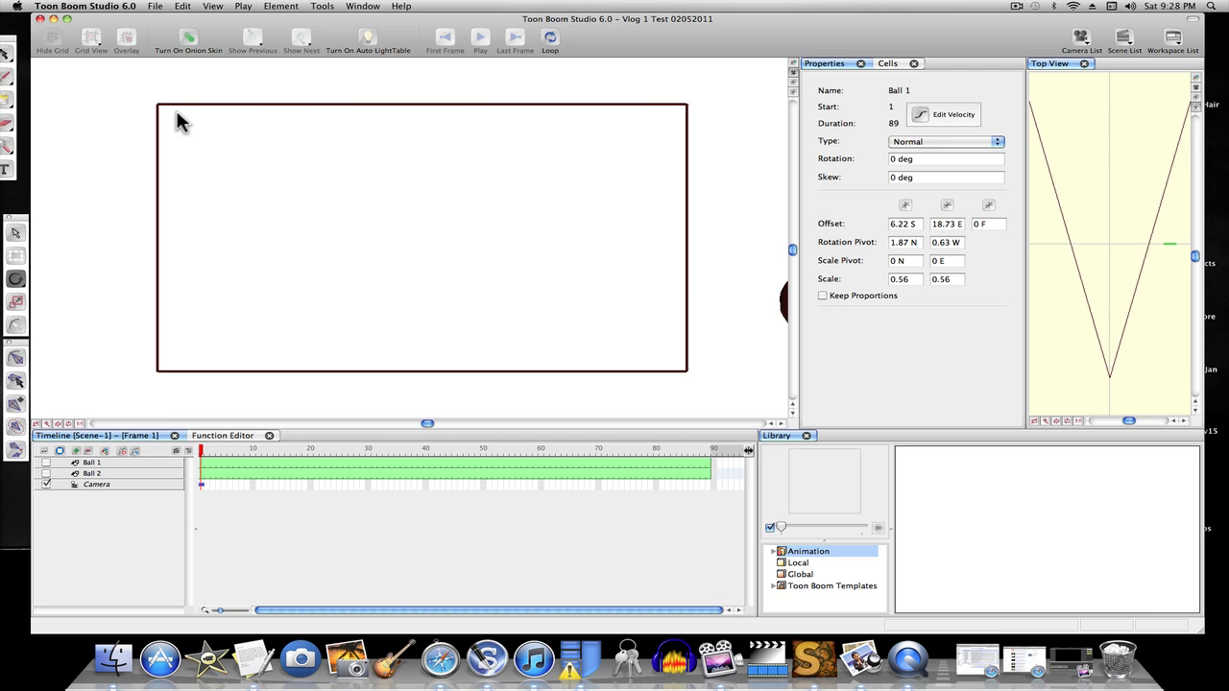
mouse_move(156, 319)
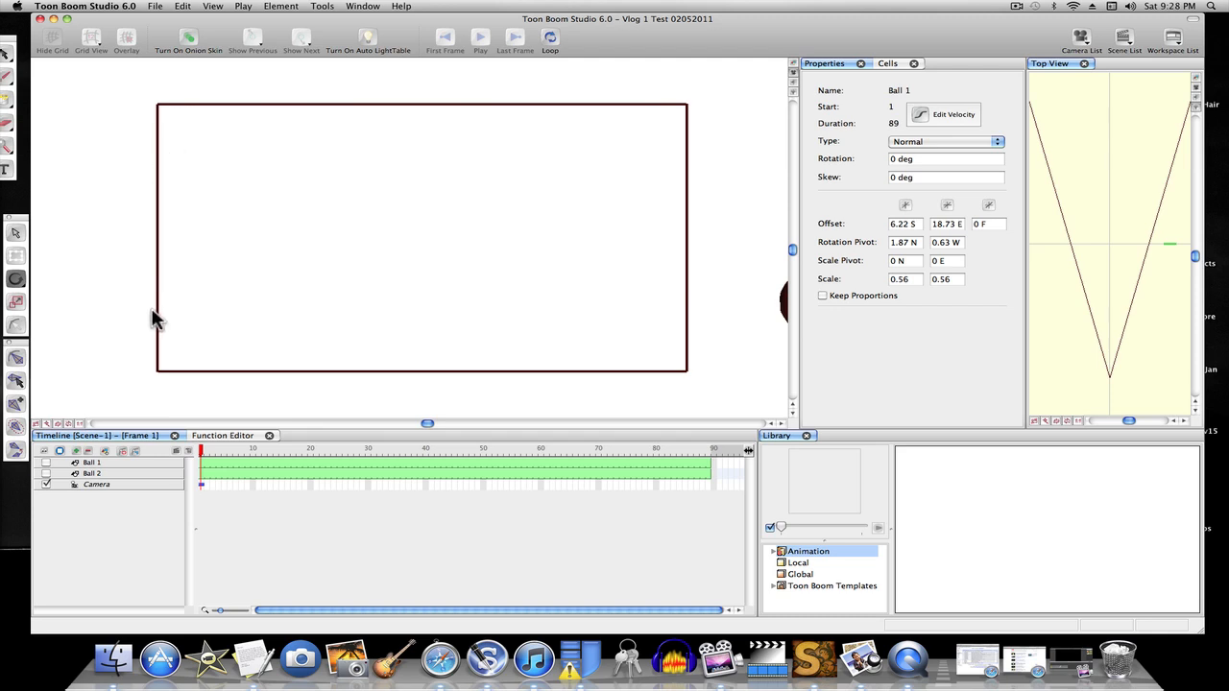
mouse_move(125, 294)
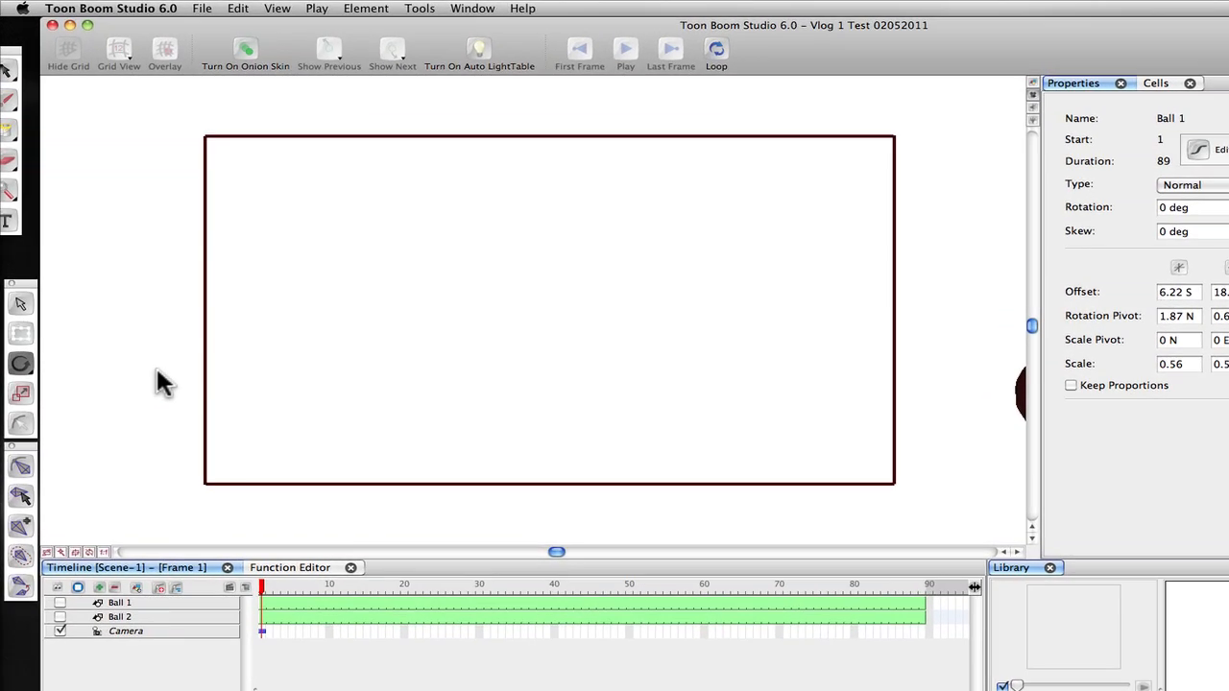
mouse_move(404, 402)
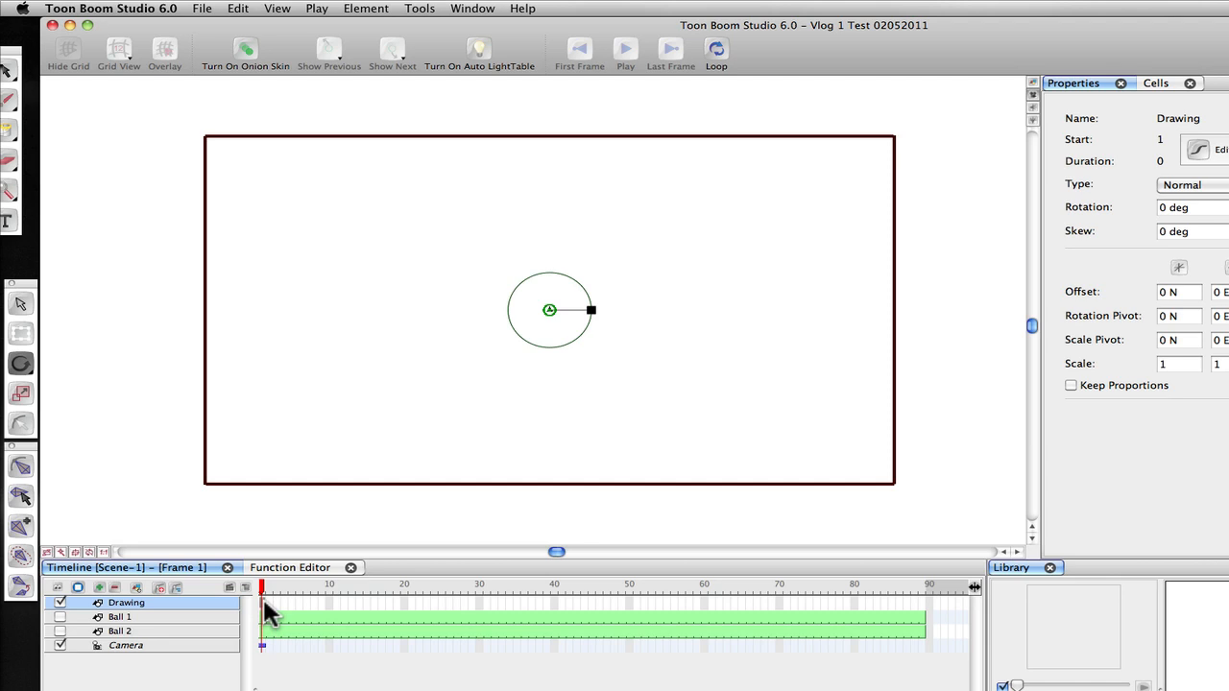
- Import and vectorize Floor Merge Light Final 01012011.psd with texture into the Drawing's first cell
right_click(267, 614)
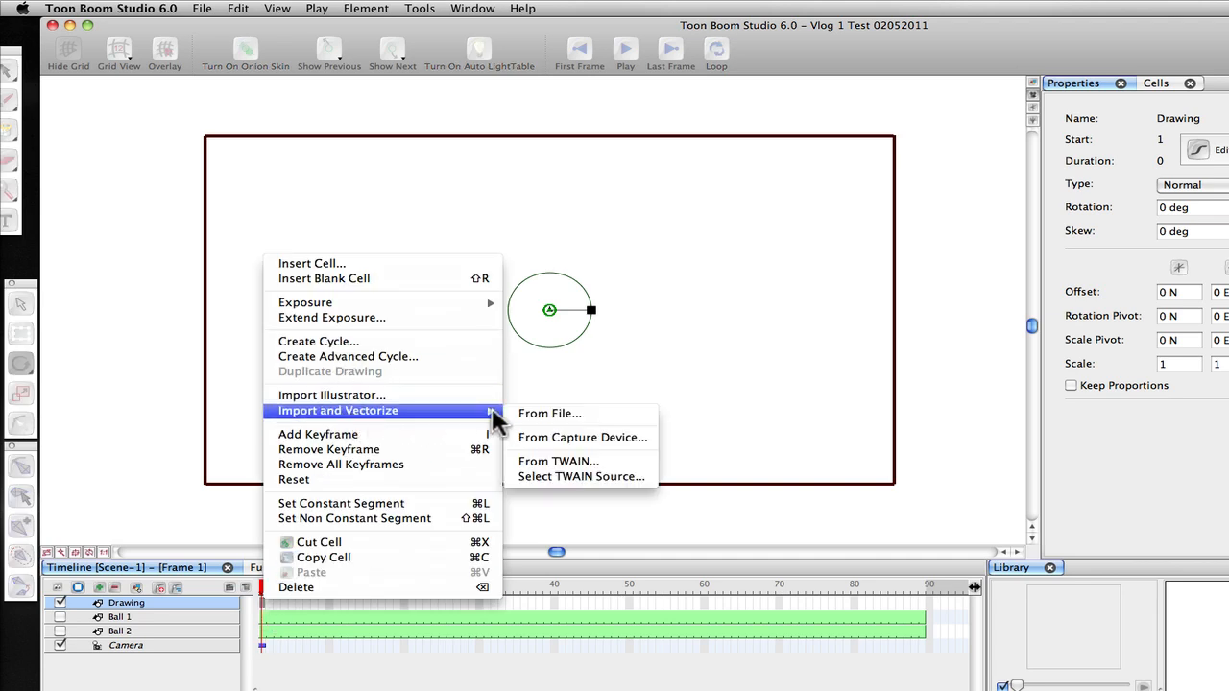
click(549, 413)
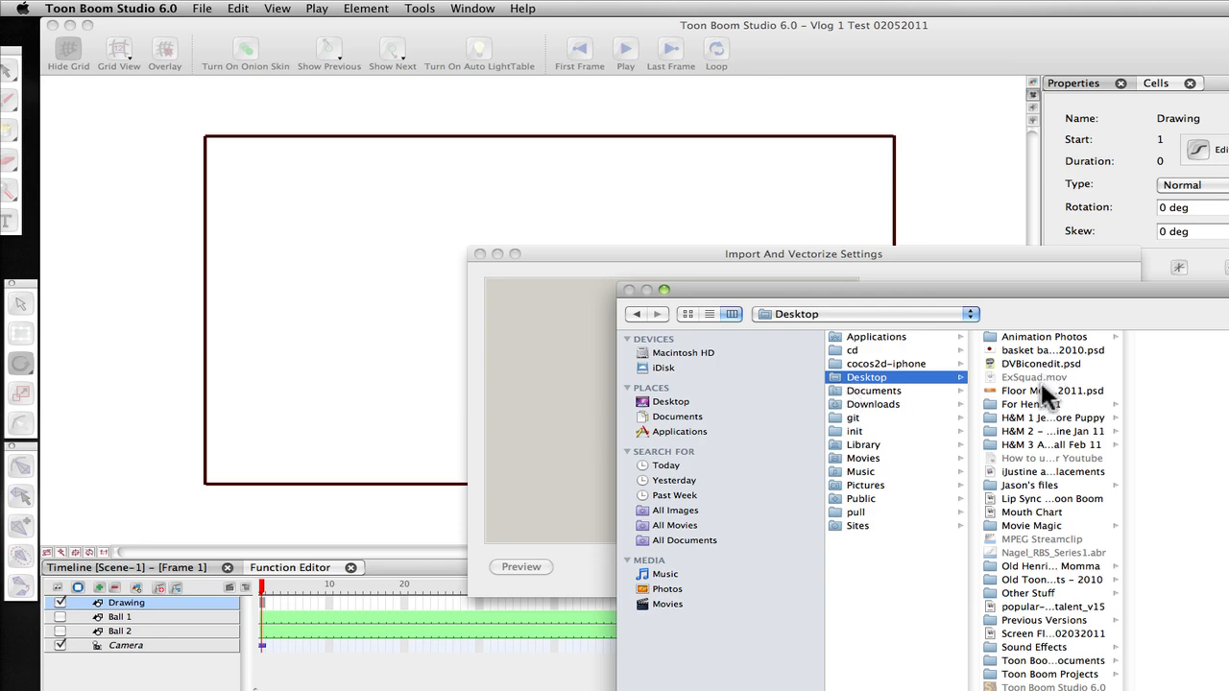
click(1050, 389)
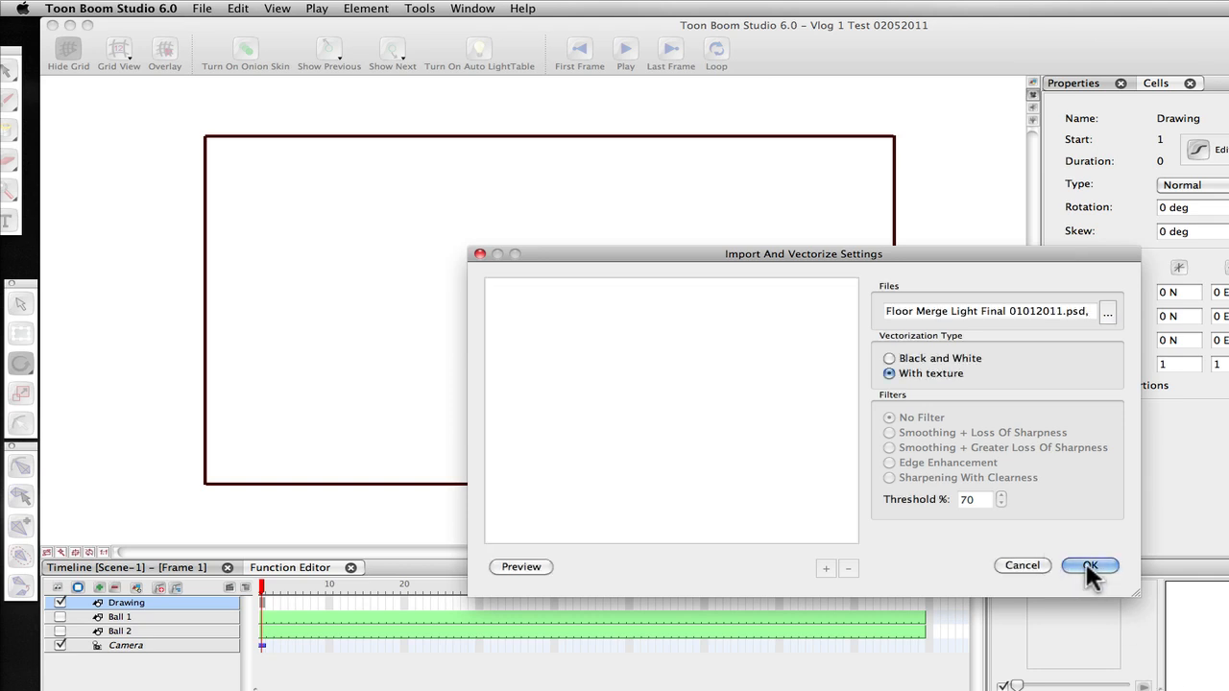
click(1089, 565)
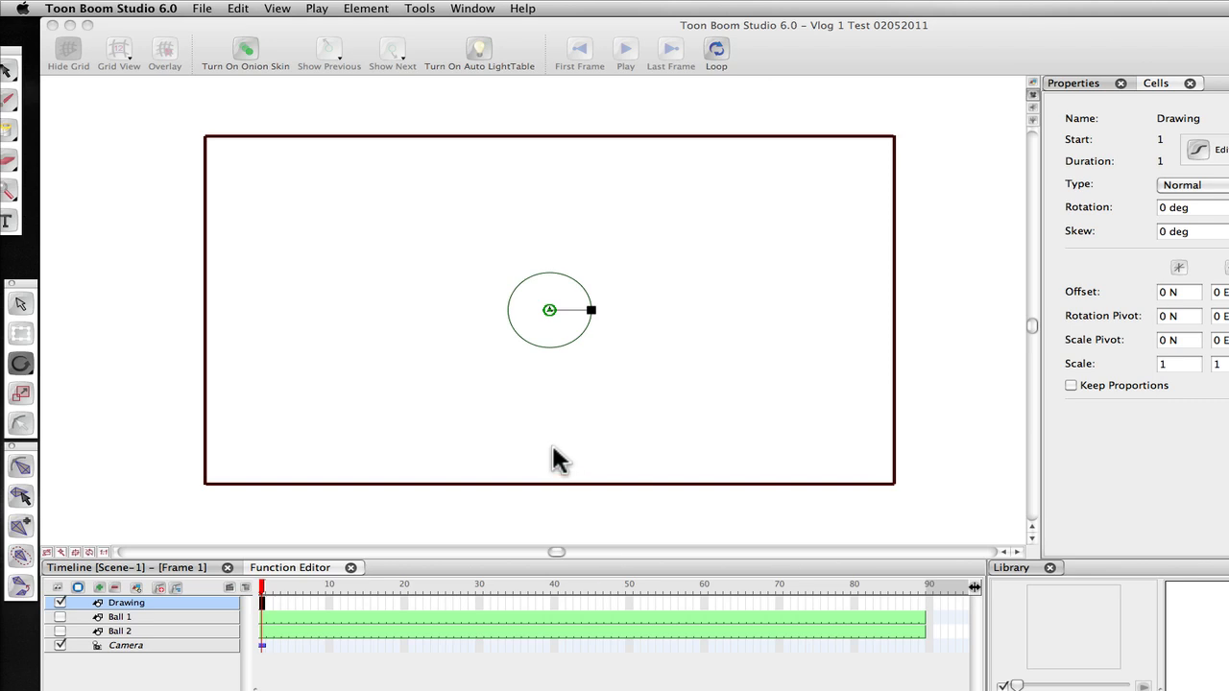
mouse_move(522, 446)
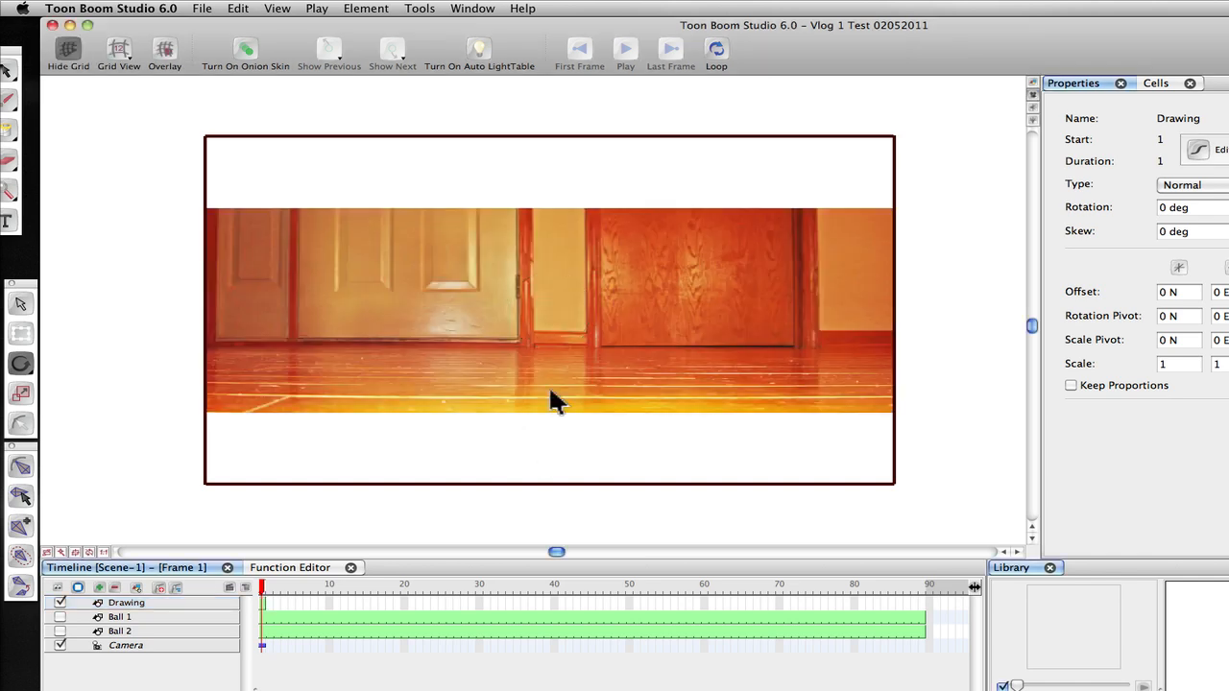
mouse_move(380, 365)
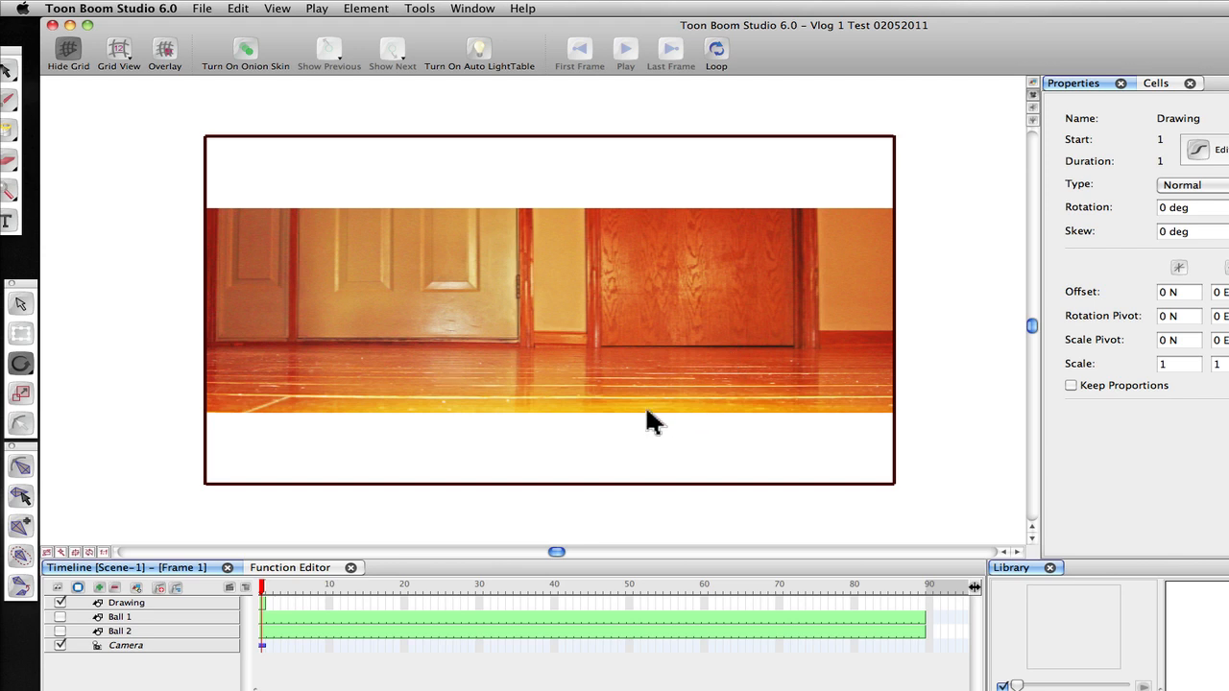
mouse_move(360, 298)
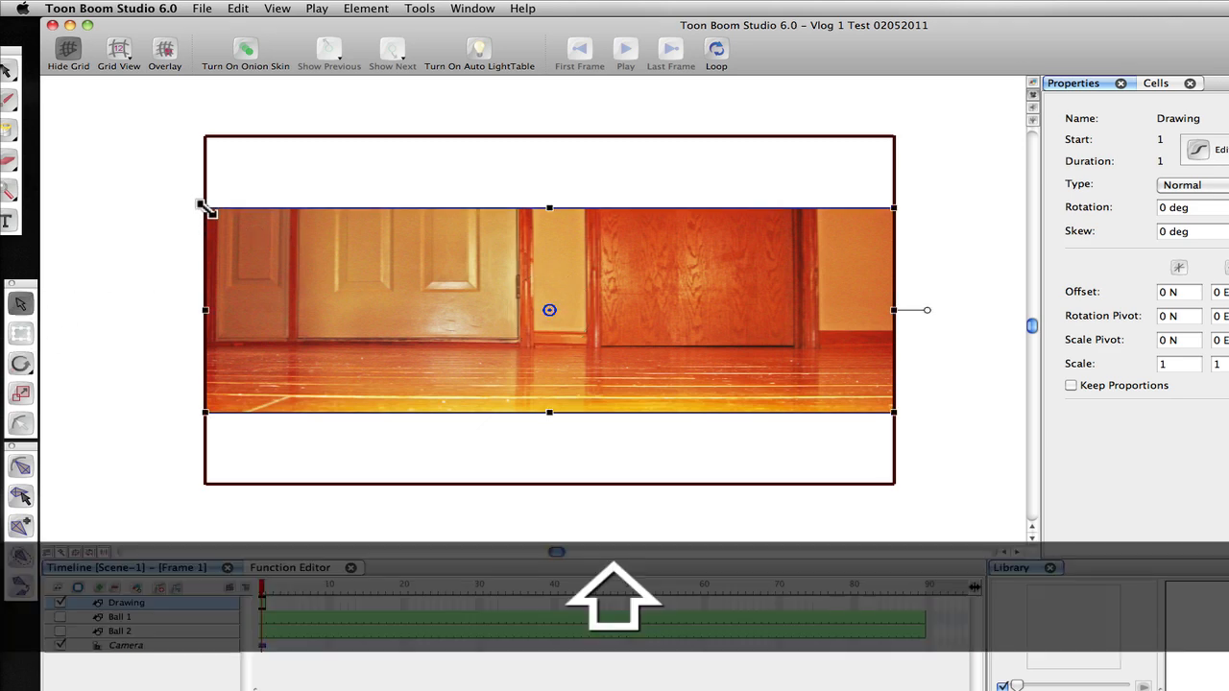
- Drag a corner handle to scale the floor photo up to 1.76, filling the camera frame
drag(208, 212, 96, 130)
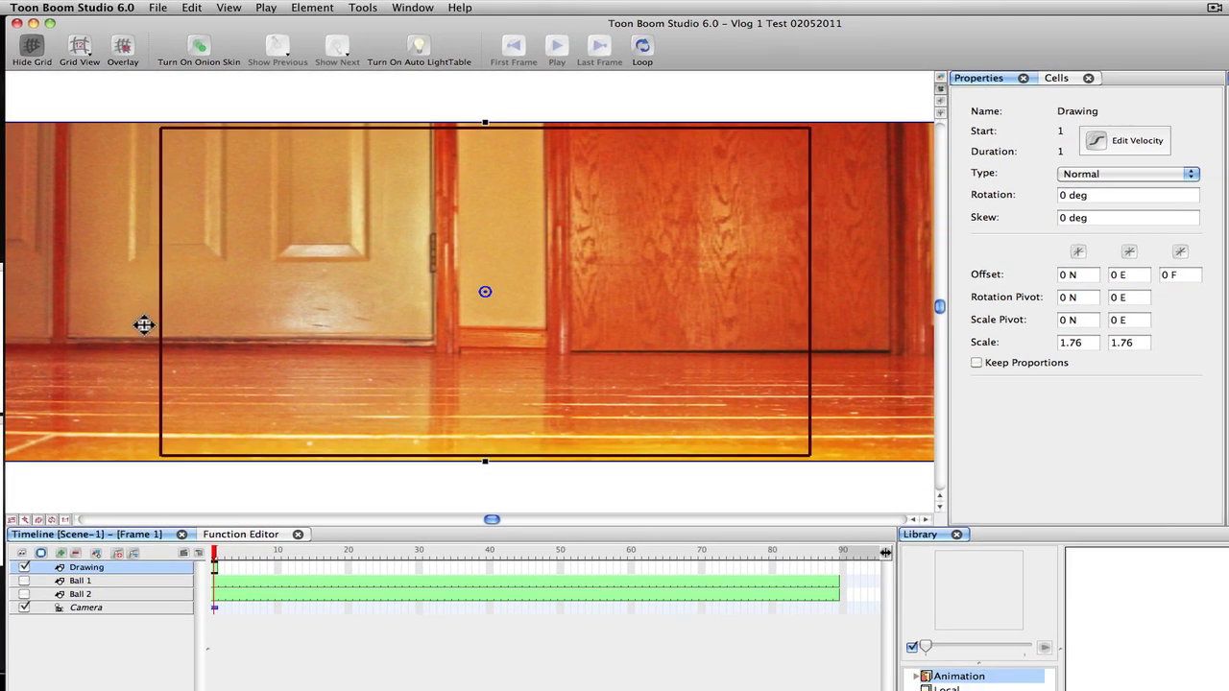
mouse_move(861, 272)
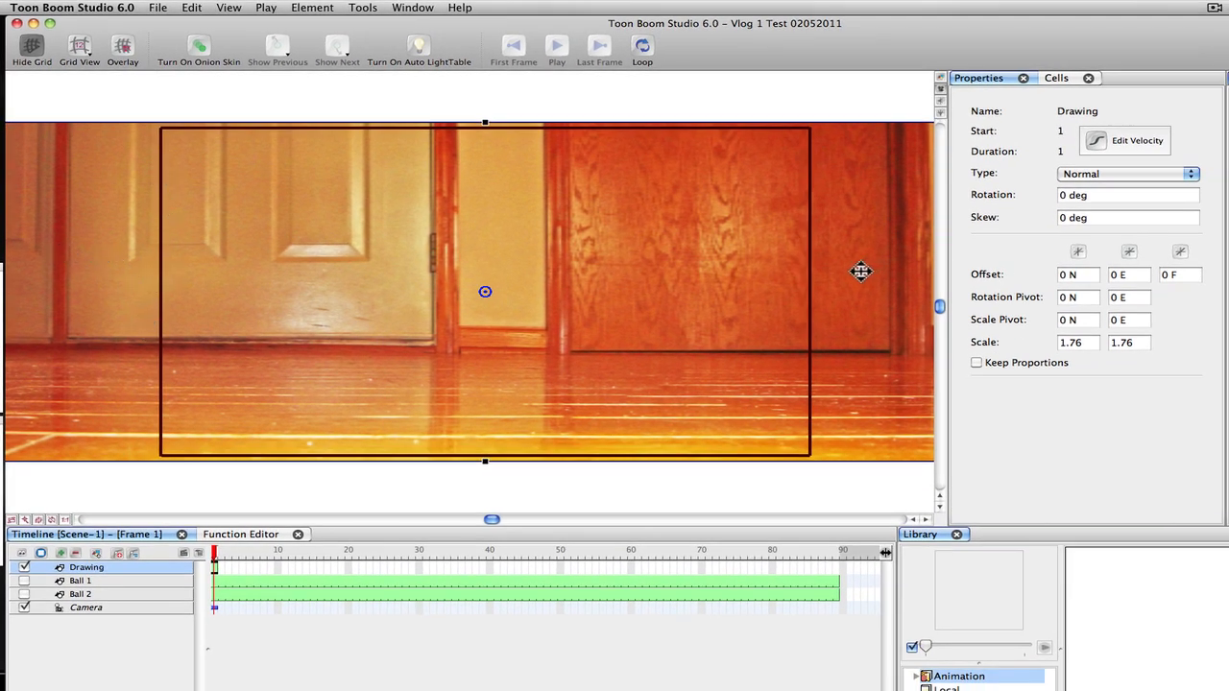
mouse_move(427, 241)
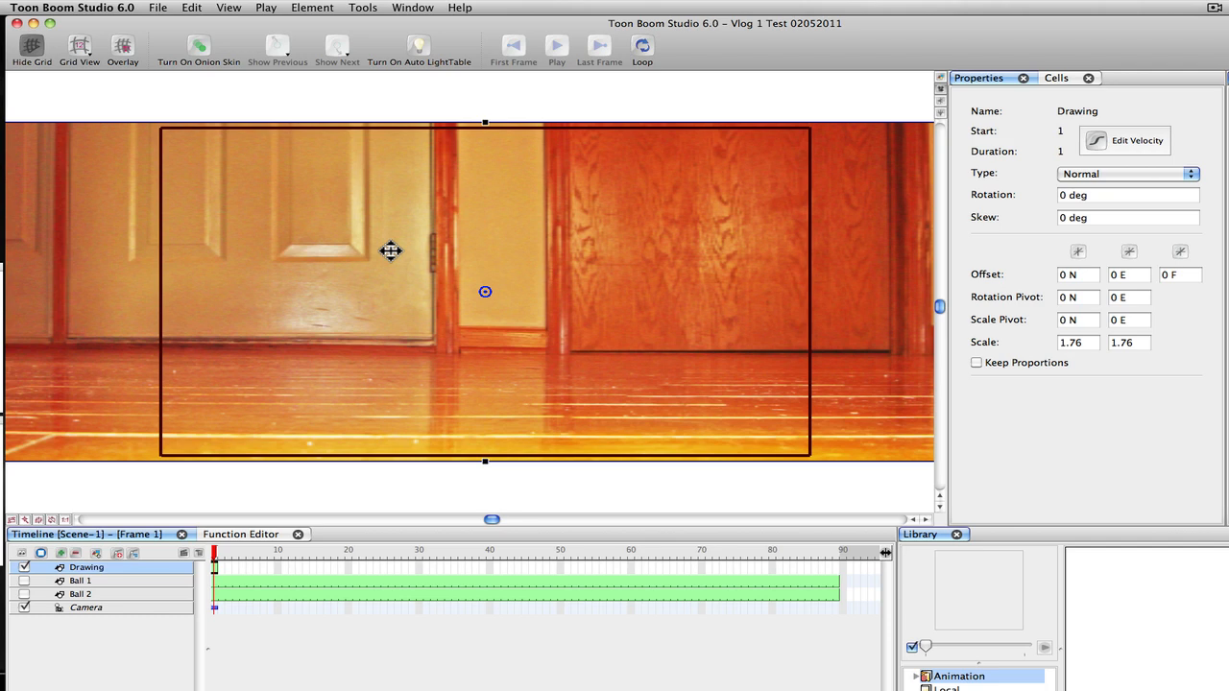
mouse_move(1122, 376)
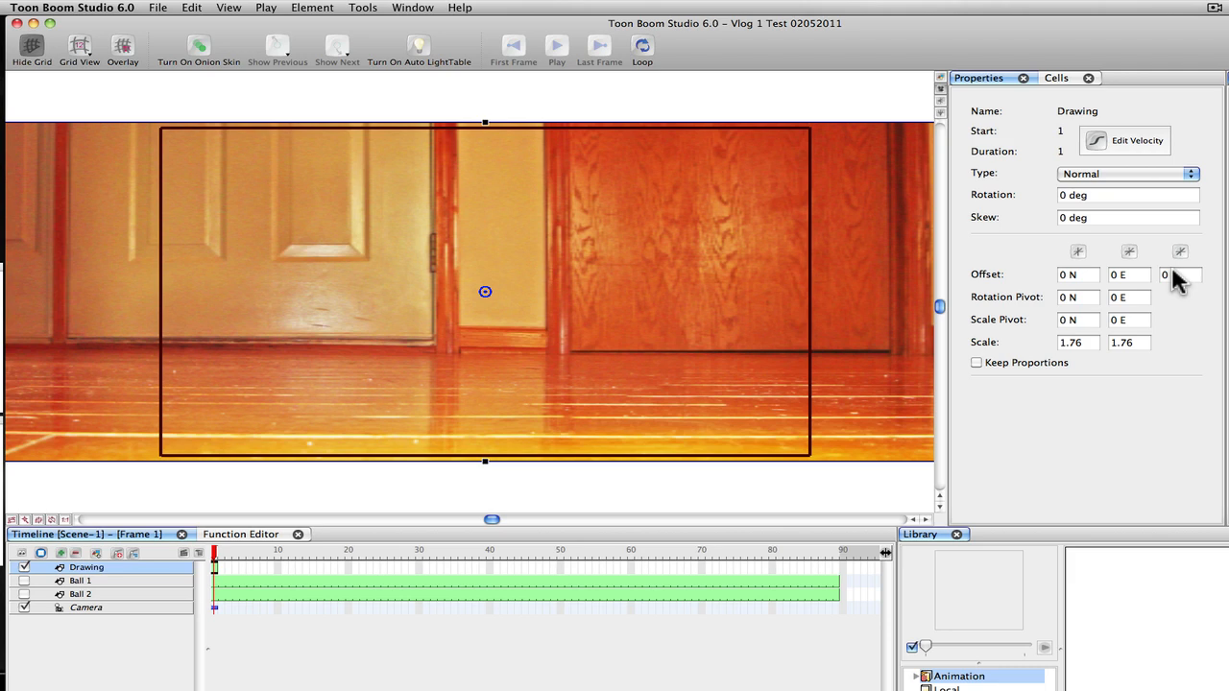
- Set the photo's Offset depth to 5 B and its Scale to 2.53
click(1180, 276)
text(5 B)
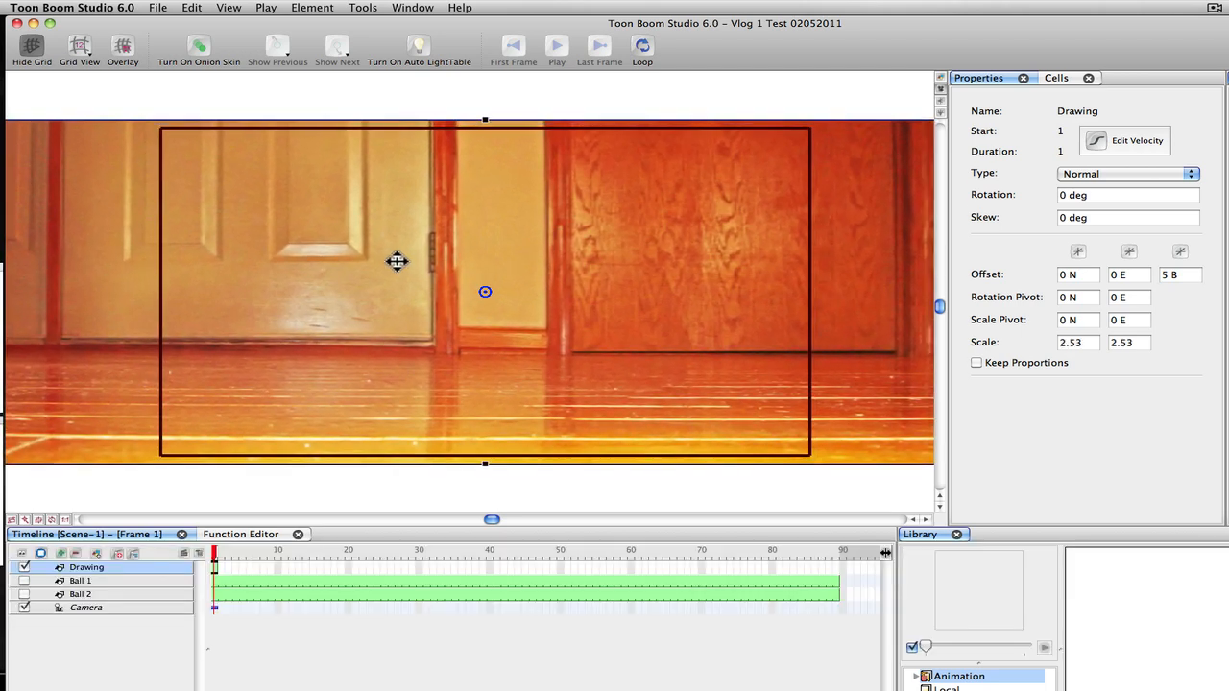
mouse_move(410, 242)
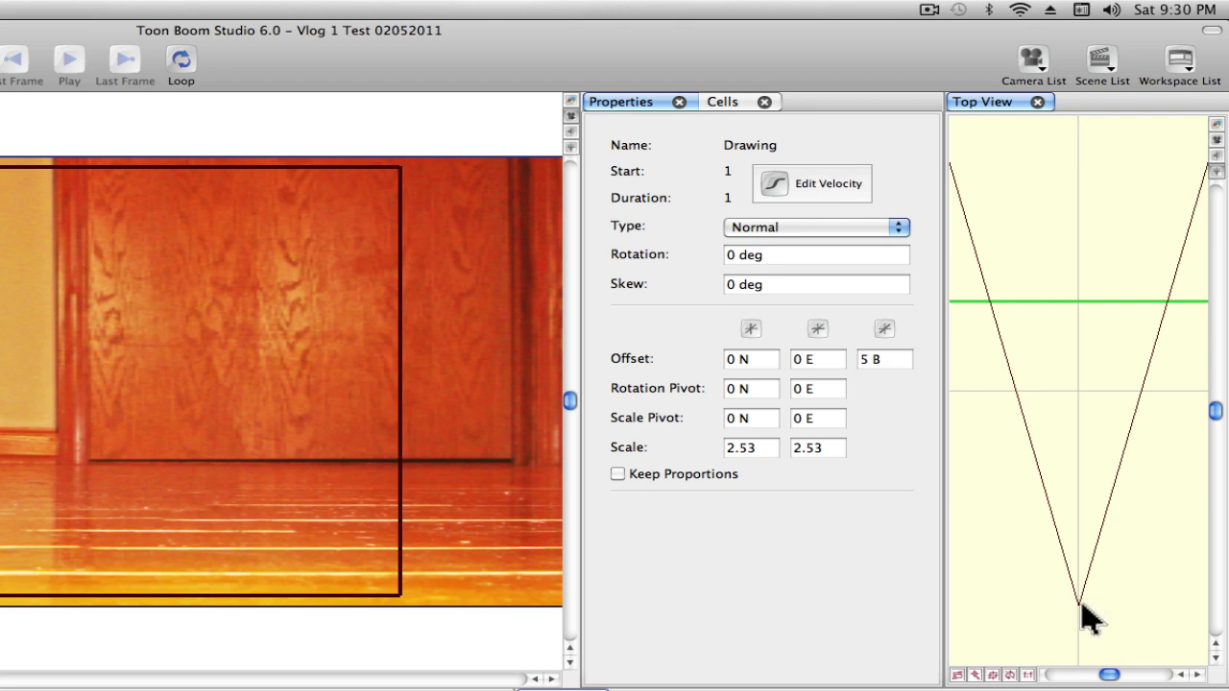
mouse_move(999, 451)
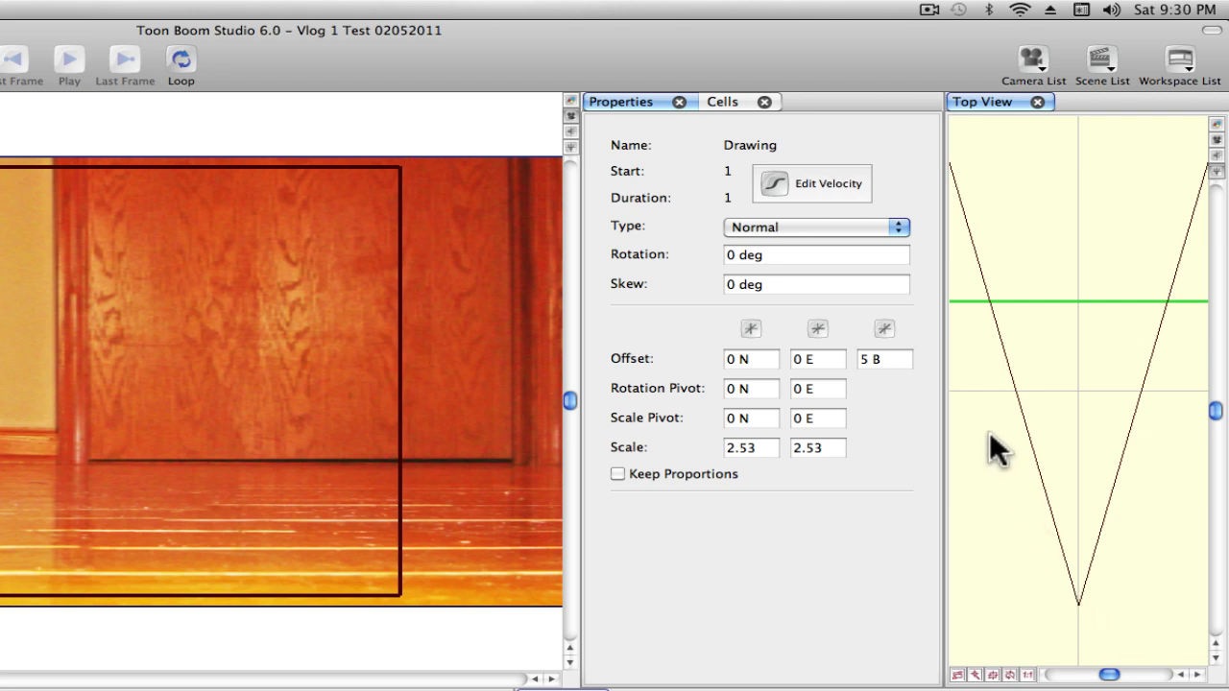
mouse_move(1085, 620)
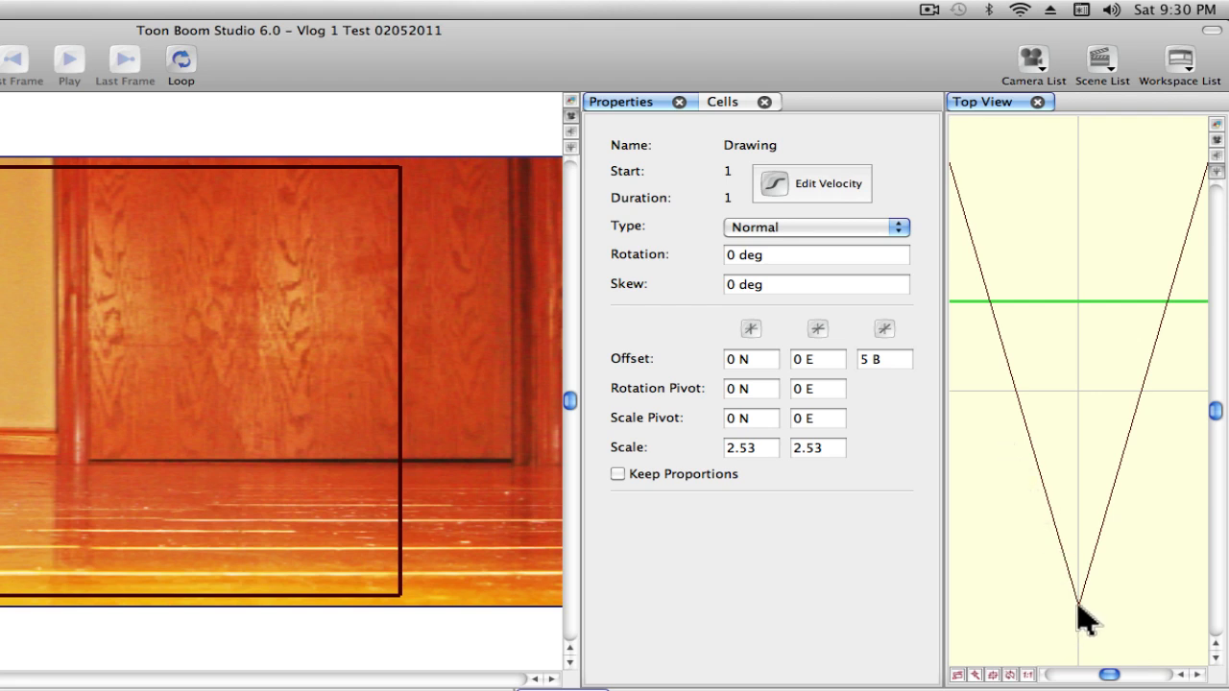
mouse_move(1080, 524)
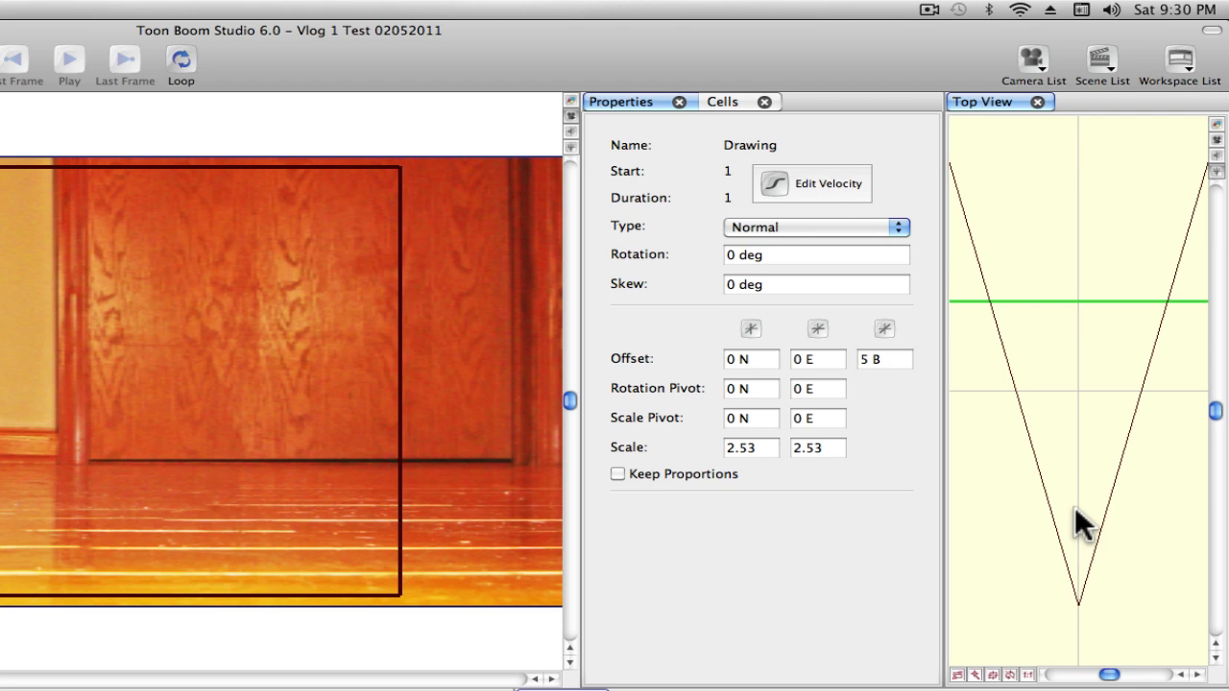
mouse_move(1006, 321)
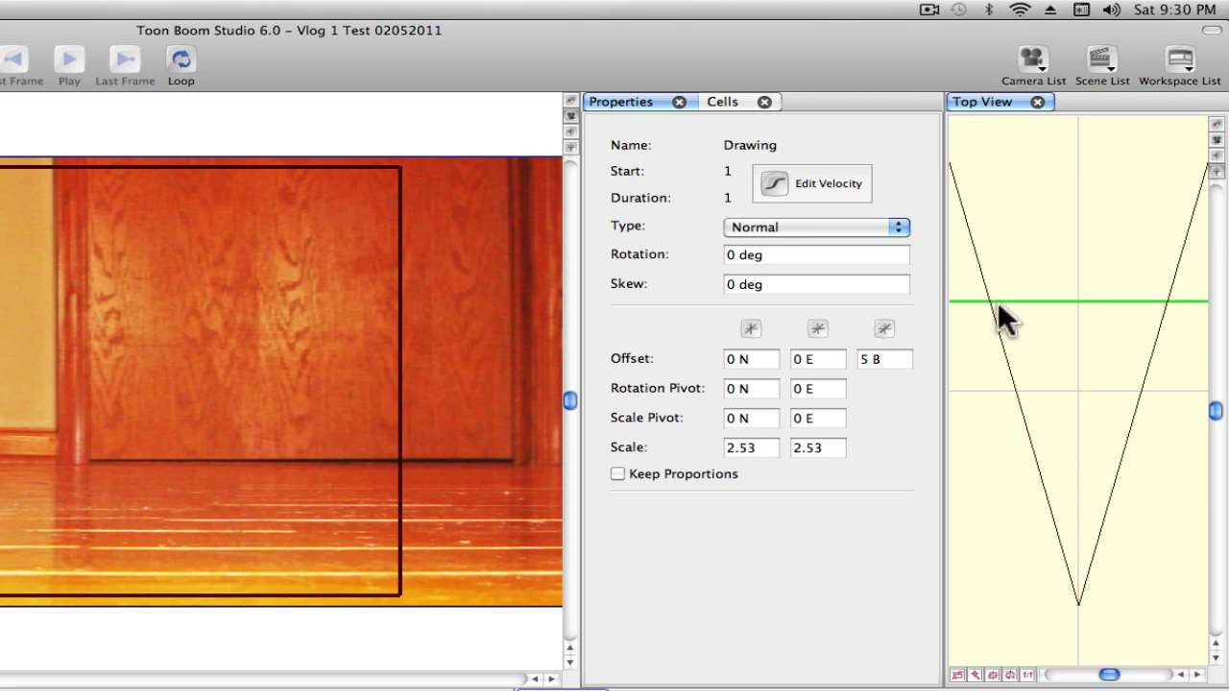
mouse_move(1017, 301)
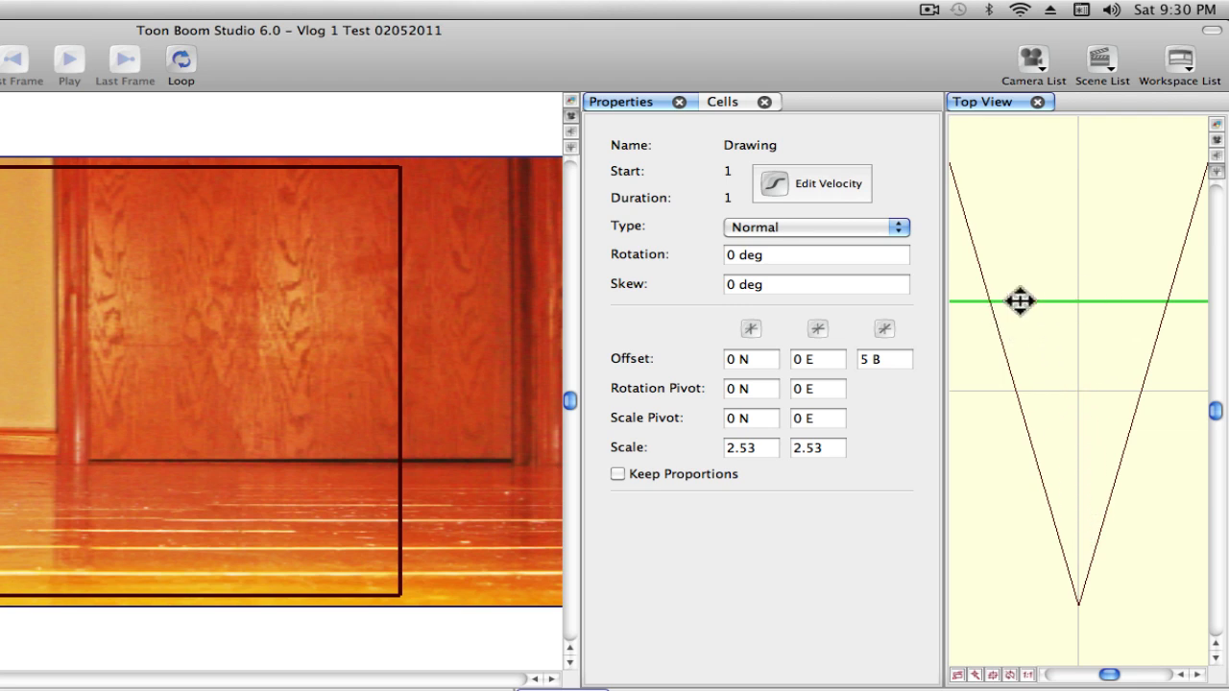
mouse_move(1061, 412)
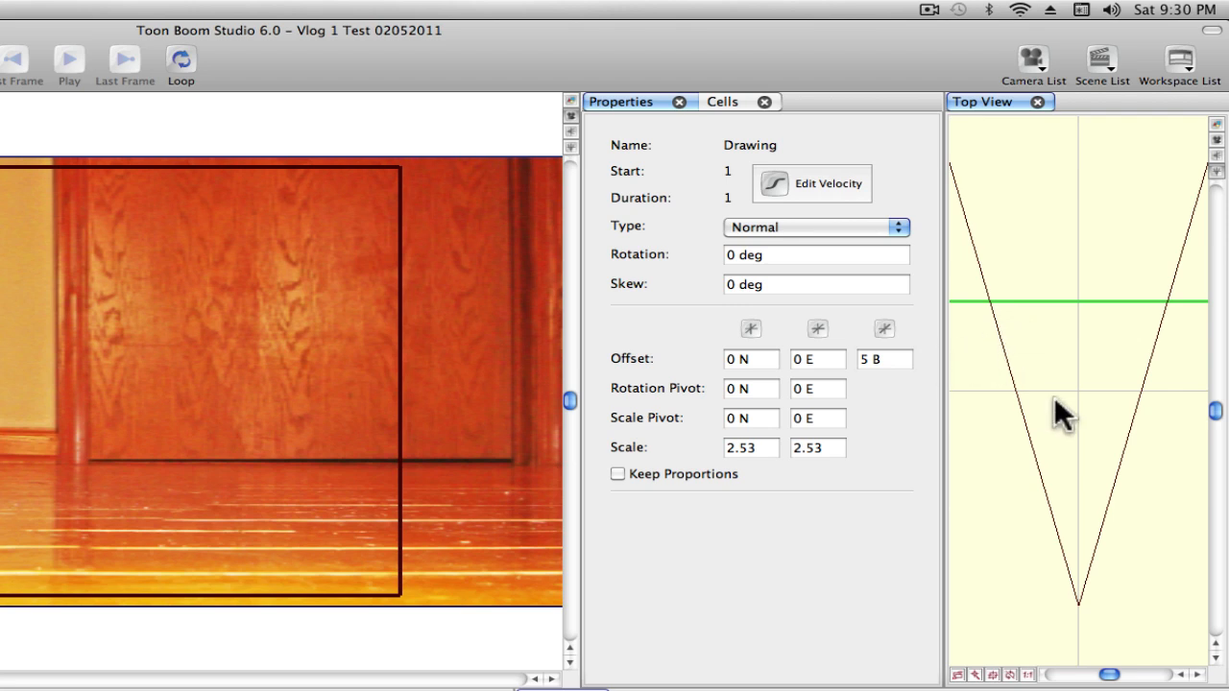
mouse_move(1102, 403)
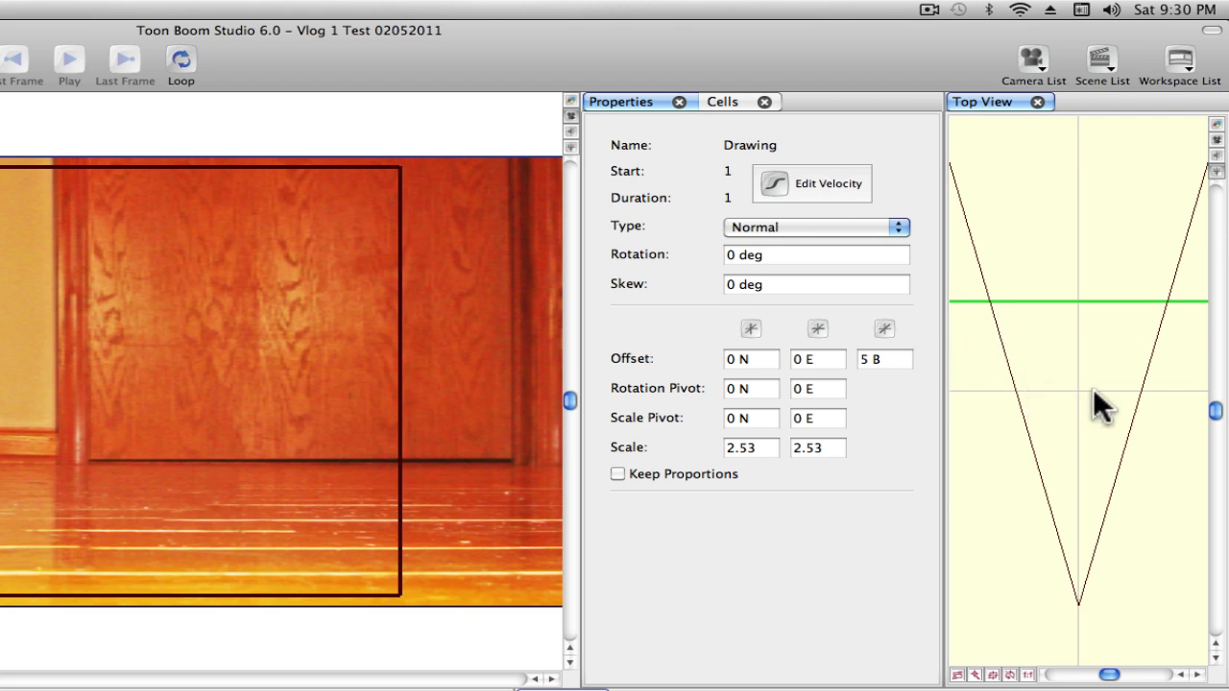
mouse_move(893, 373)
text(0 F)
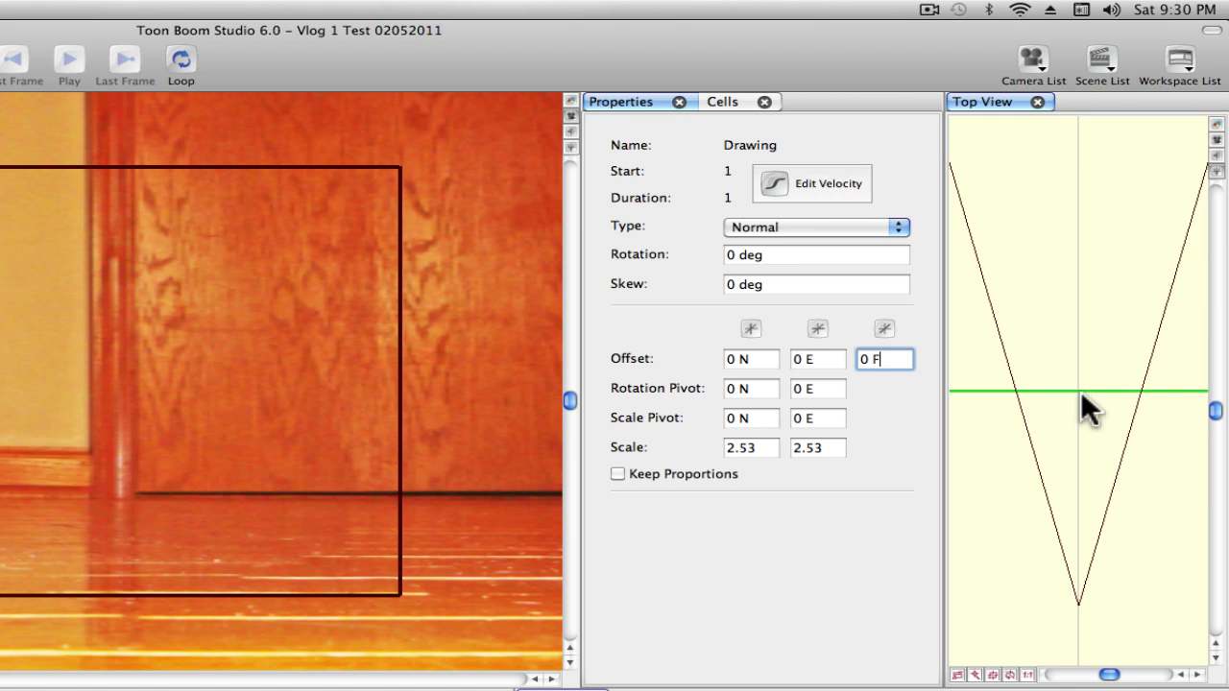
mouse_move(1094, 408)
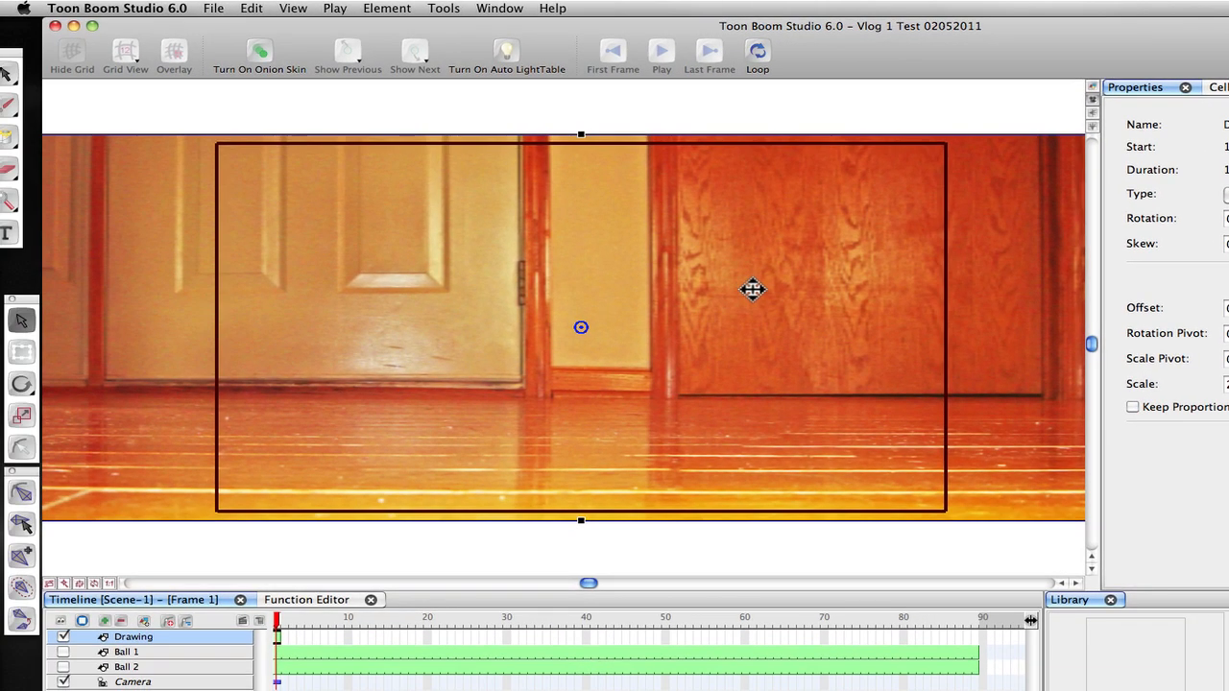
mouse_move(307, 309)
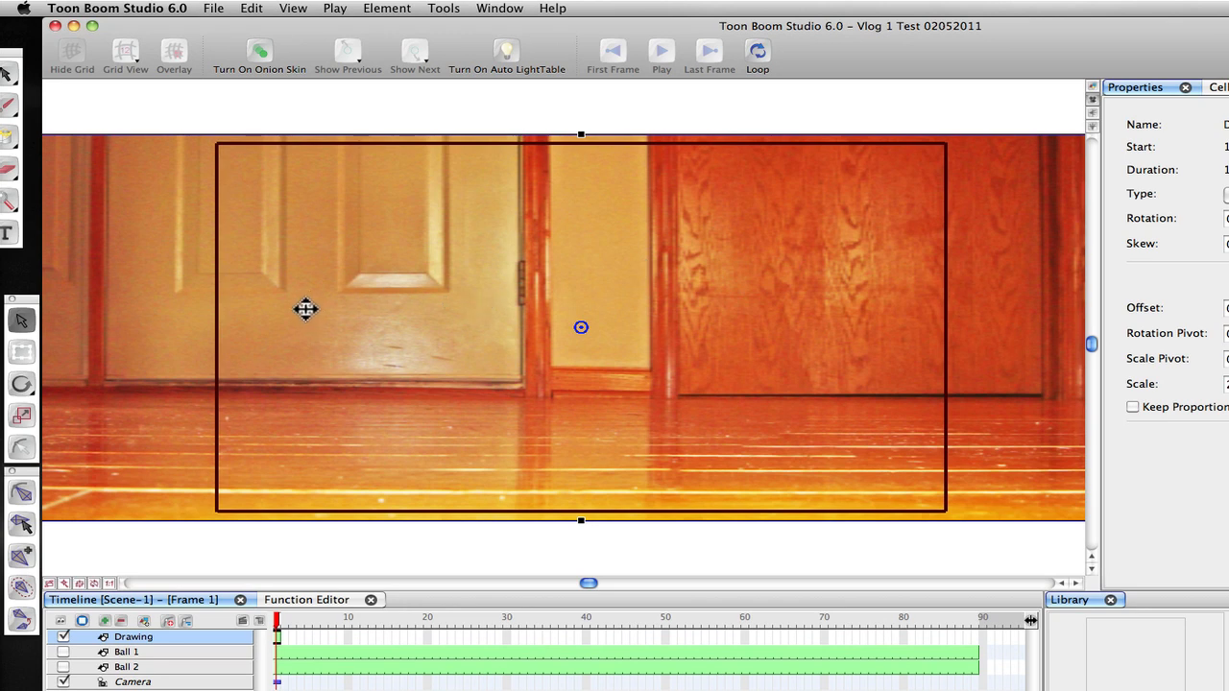
mouse_move(505, 403)
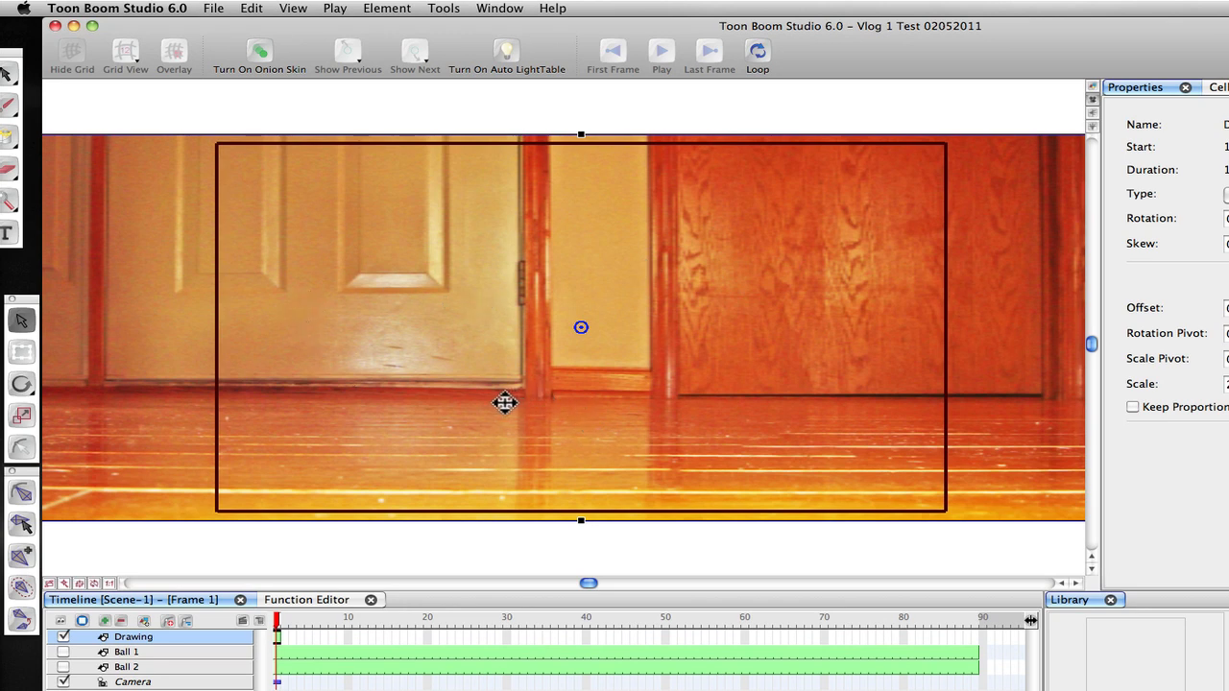
mouse_move(134, 634)
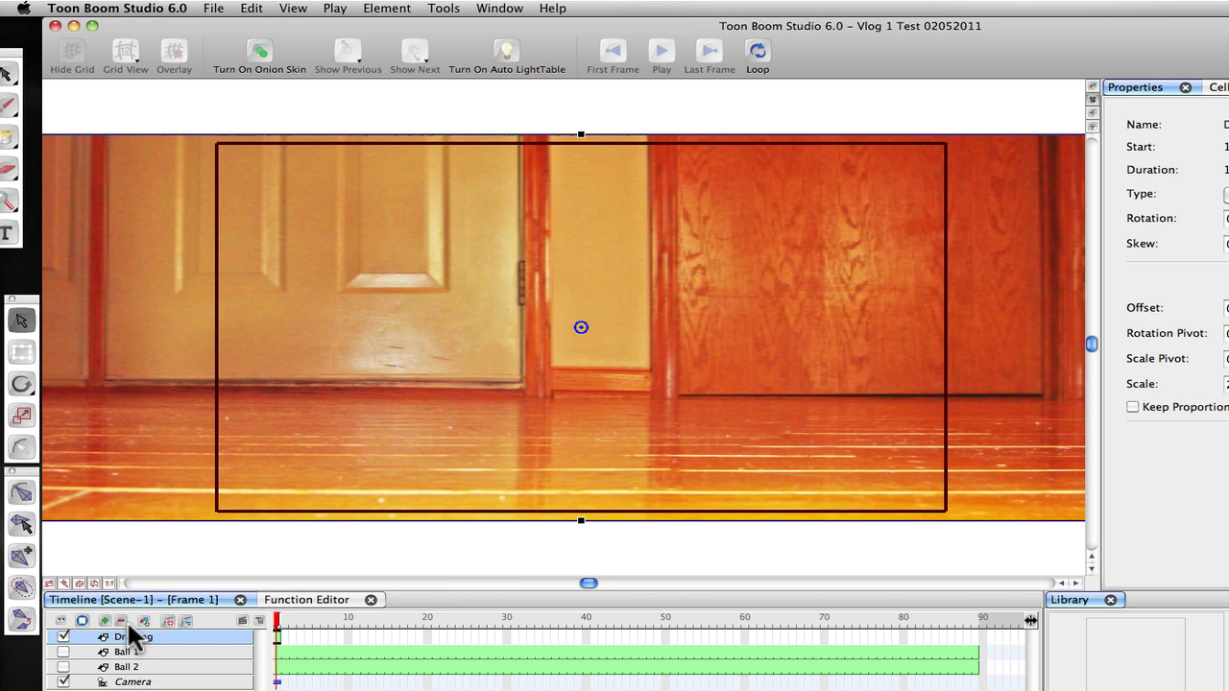
- Add a second empty Drawing element to the timeline
click(144, 621)
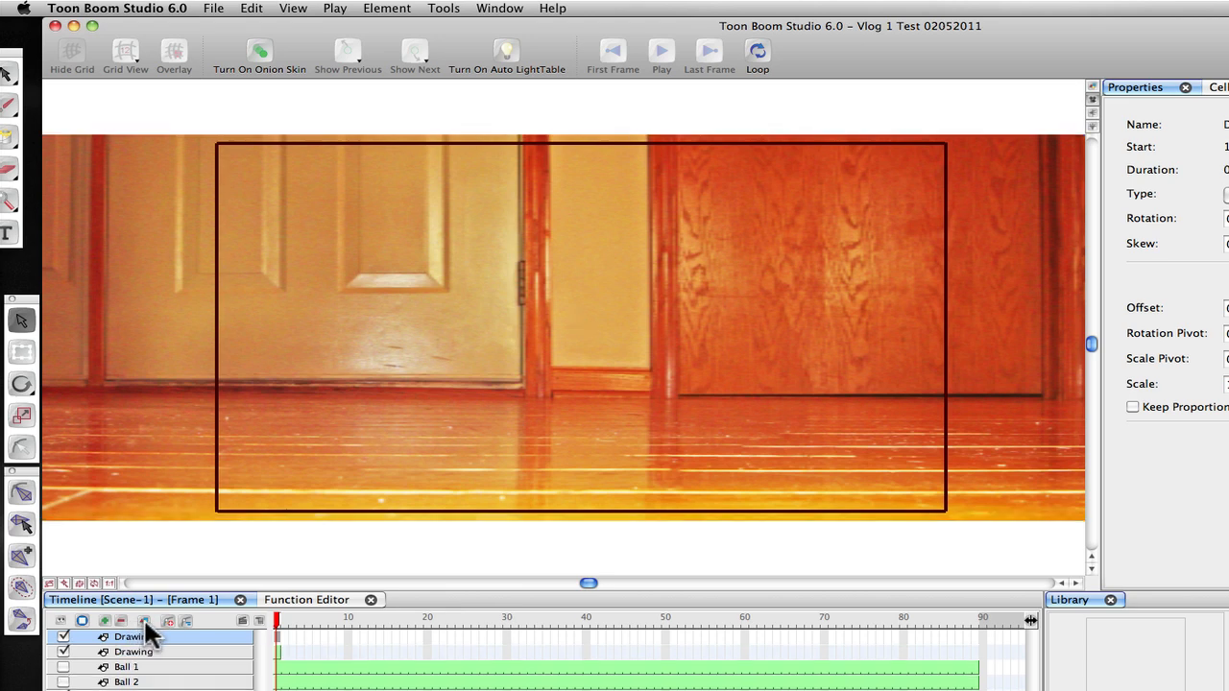
- Import and vectorize the basketball .psd file into the new drawing's first cell
right_click(144, 637)
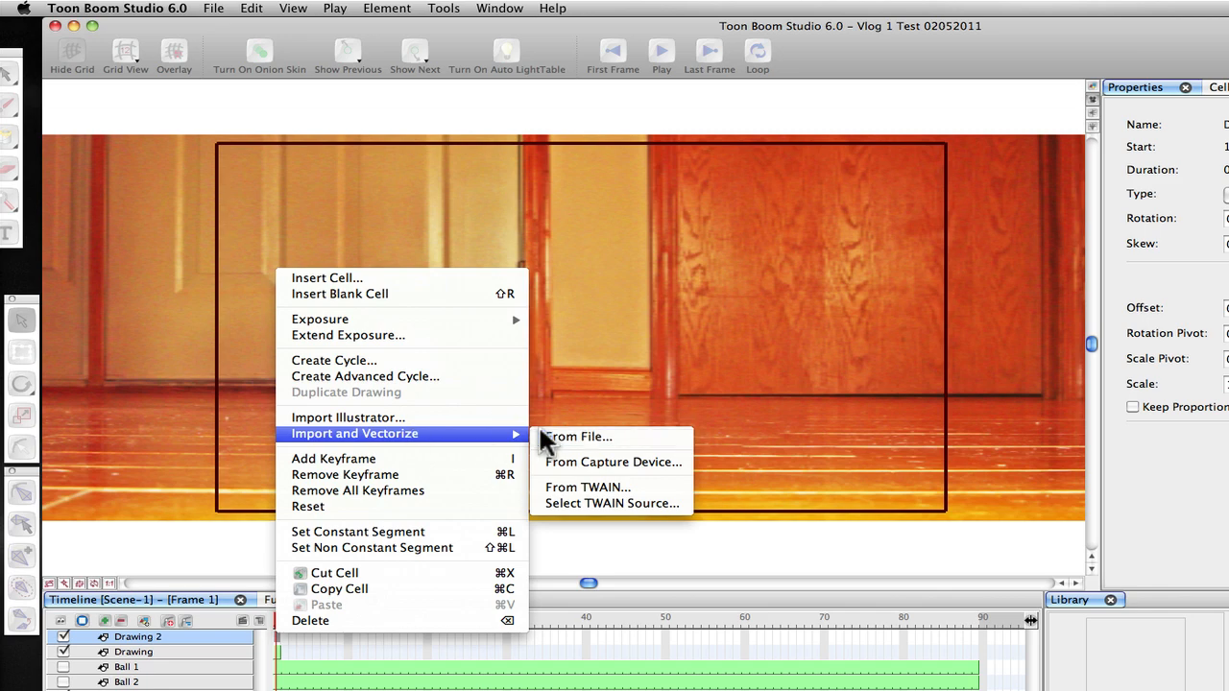
click(579, 436)
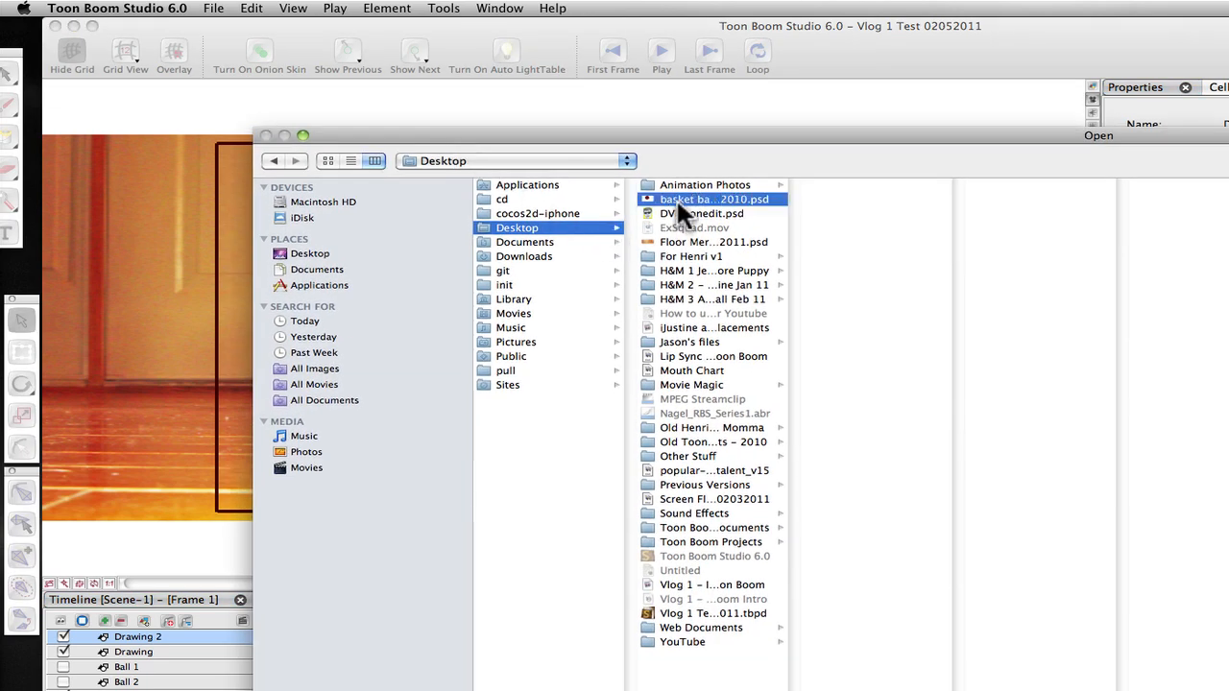
click(715, 199)
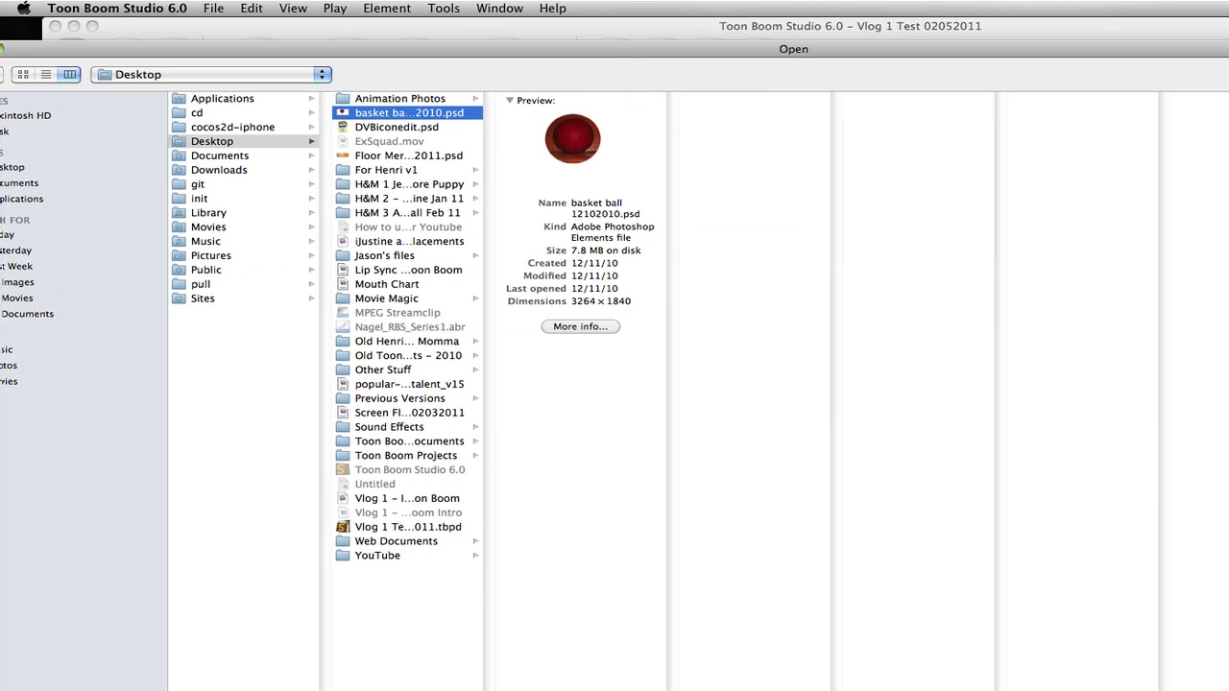
click(793, 49)
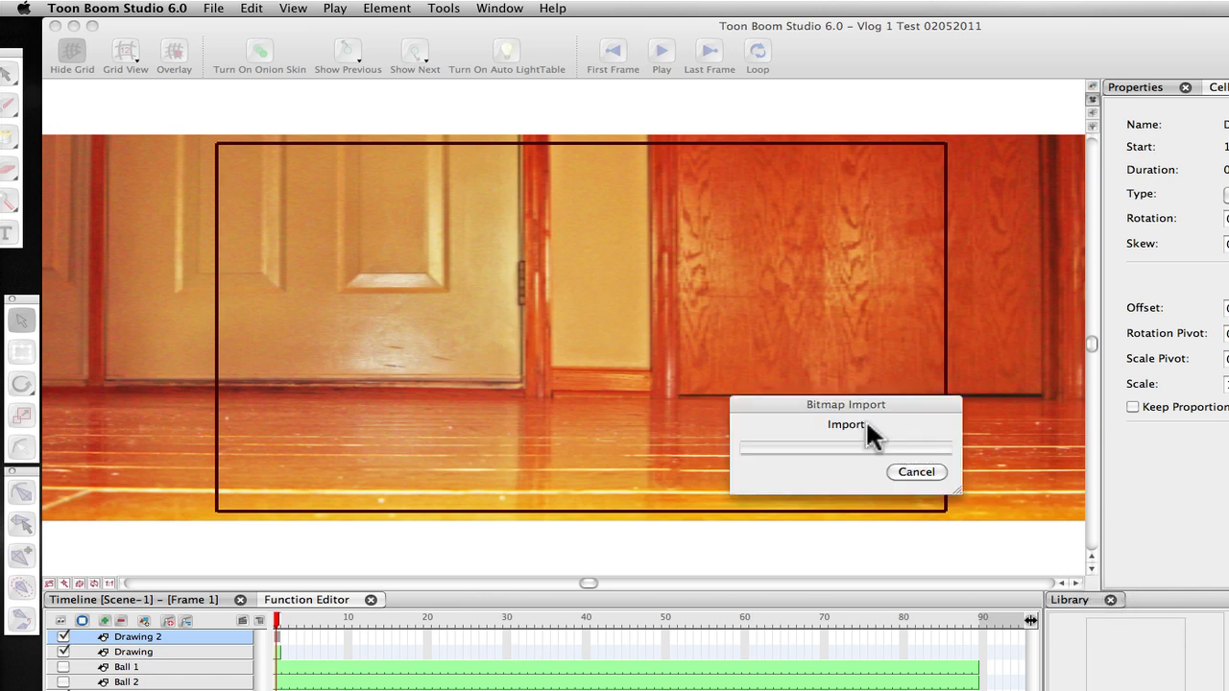
mouse_move(485, 398)
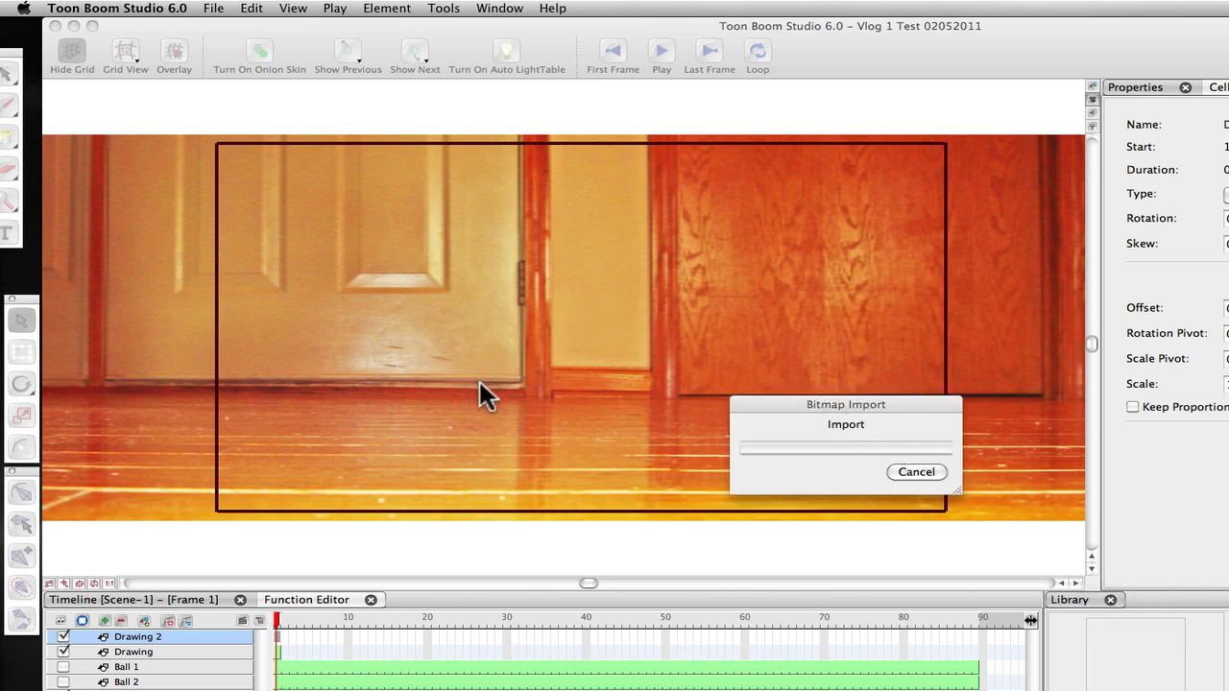
click(915, 471)
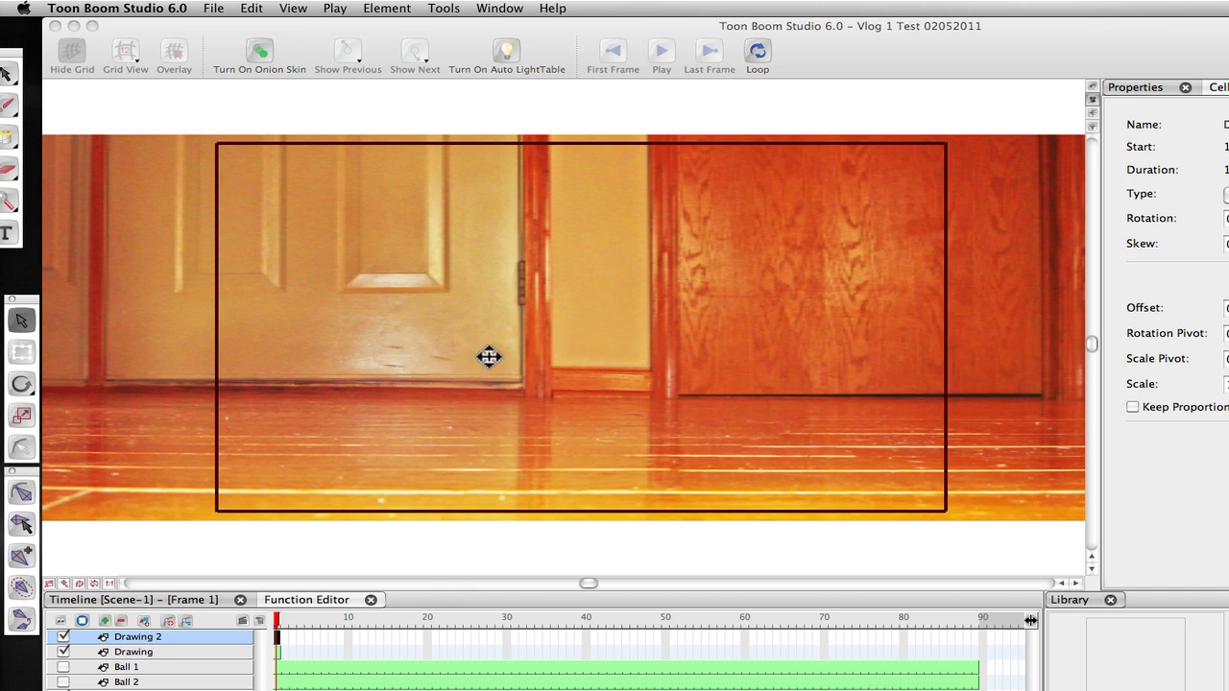
mouse_move(594, 417)
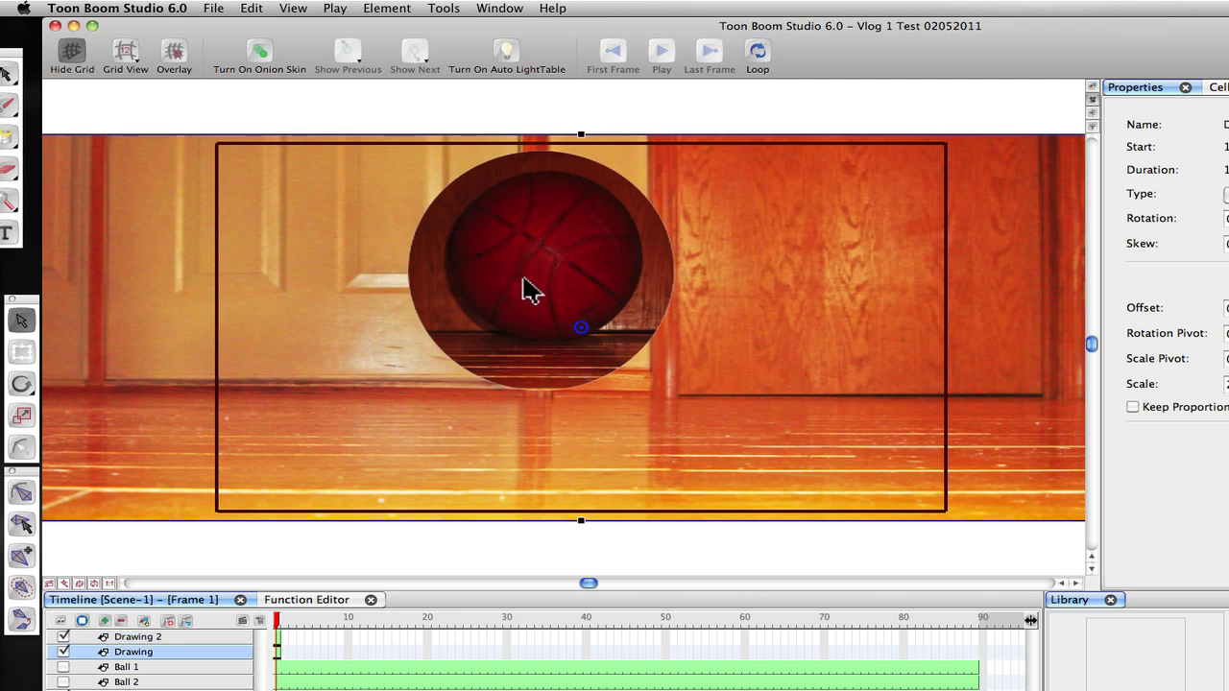
mouse_move(507, 218)
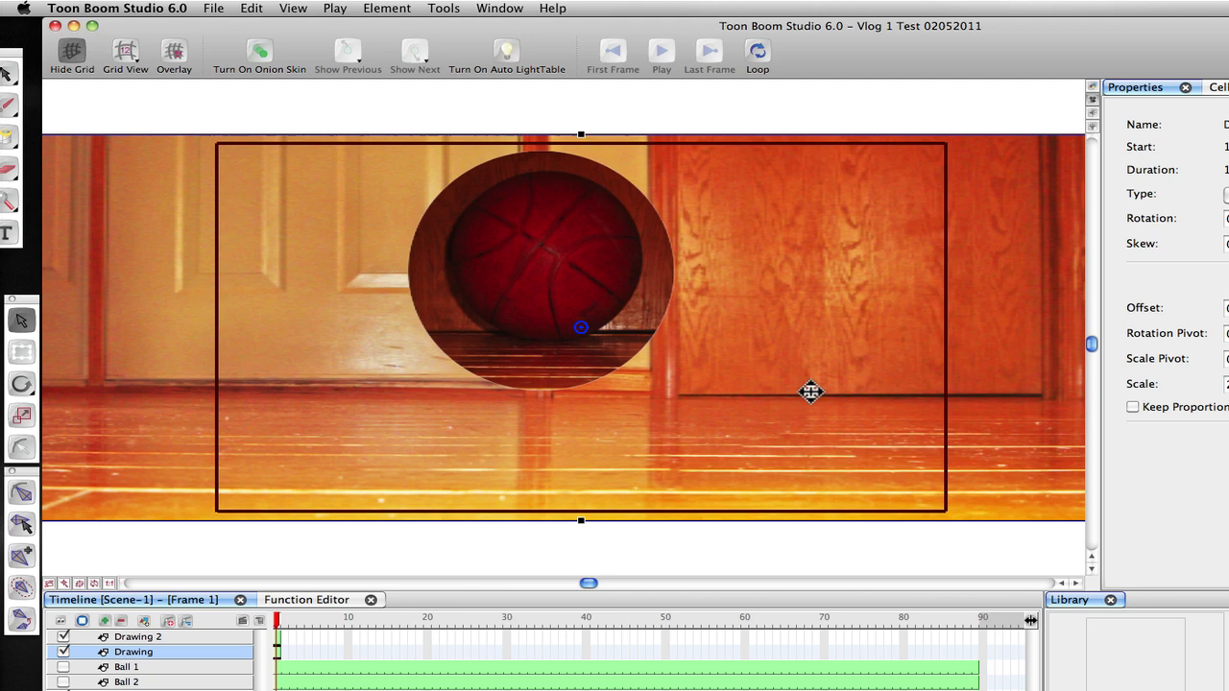
mouse_move(658, 269)
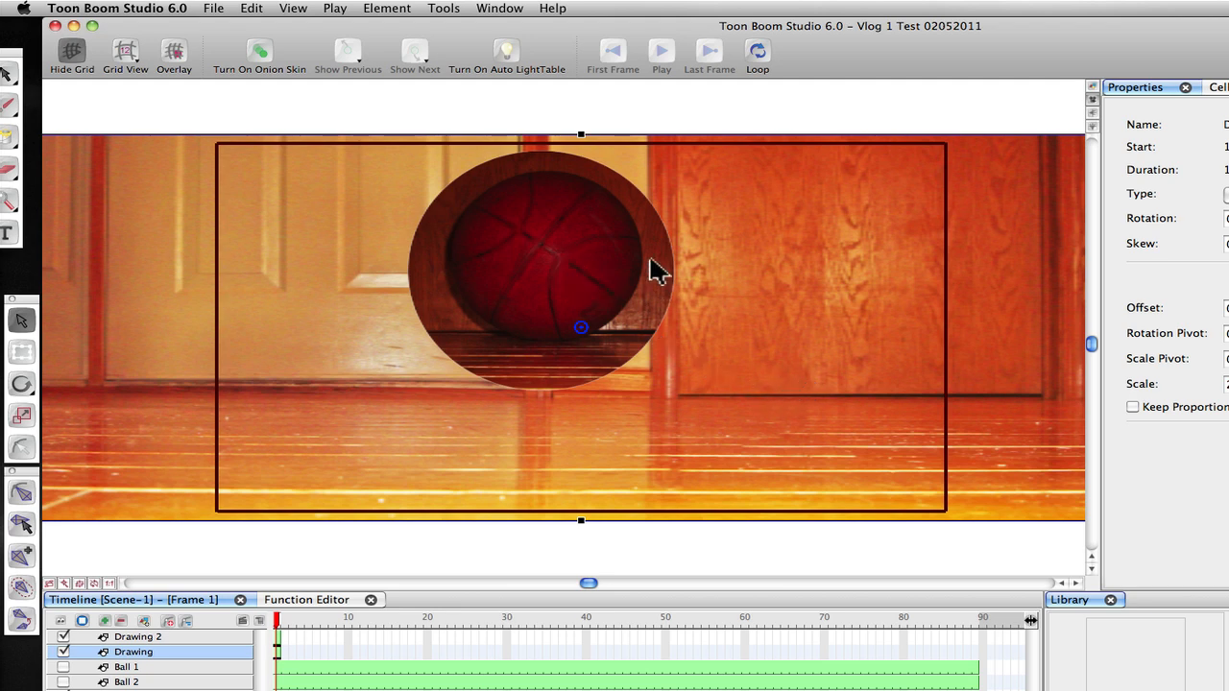
mouse_move(509, 252)
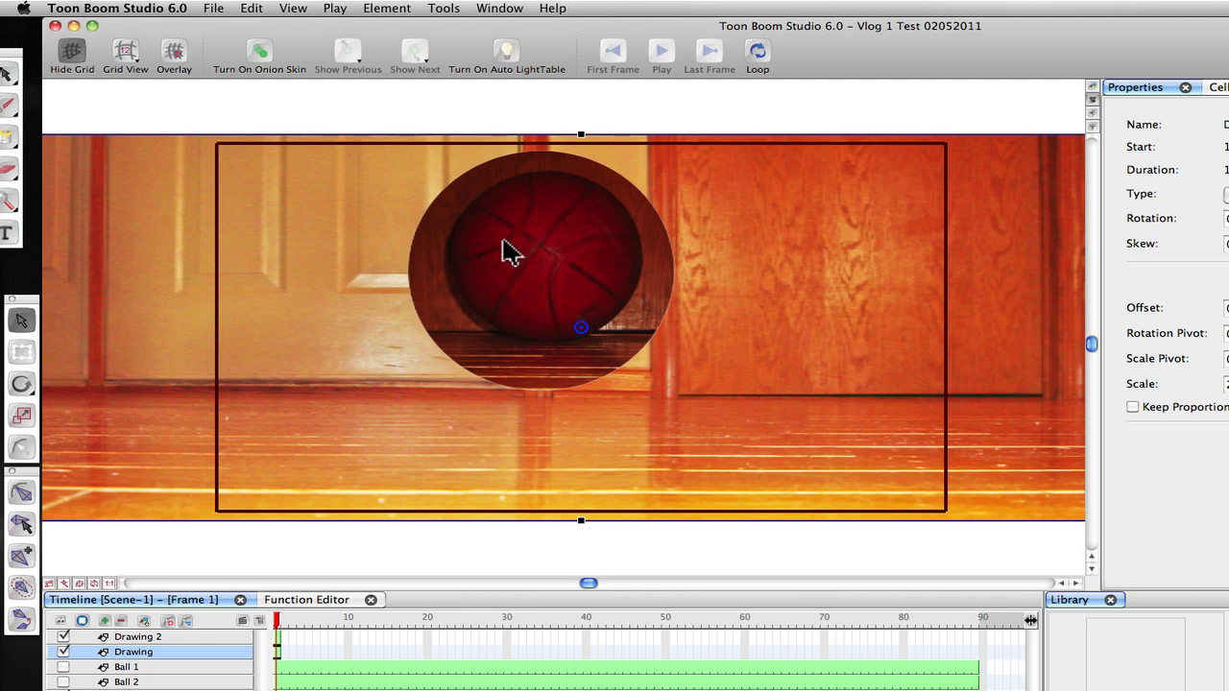
mouse_move(543, 259)
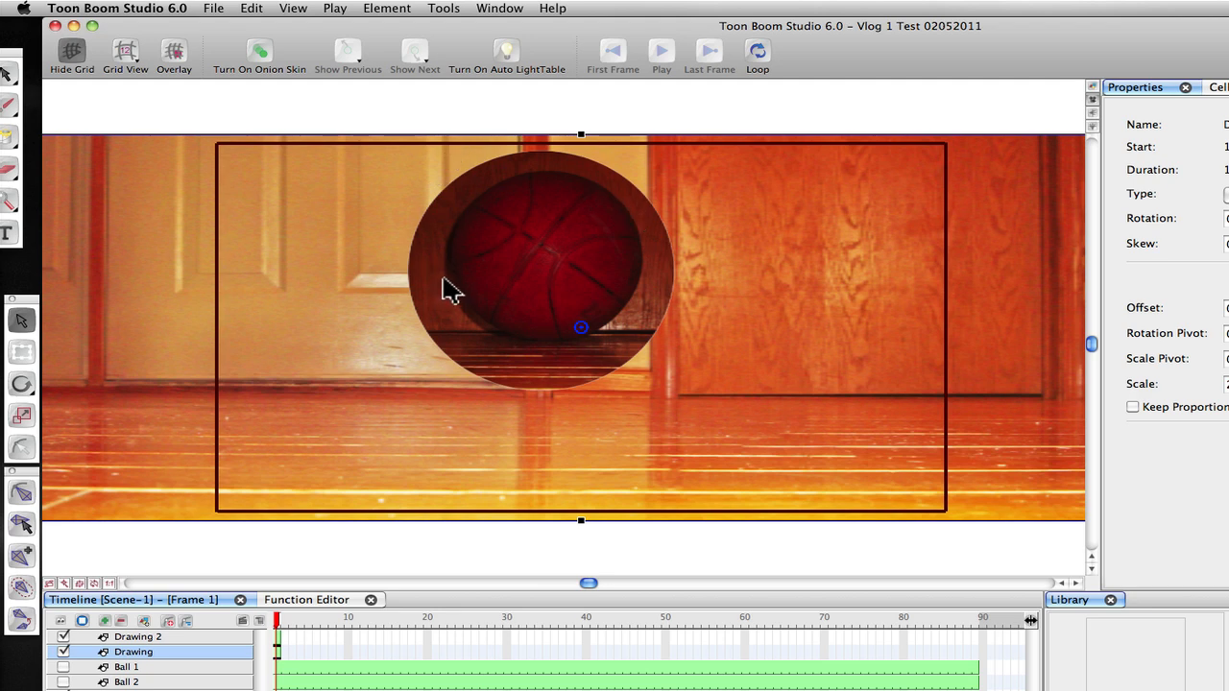
mouse_move(495, 197)
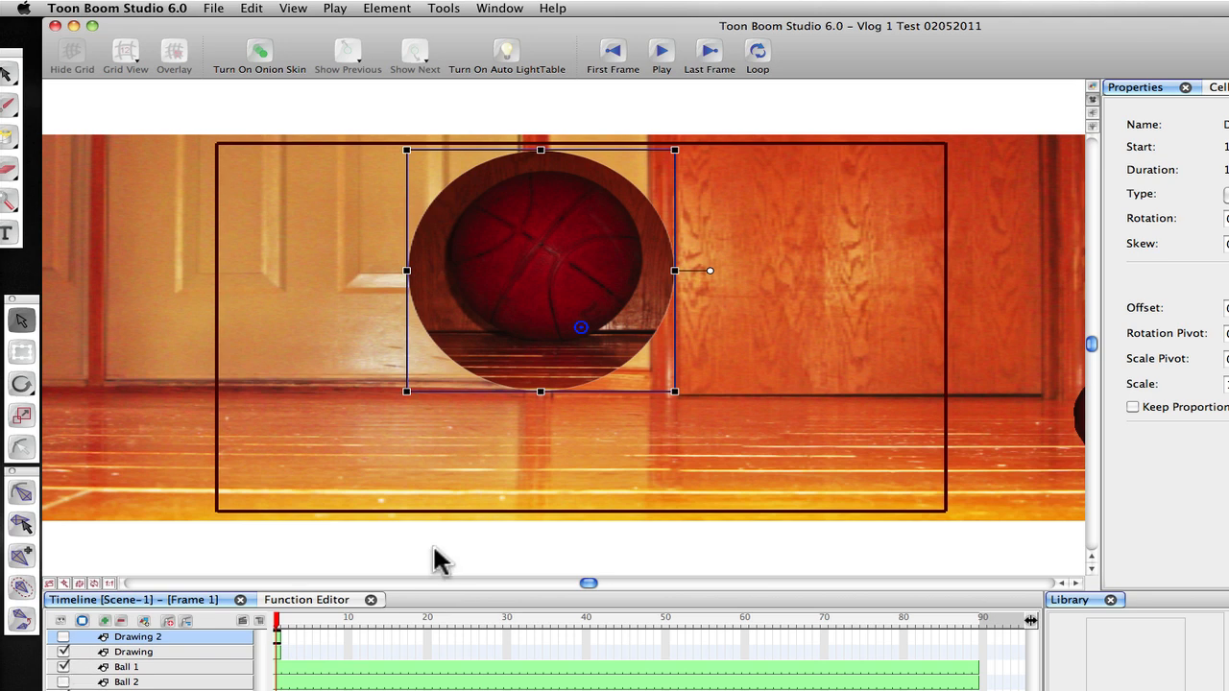
- Select the Ball 1 layer so the small red basketball is active
click(126, 667)
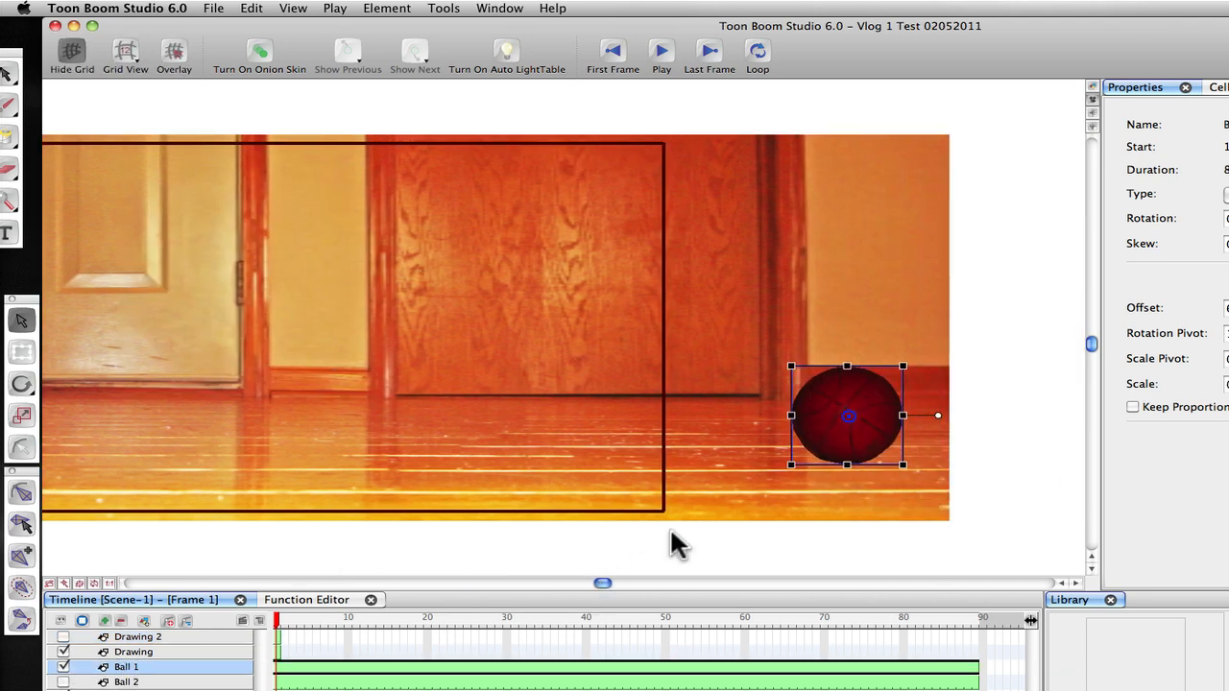
mouse_move(884, 394)
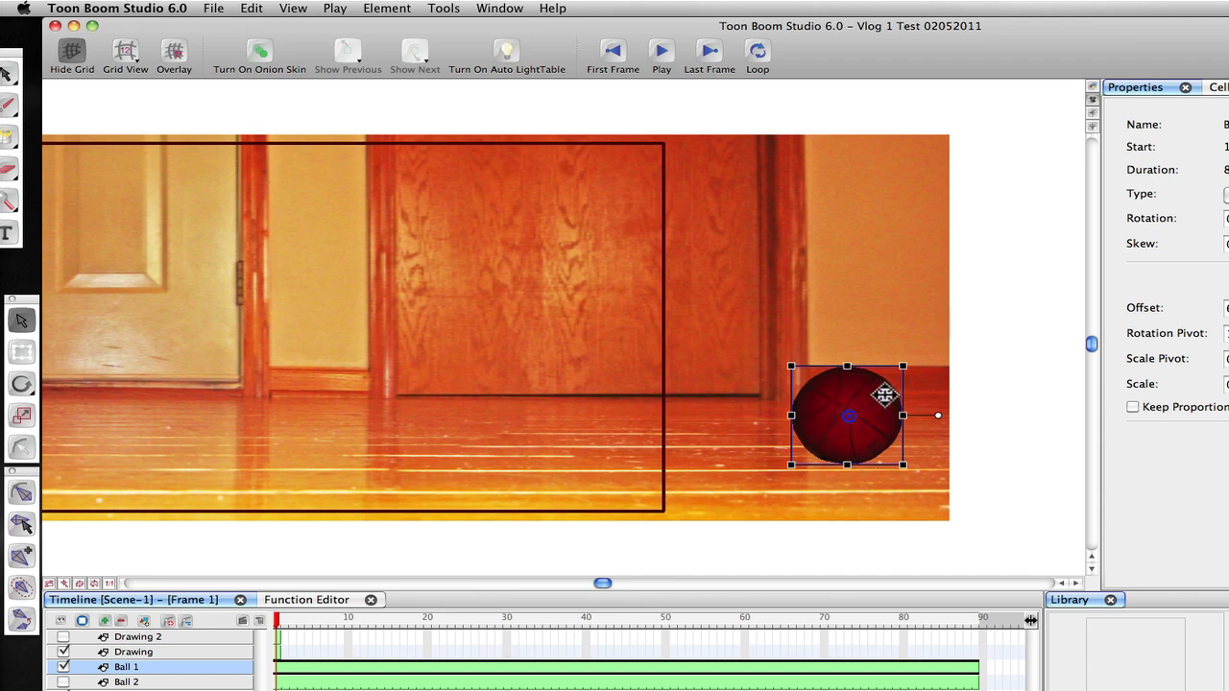
mouse_move(920, 451)
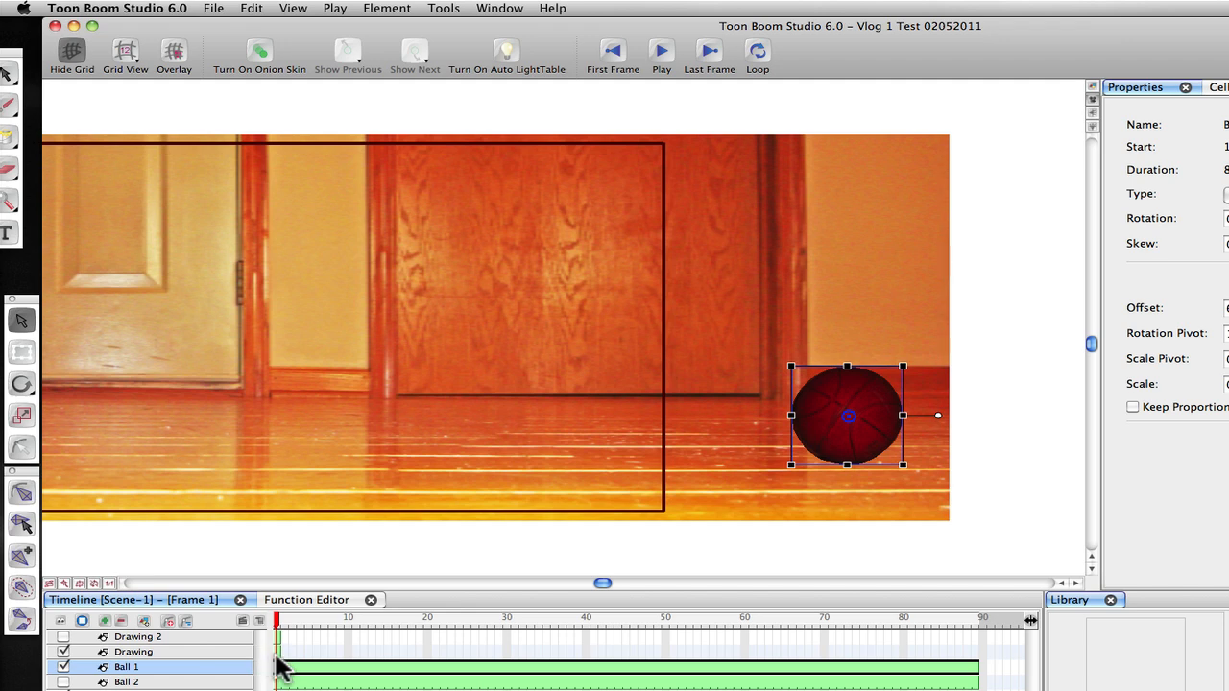
- Extend the floor photo's Drawing cell exposure to frame 90
right_click(279, 668)
text(90)
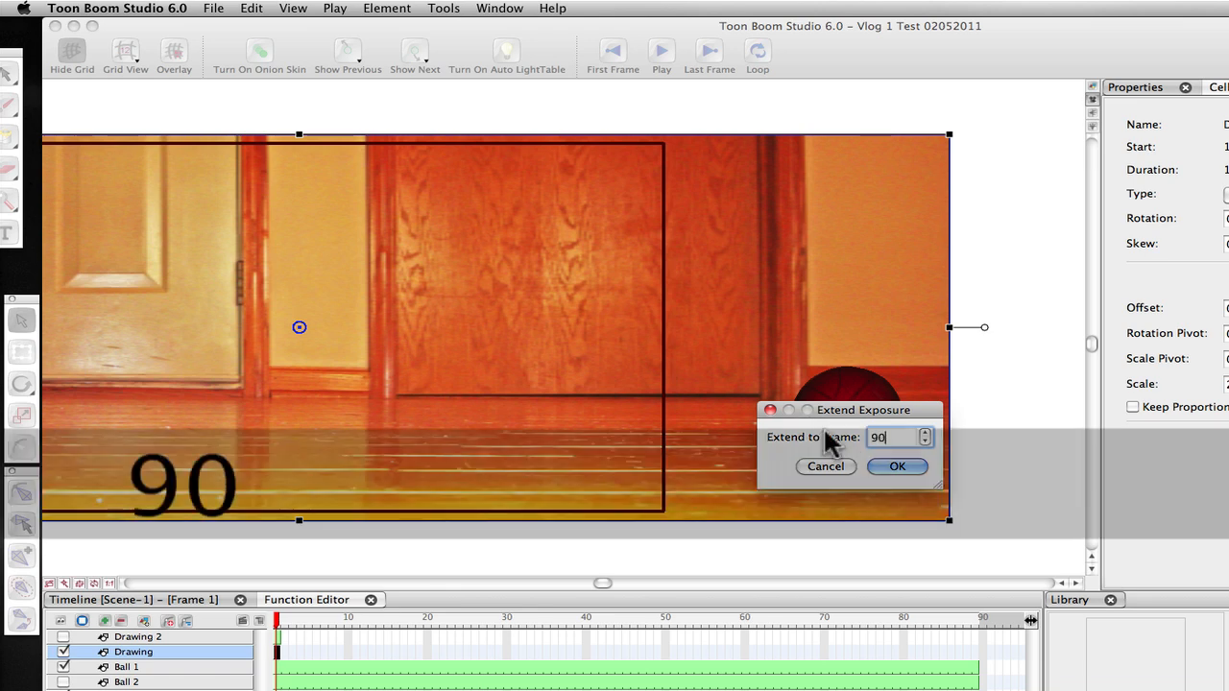
click(897, 465)
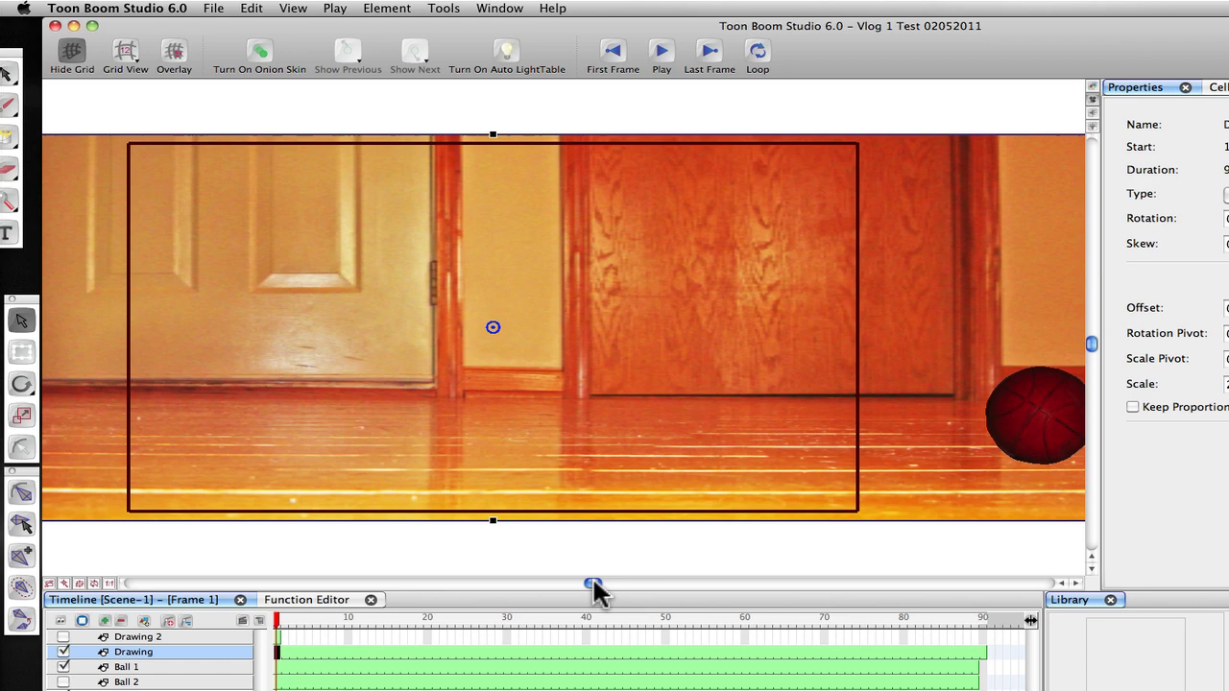
mouse_move(552, 576)
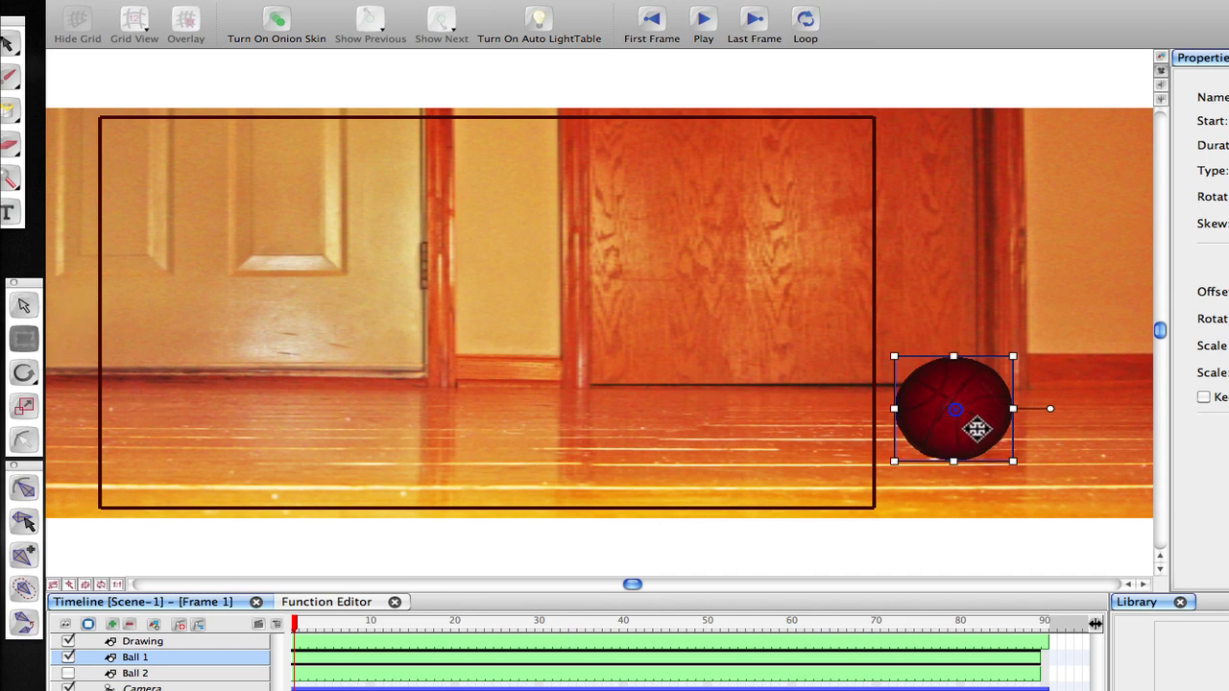
mouse_move(312, 662)
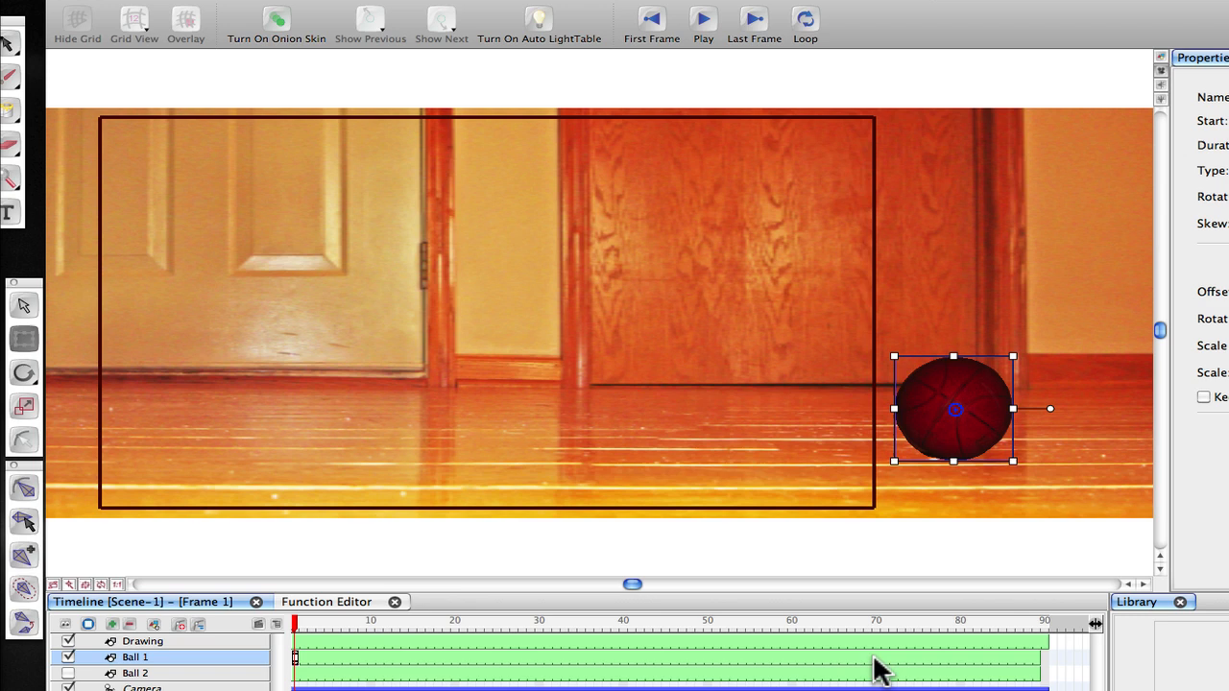
- At frame 70, drag Ball 1 to the floor's left edge as its end keyframe
click(876, 621)
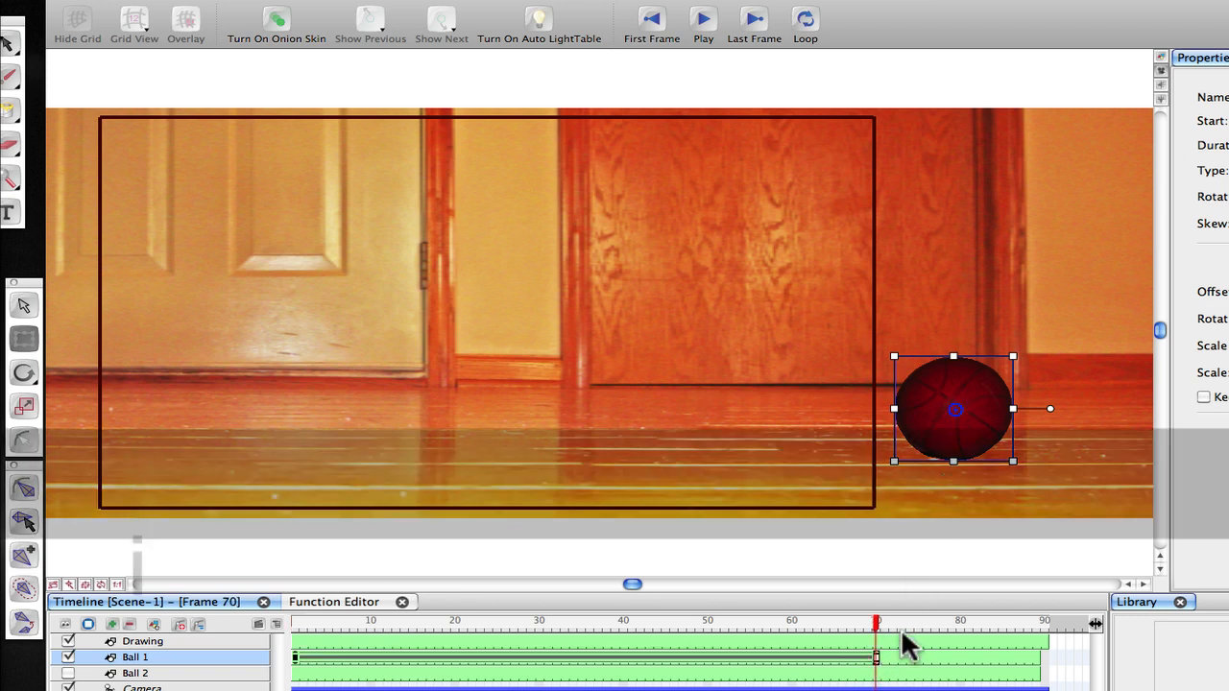
drag(954, 409, 82, 422)
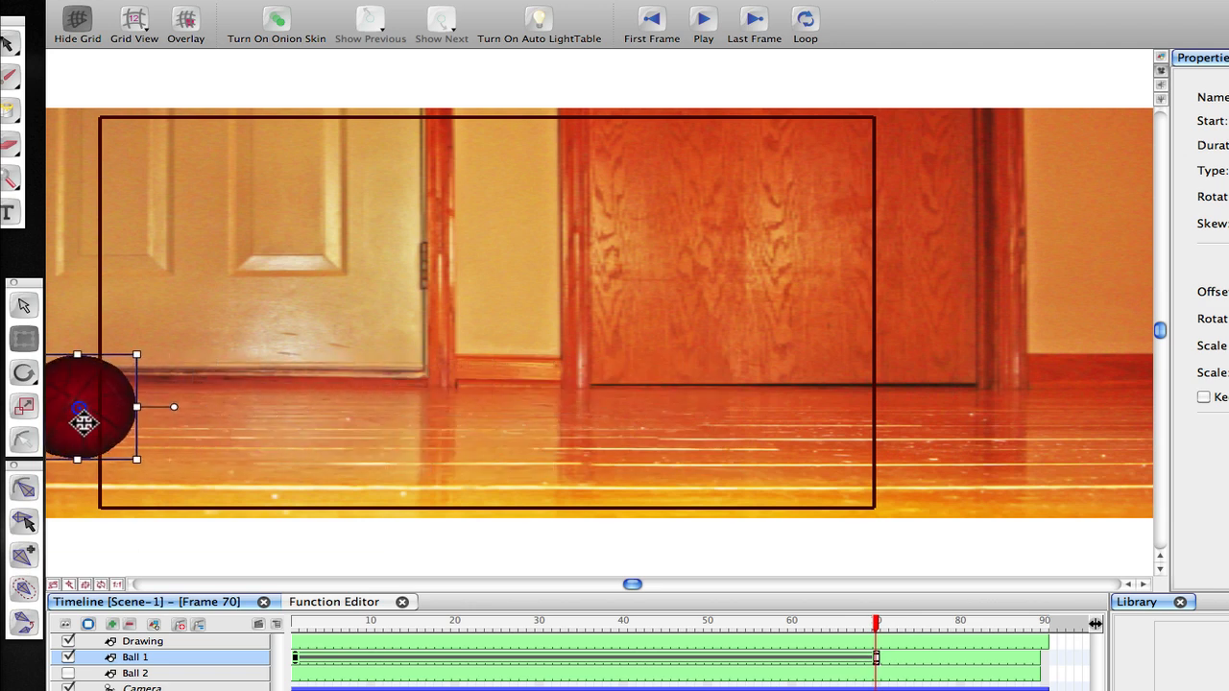
drag(85, 423, 29, 403)
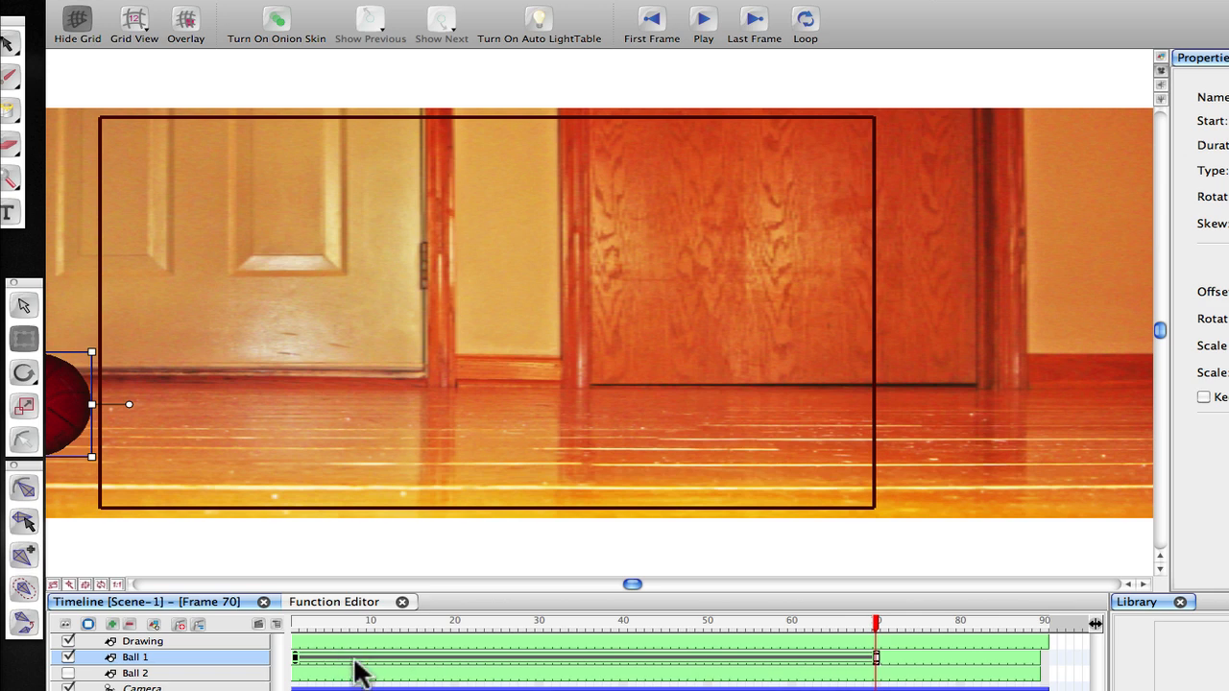
mouse_move(749, 677)
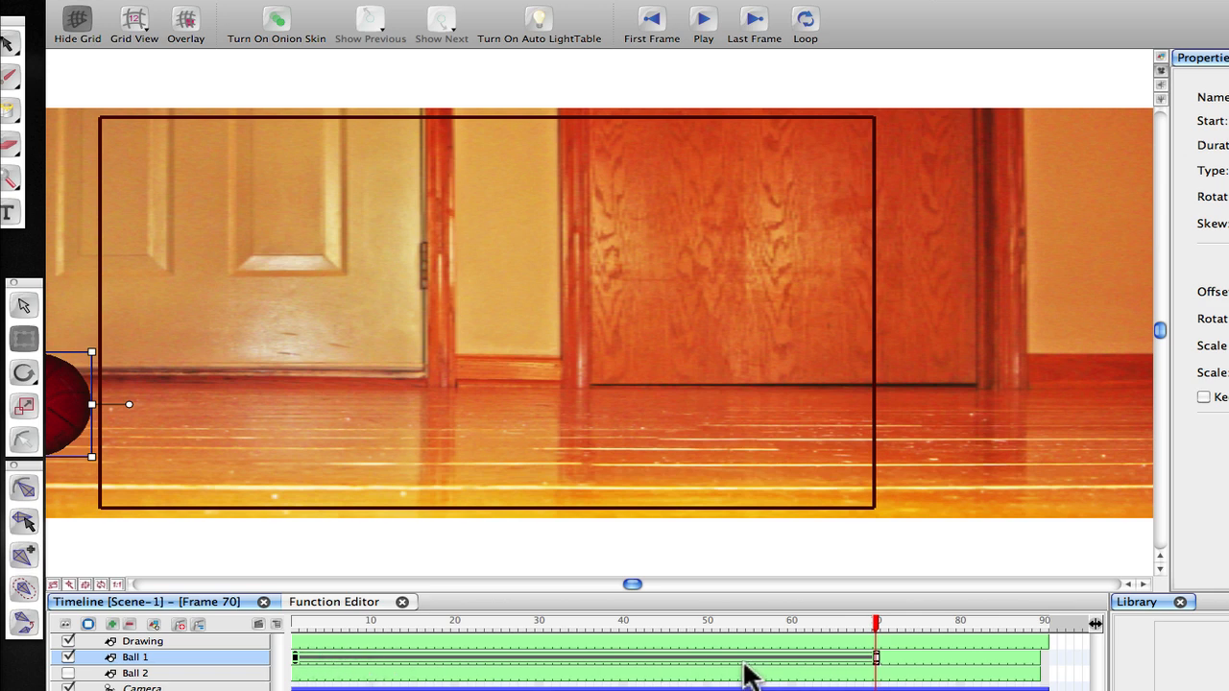
mouse_move(637, 600)
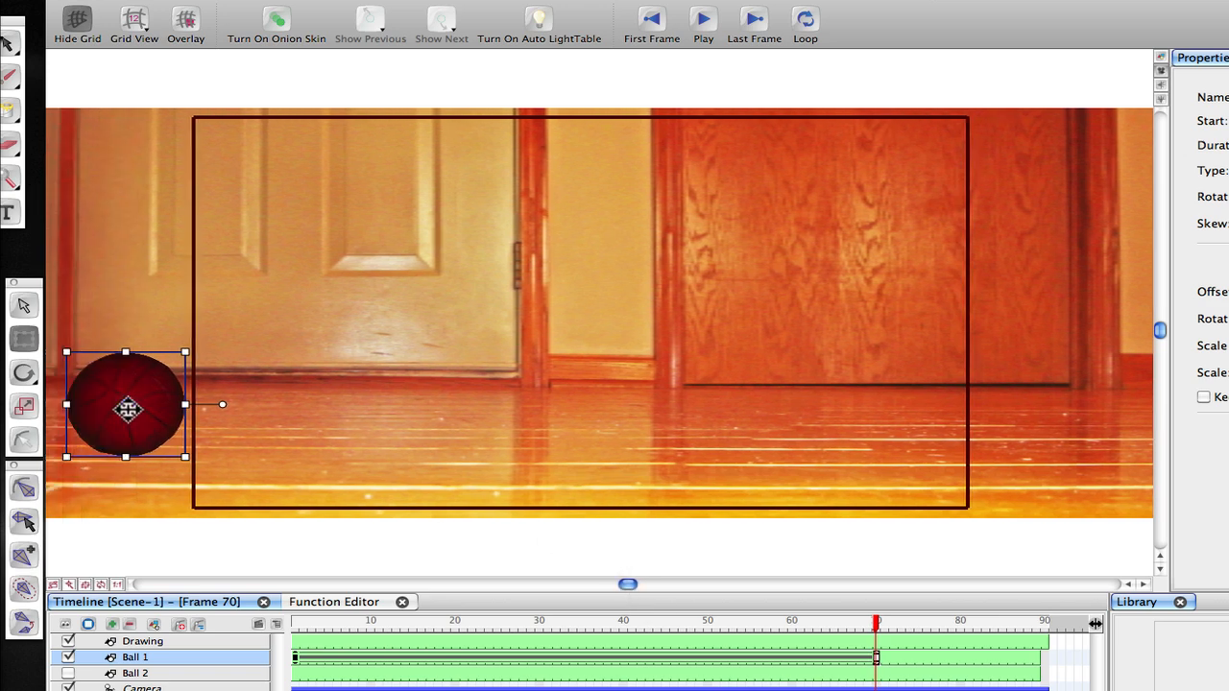
click(651, 17)
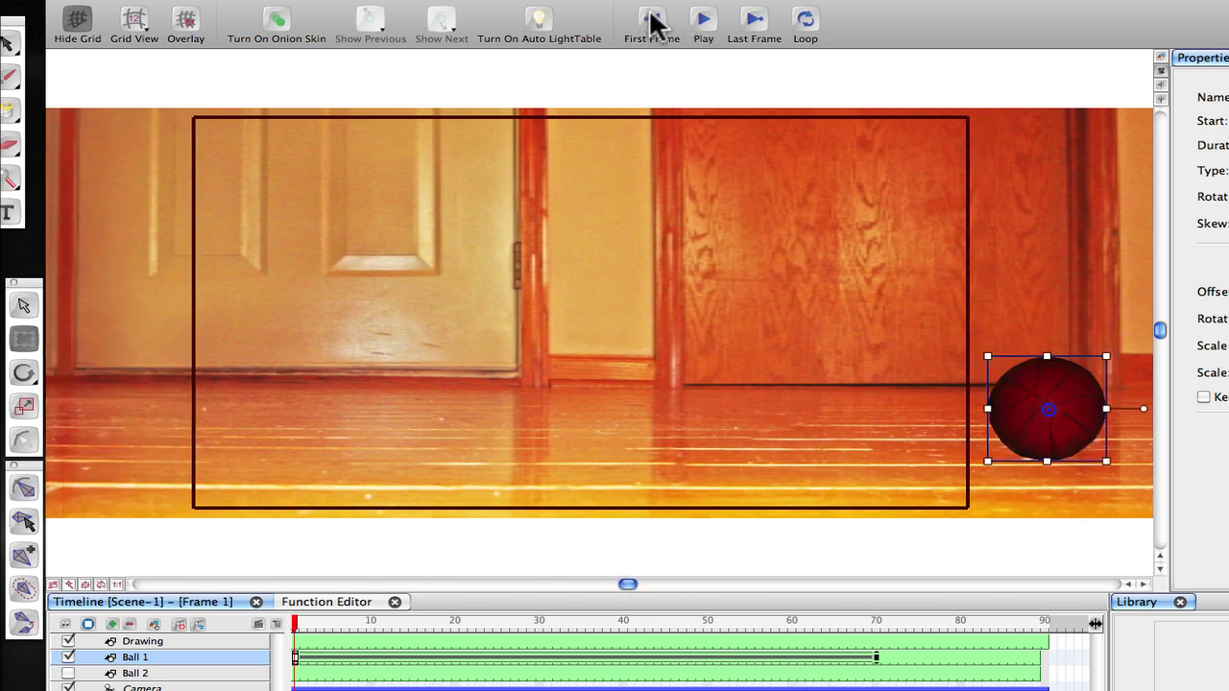
click(703, 17)
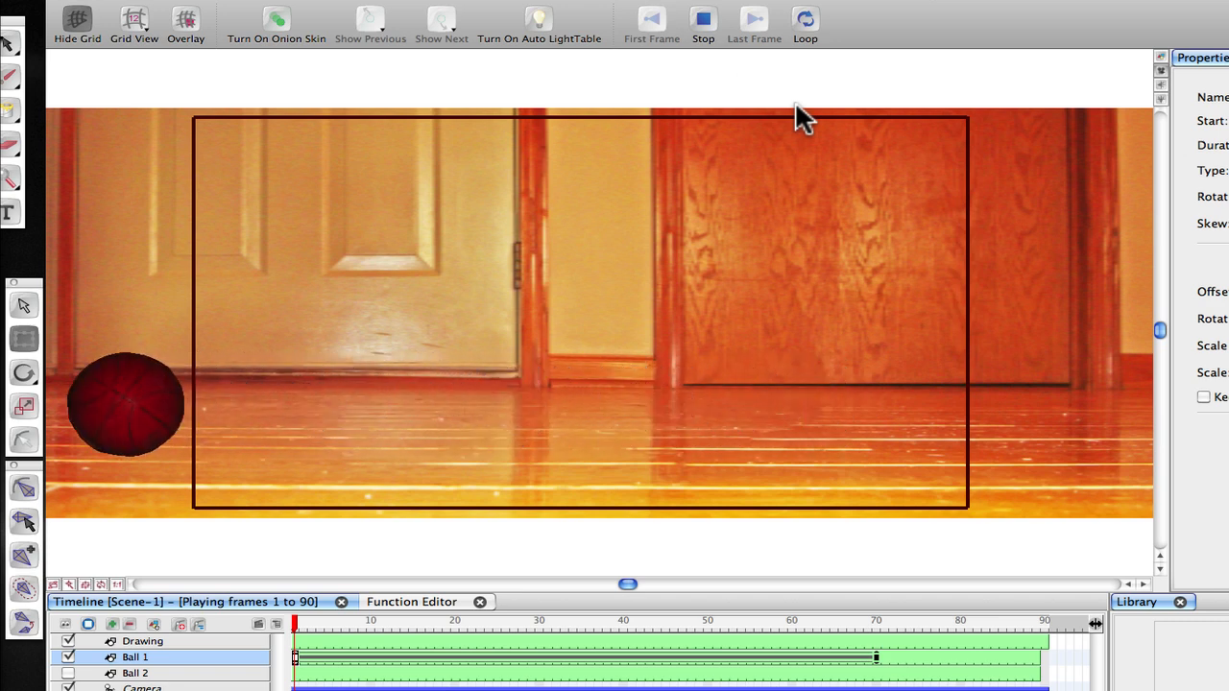
click(703, 18)
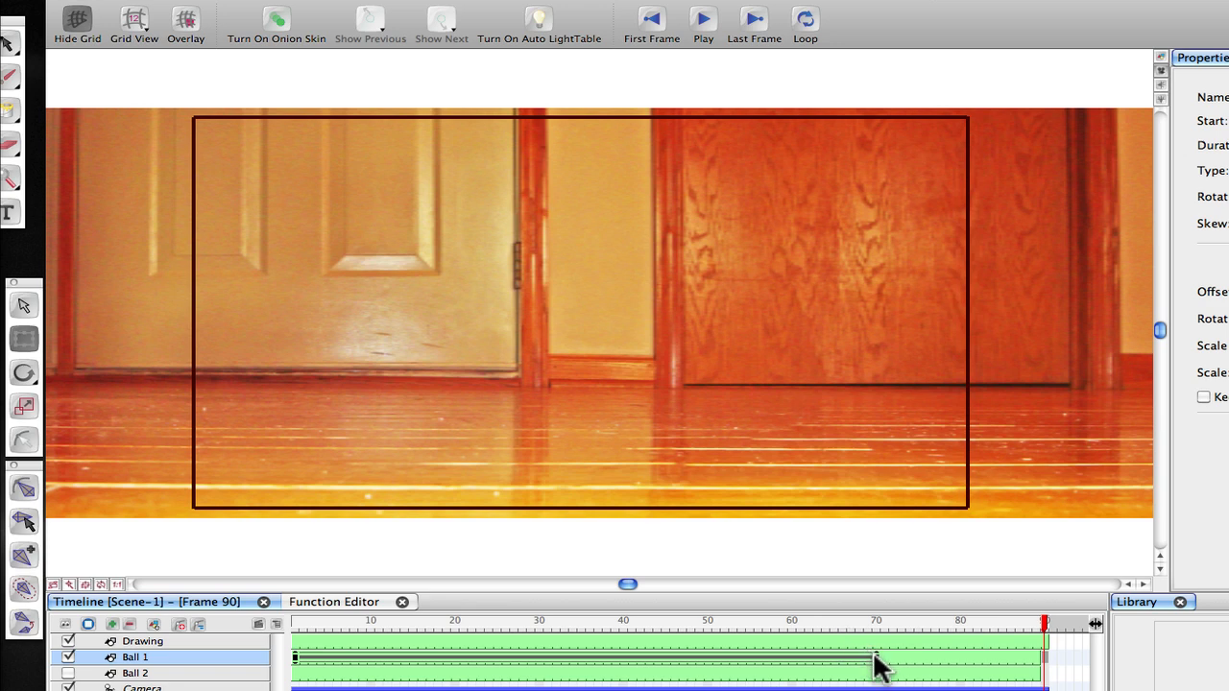
drag(1045, 621, 876, 622)
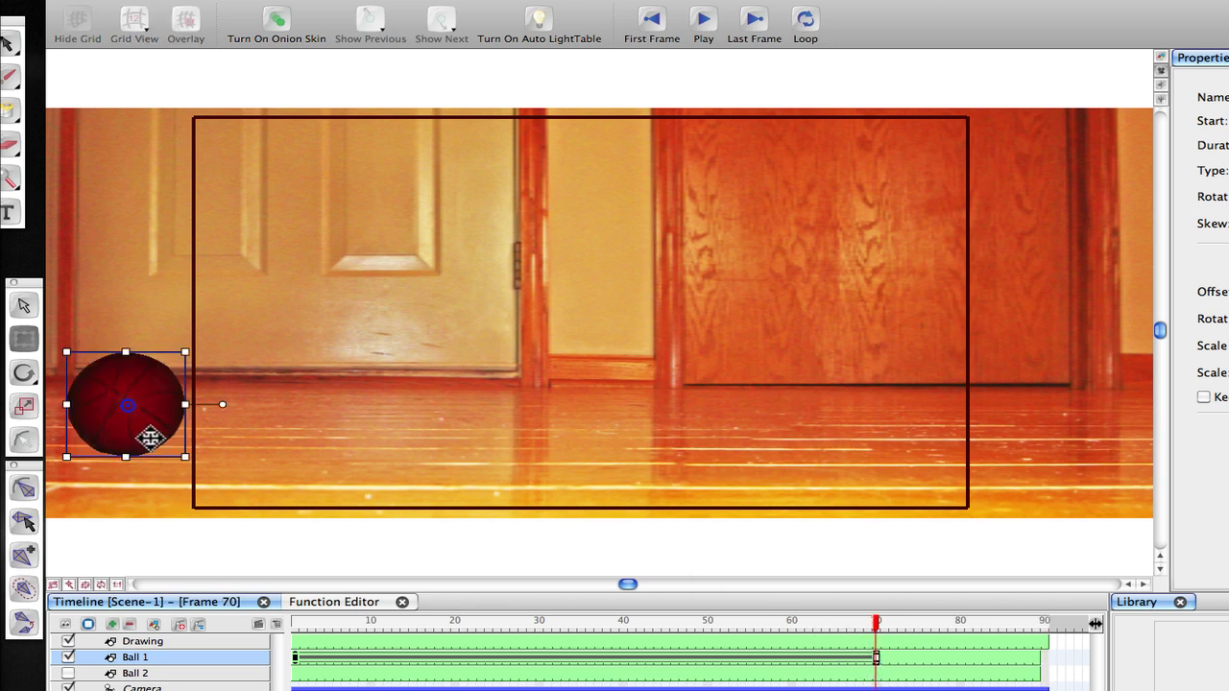
- Switch to the Rotate tool to rotate Ball 1 at frame 70
click(24, 373)
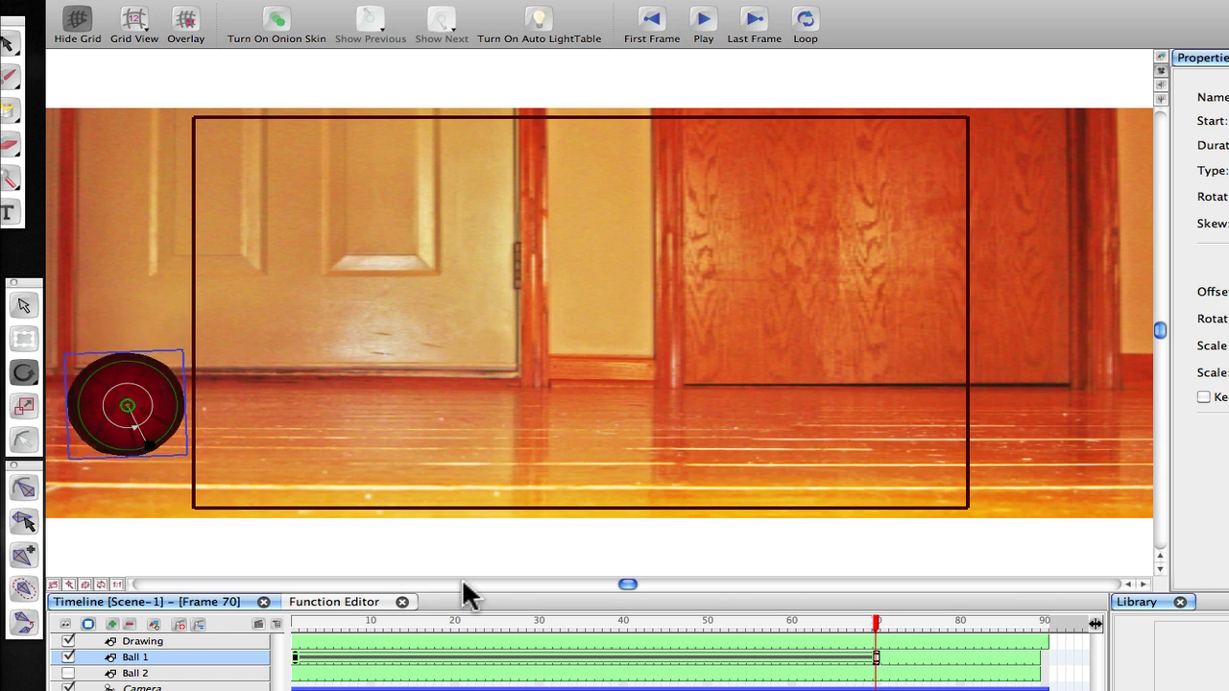
mouse_move(1031, 444)
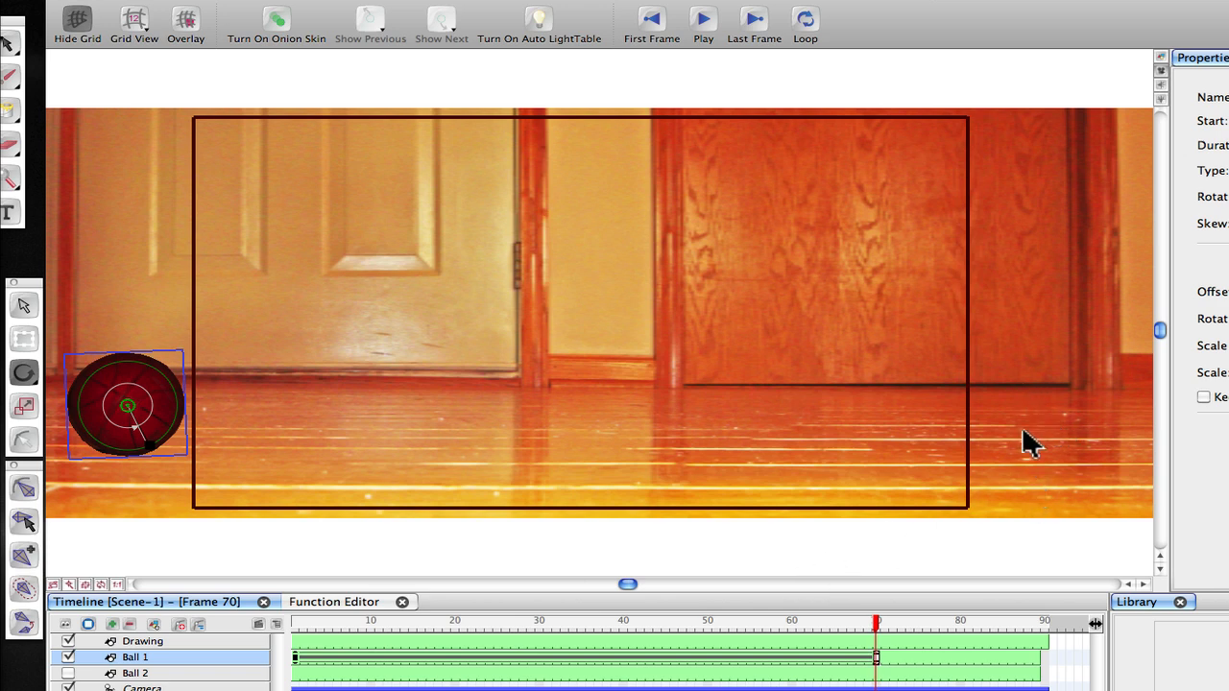
mouse_move(139, 394)
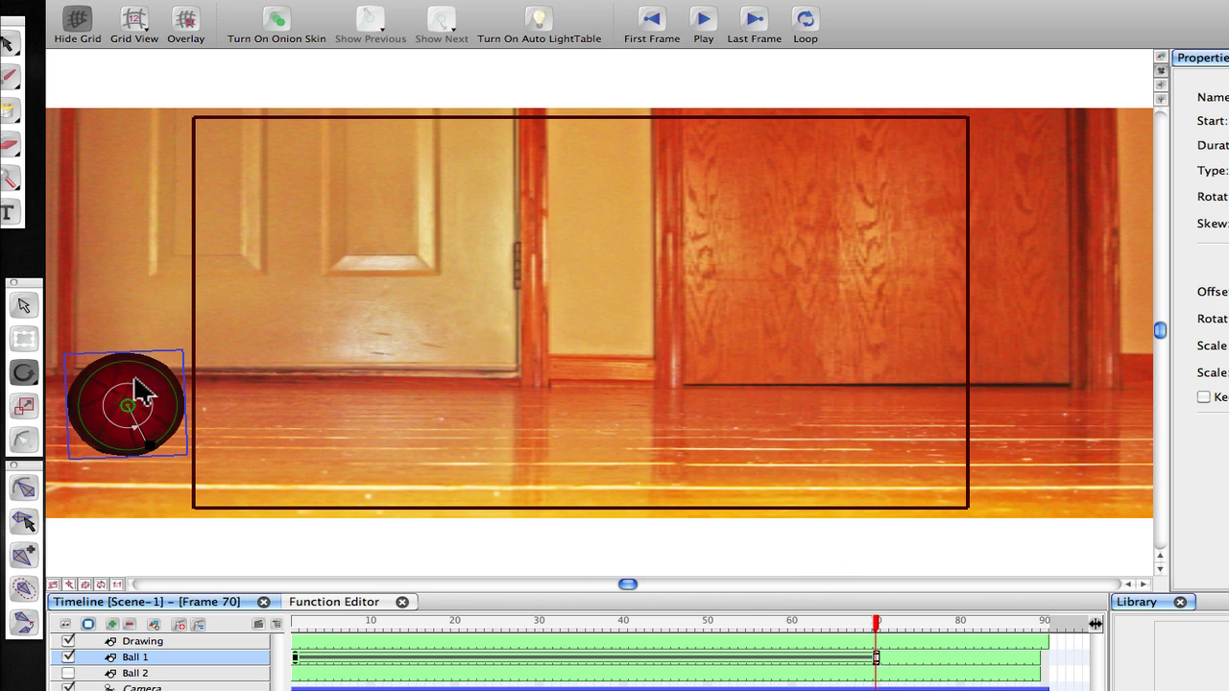
mouse_move(257, 417)
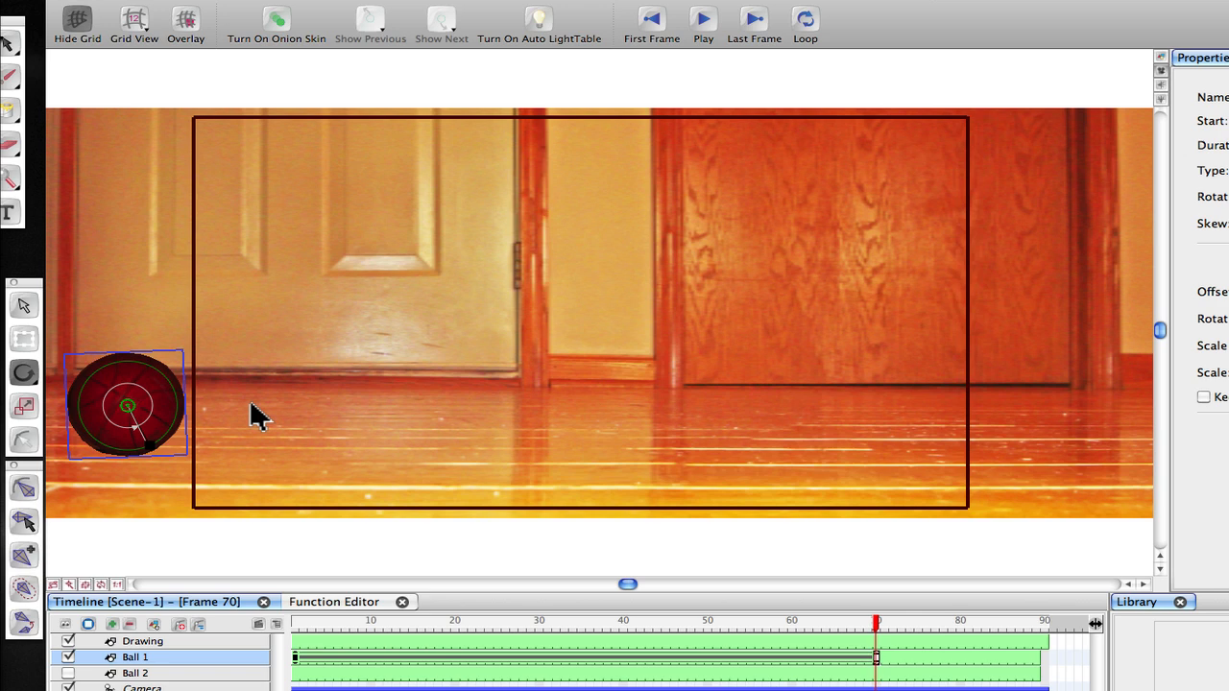
mouse_move(240, 495)
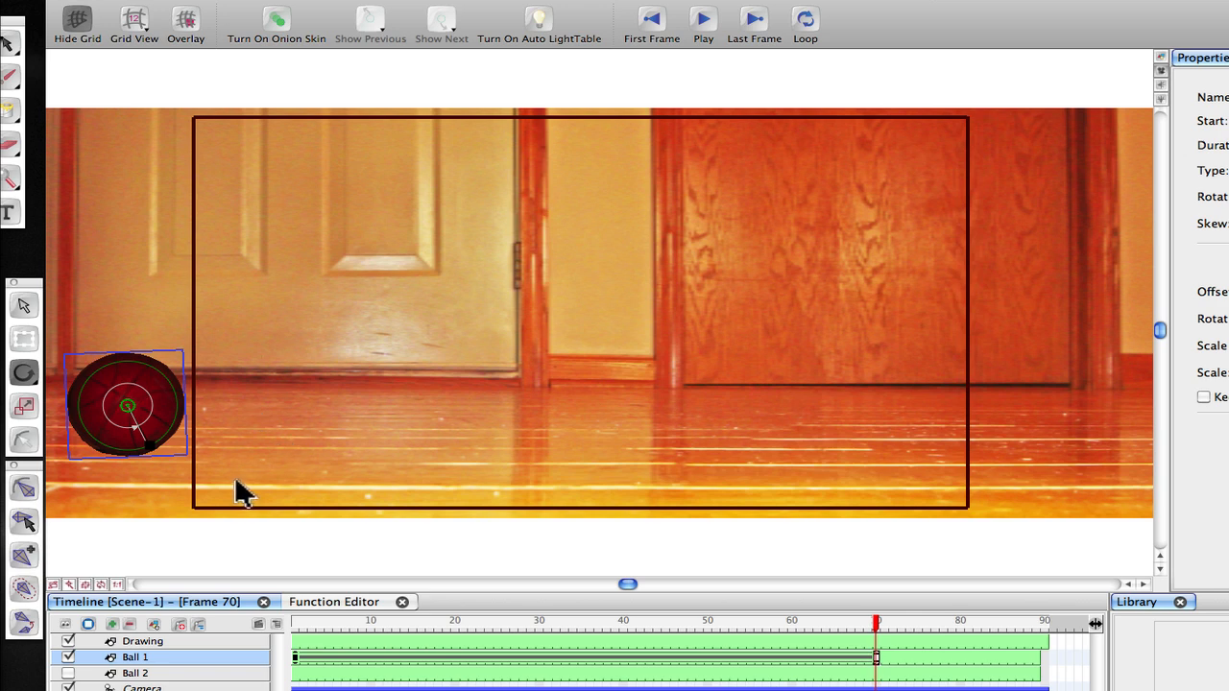
mouse_move(663, 39)
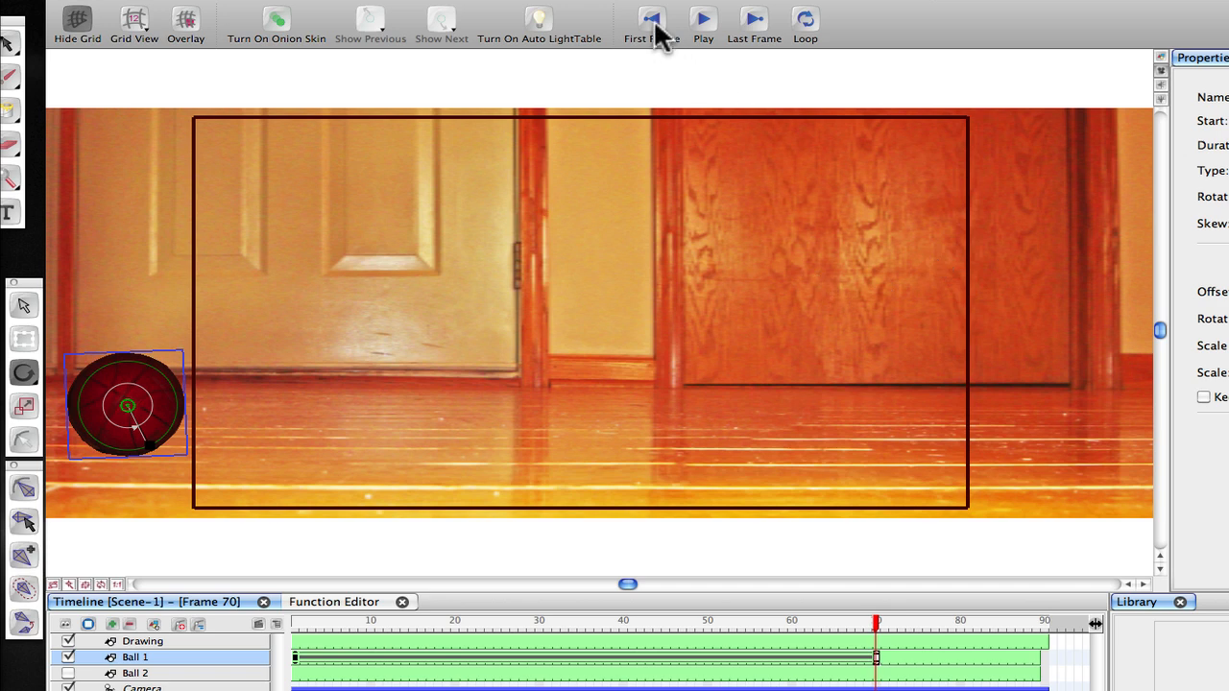
click(703, 17)
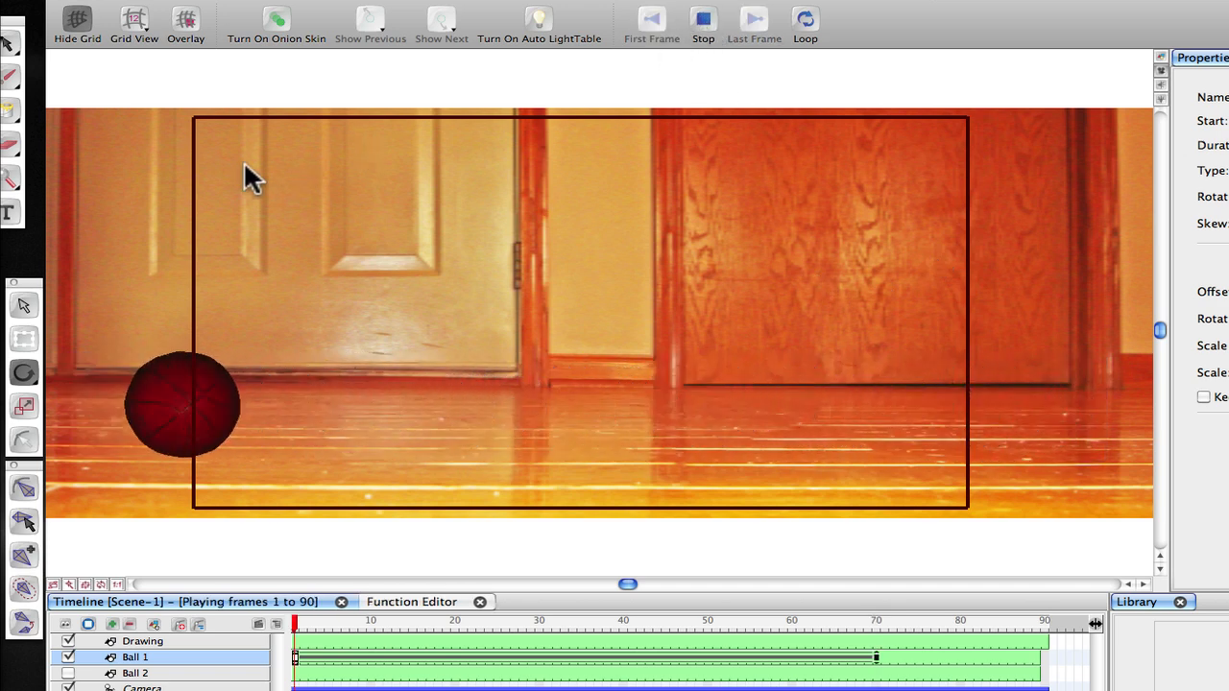
click(703, 18)
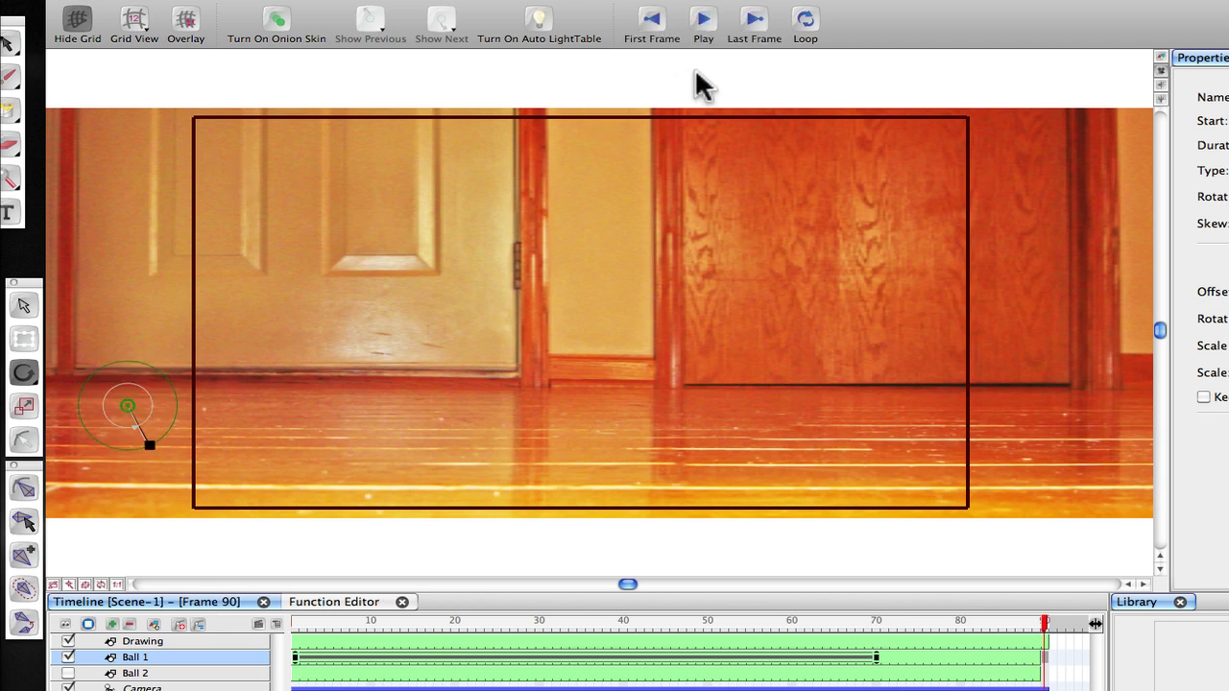
mouse_move(682, 402)
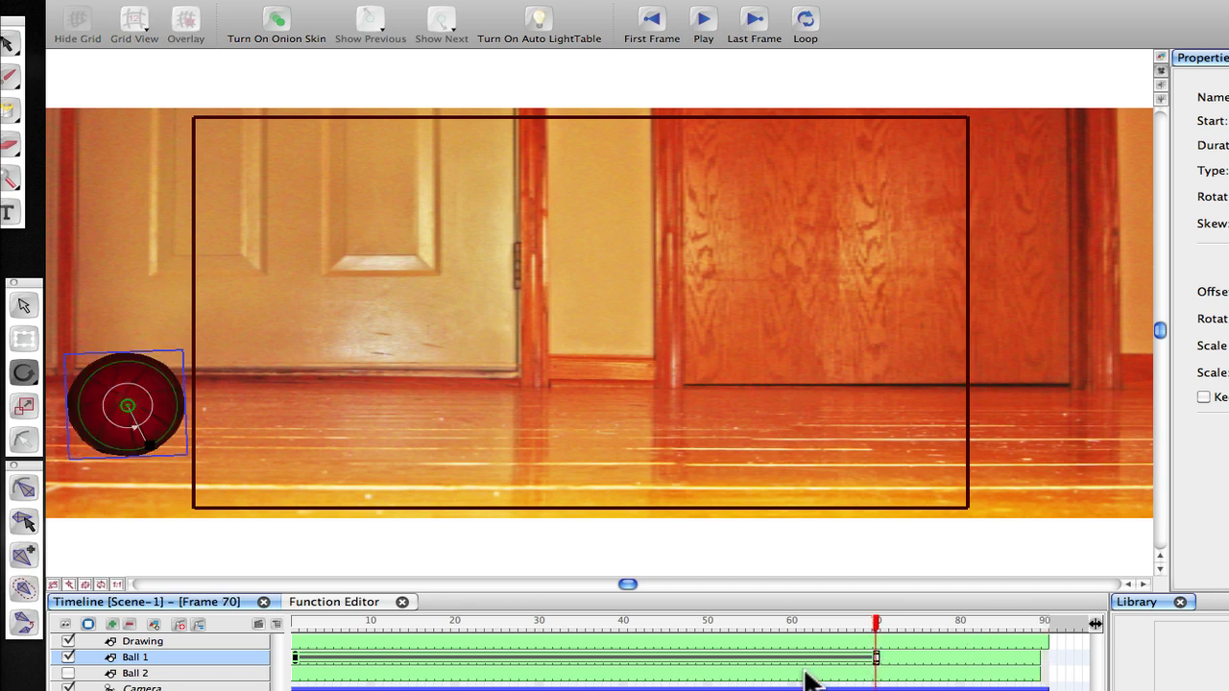
- At frame 1, select Ball 1 and set its offset depth to 3 B
click(651, 17)
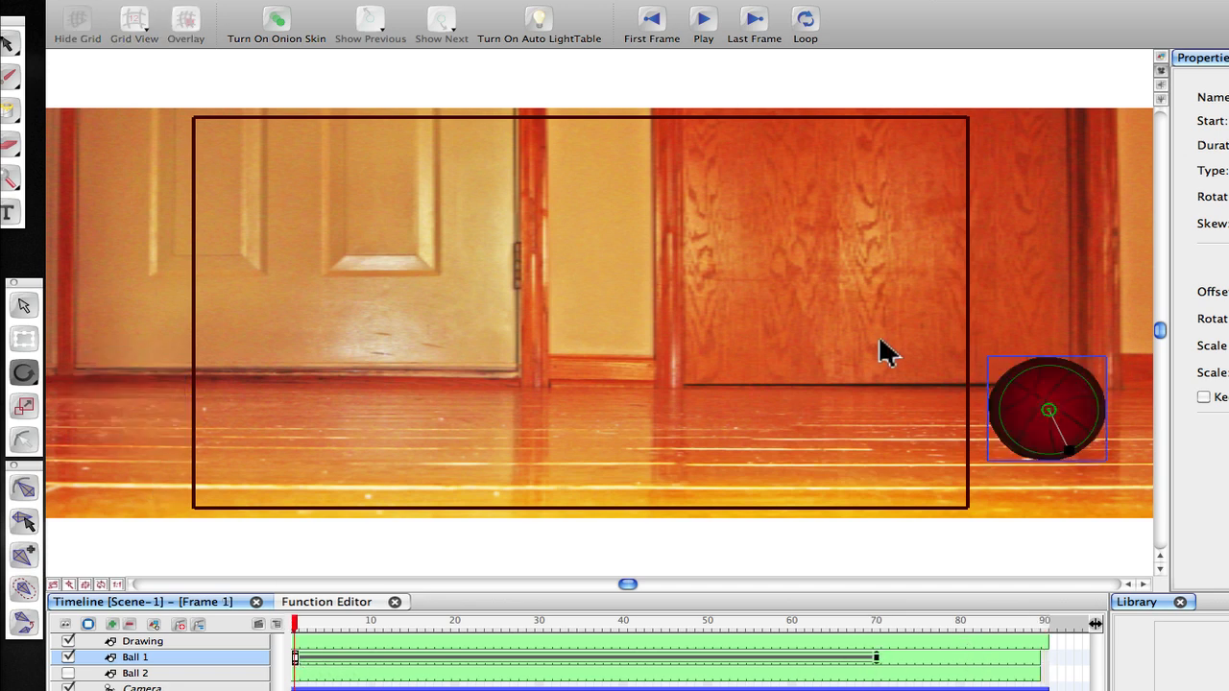
mouse_move(874, 307)
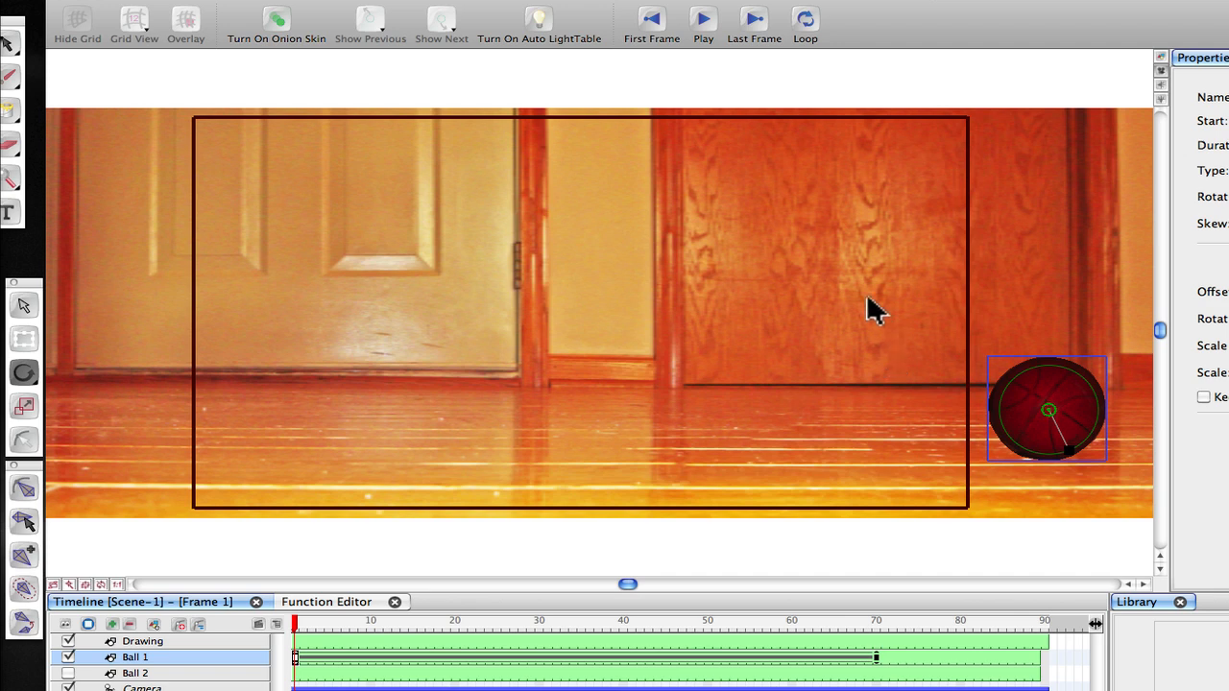
drag(1047, 408, 580, 312)
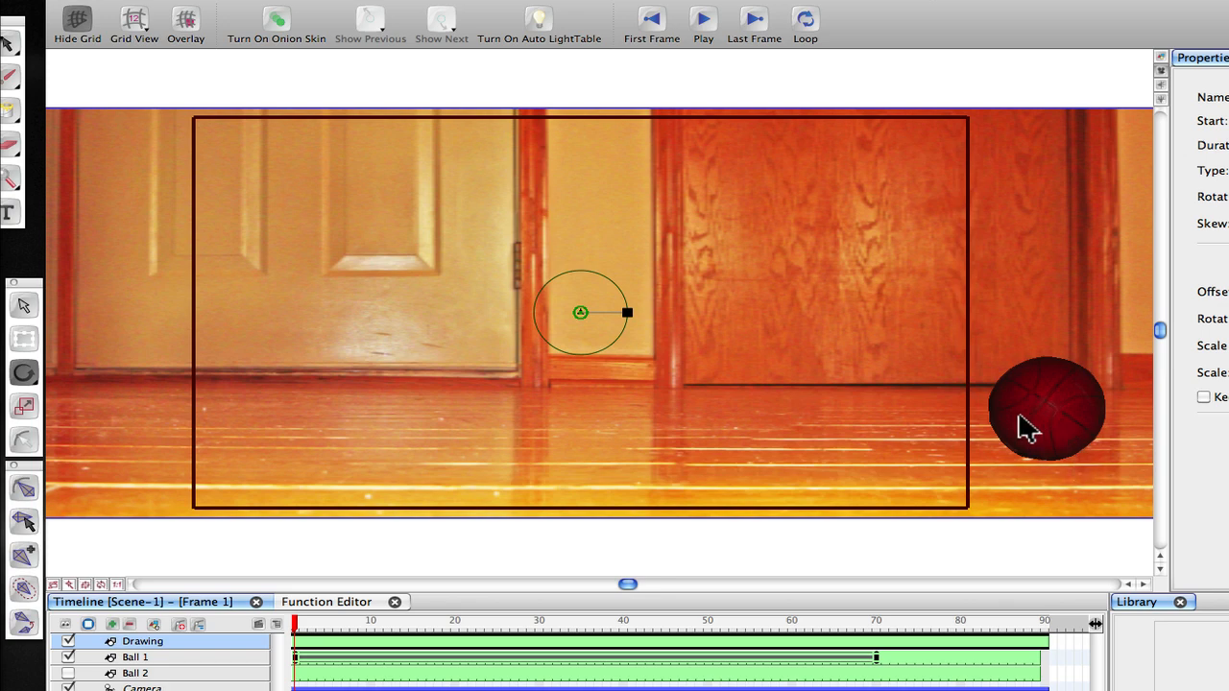
click(1047, 408)
text(3 B)
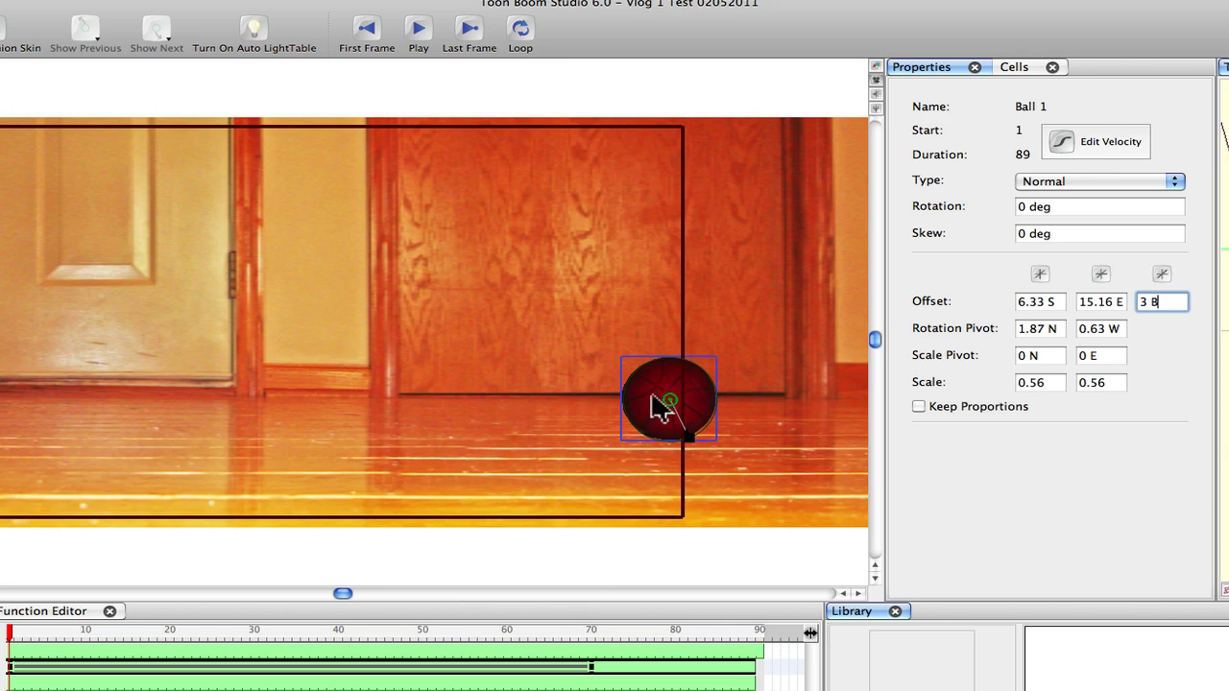
click(668, 398)
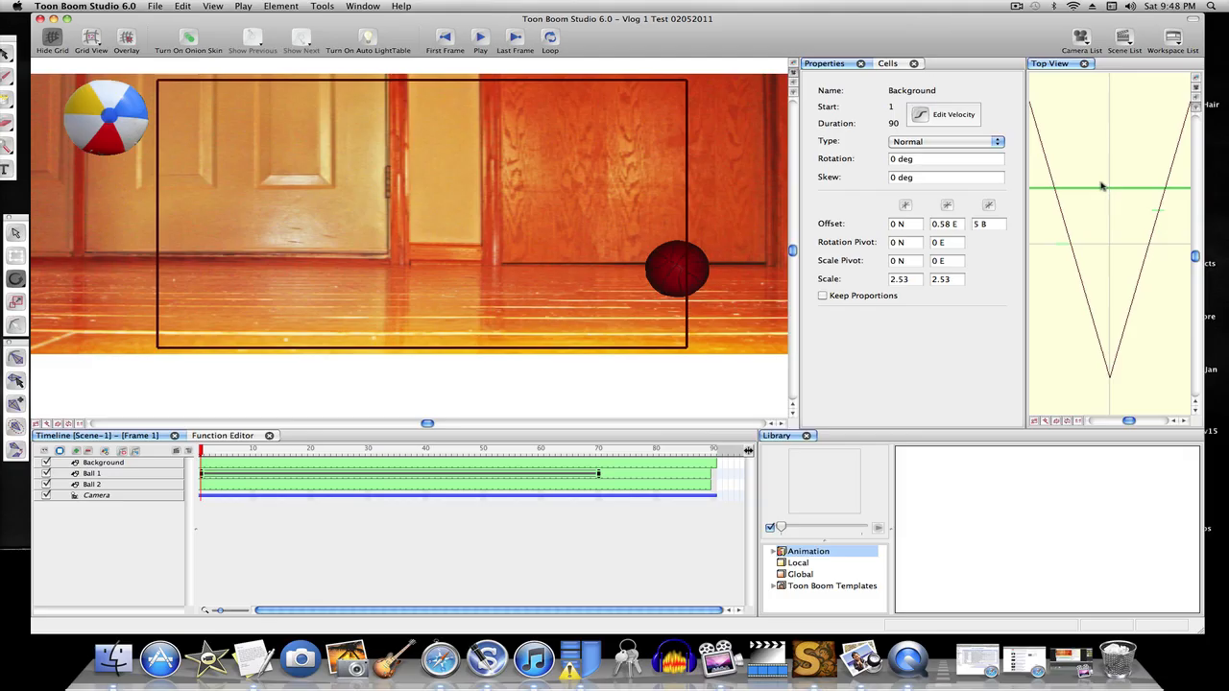
mouse_move(1066, 190)
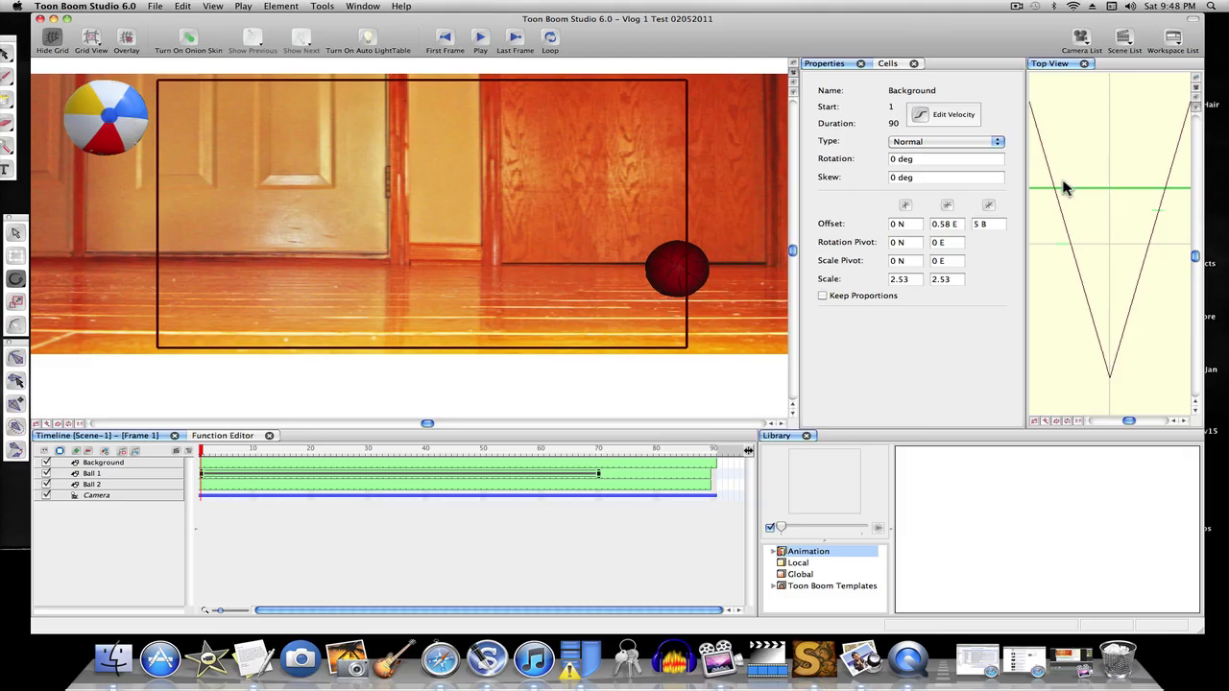
mouse_move(1101, 197)
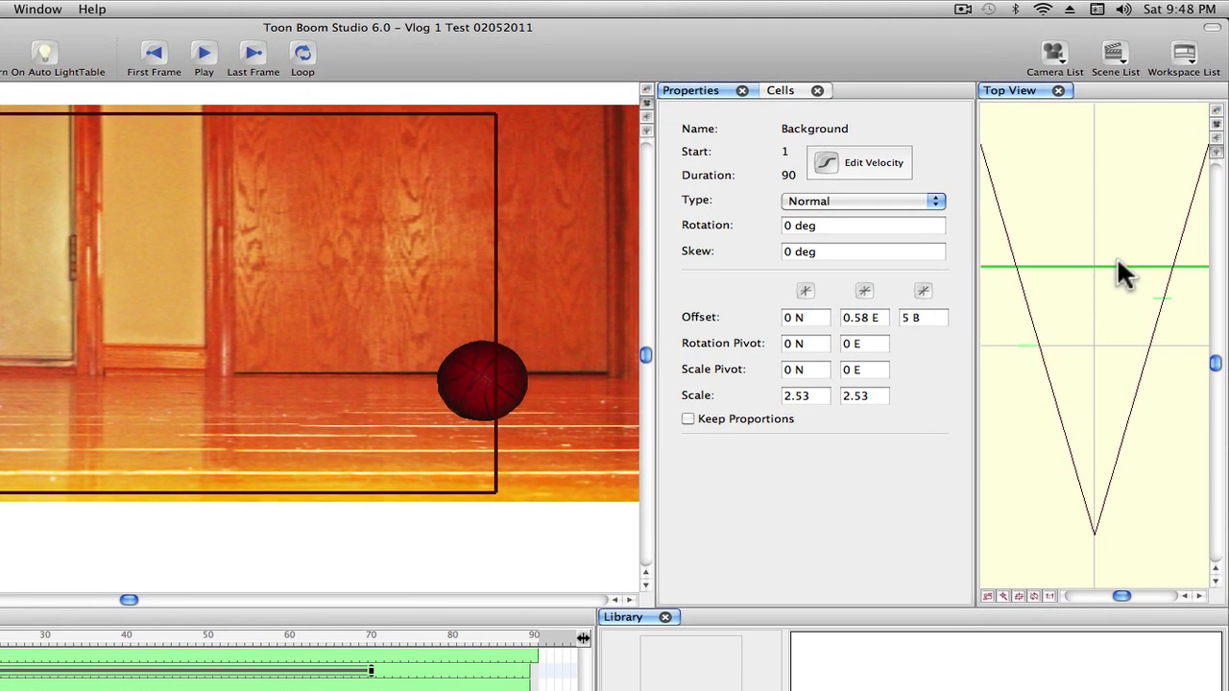
mouse_move(1114, 278)
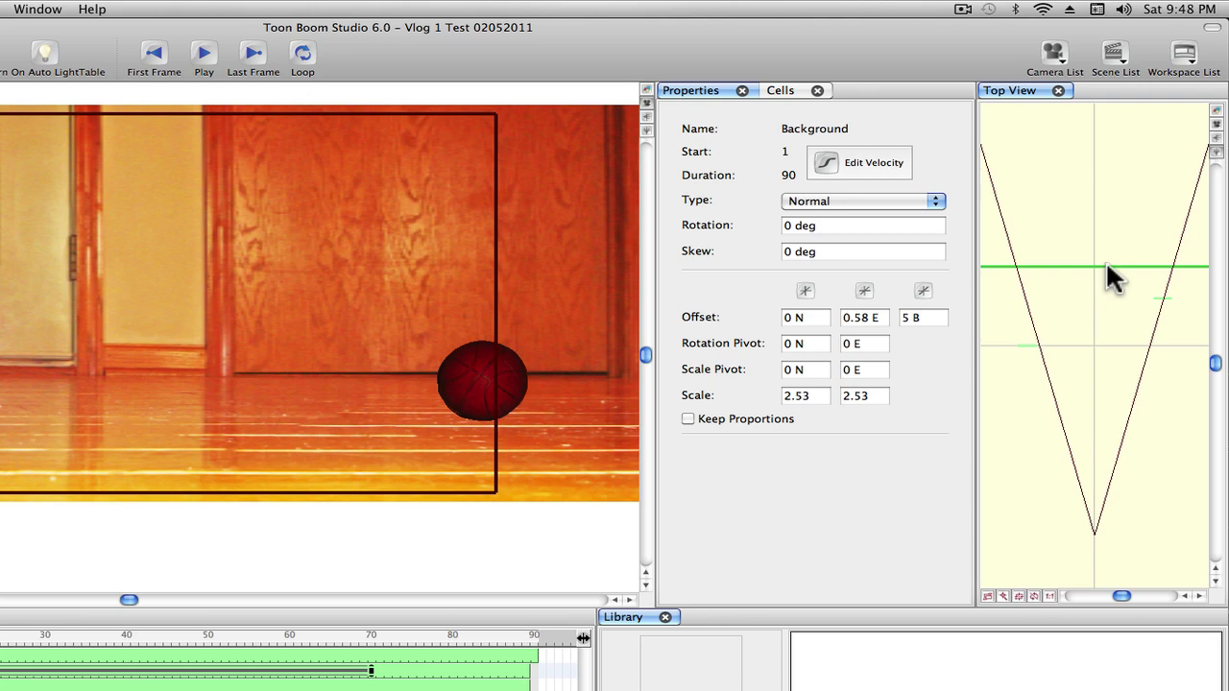
mouse_move(1195, 288)
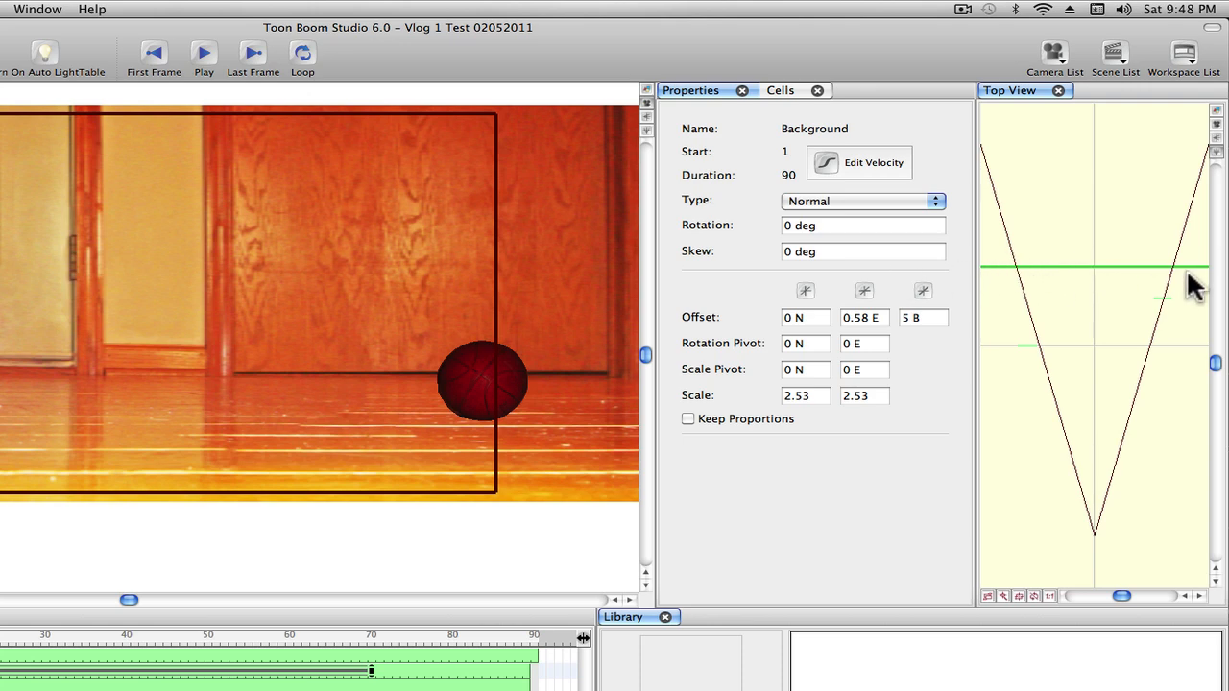
mouse_move(1143, 278)
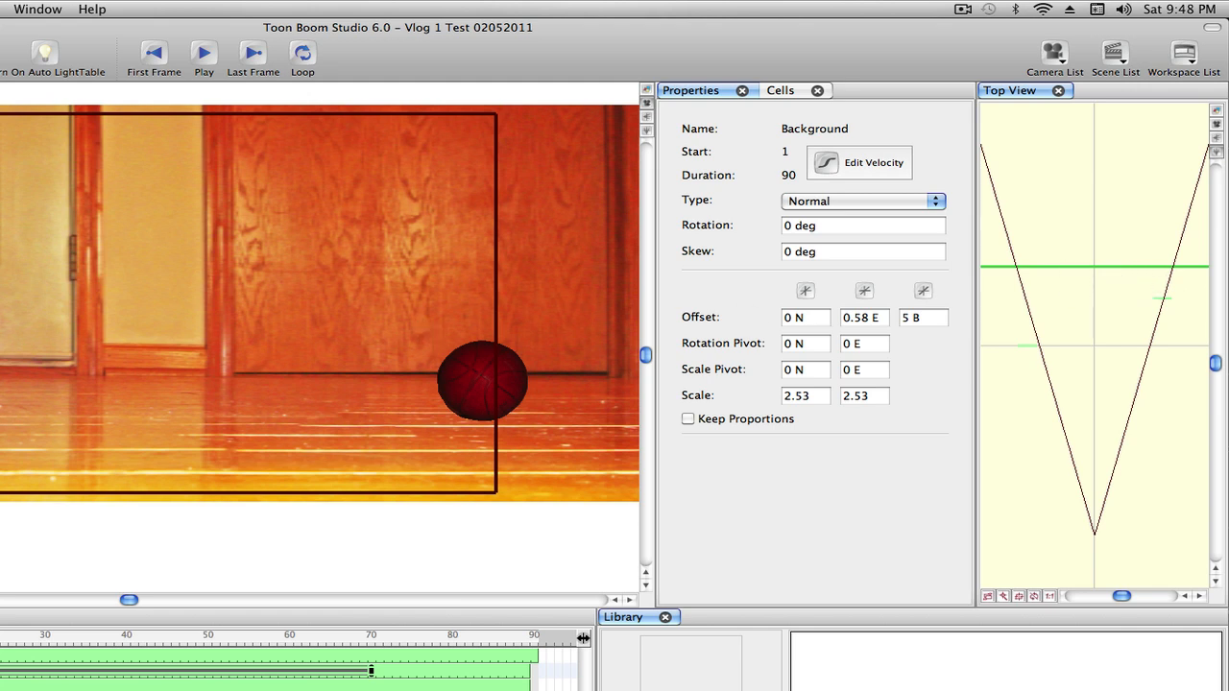
mouse_move(1094, 279)
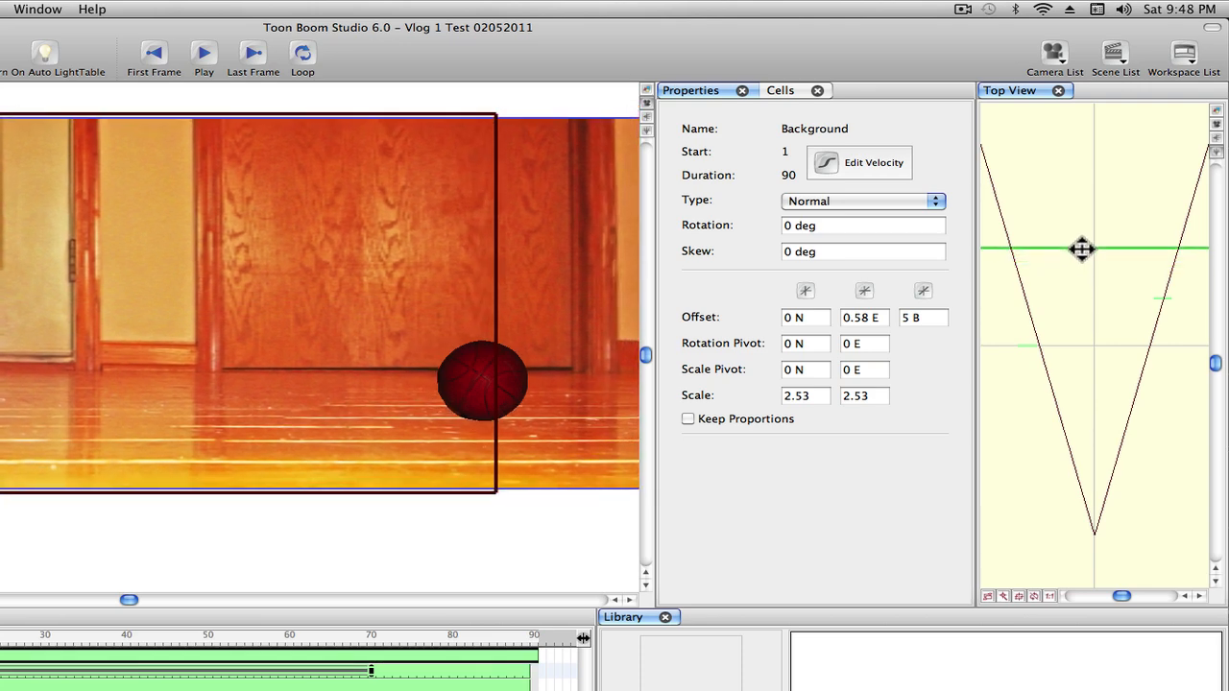
- Push the door-and-floor photo back in the Top View to 0.20 E, 5.83 B
drag(1082, 249, 508, 252)
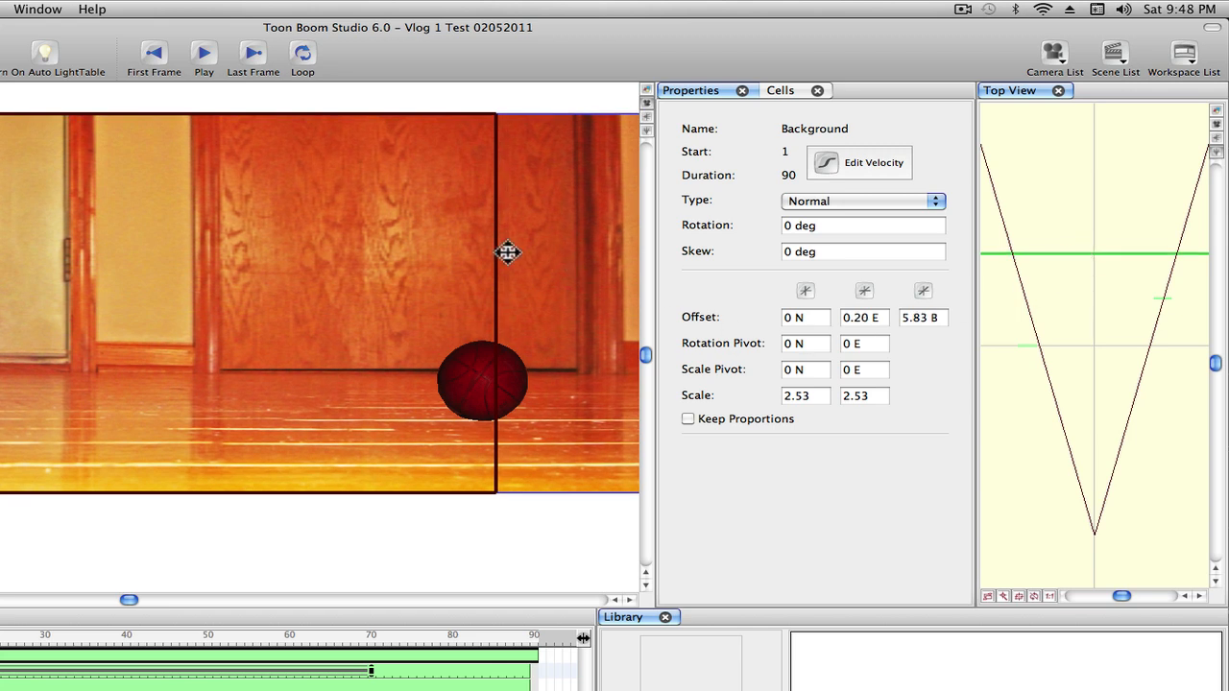
mouse_move(1043, 253)
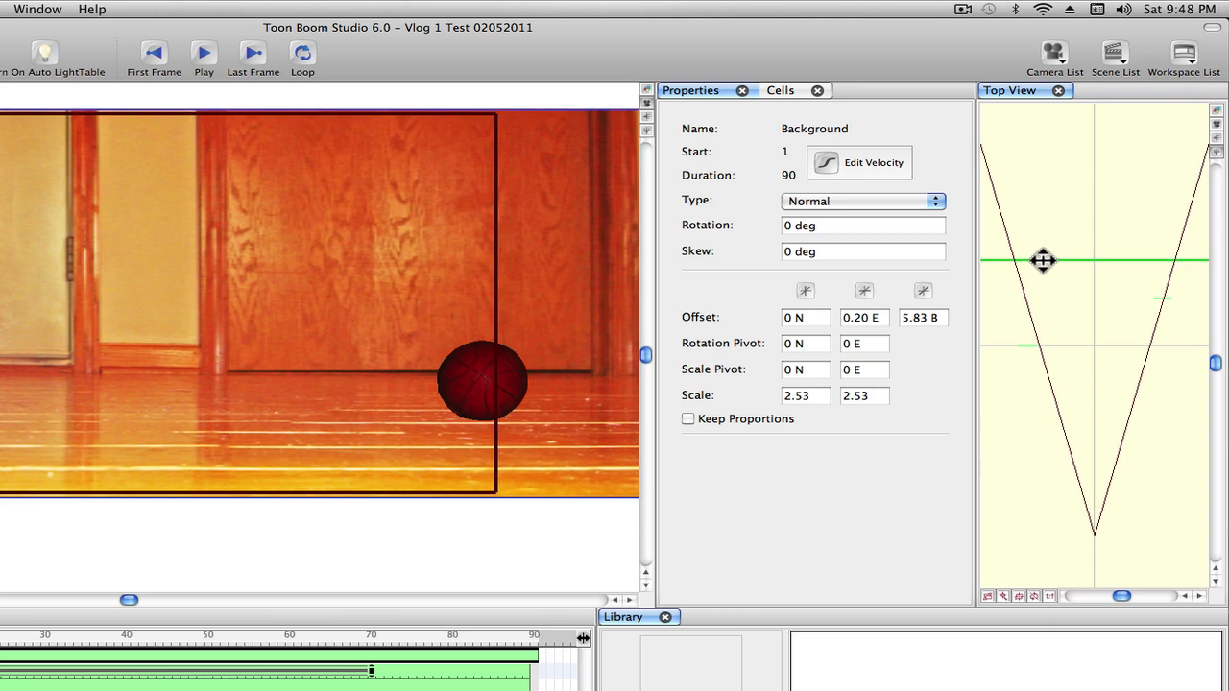
drag(1043, 260, 552, 404)
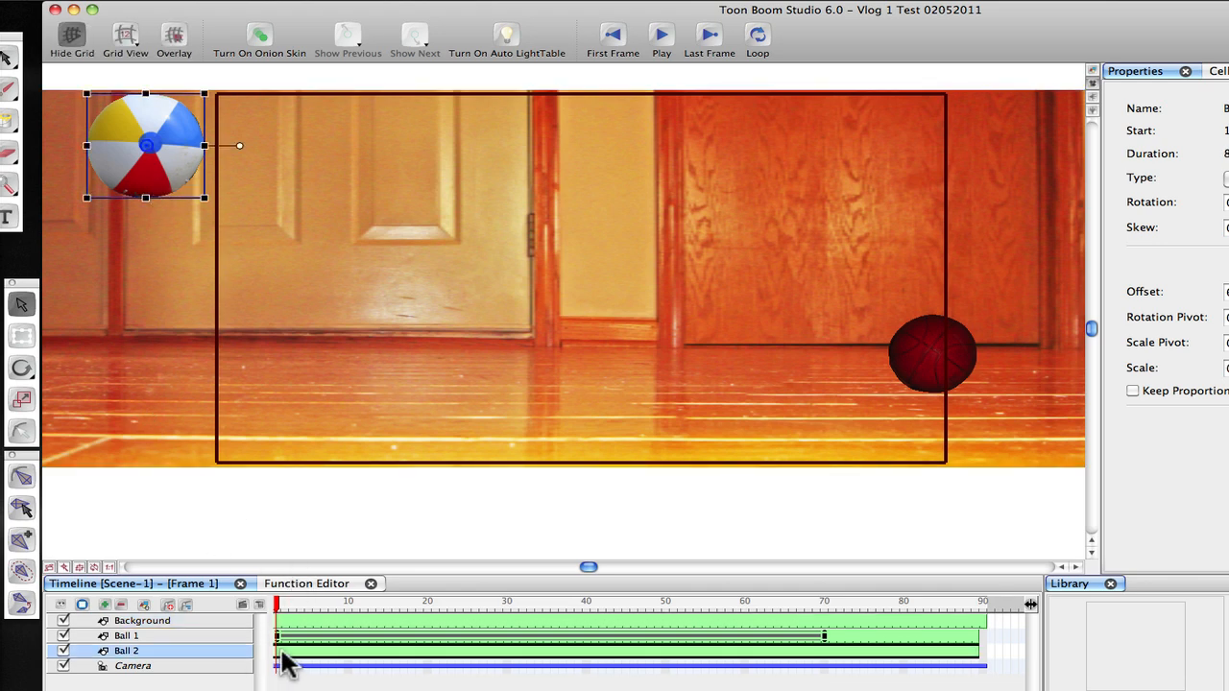
mouse_move(278, 663)
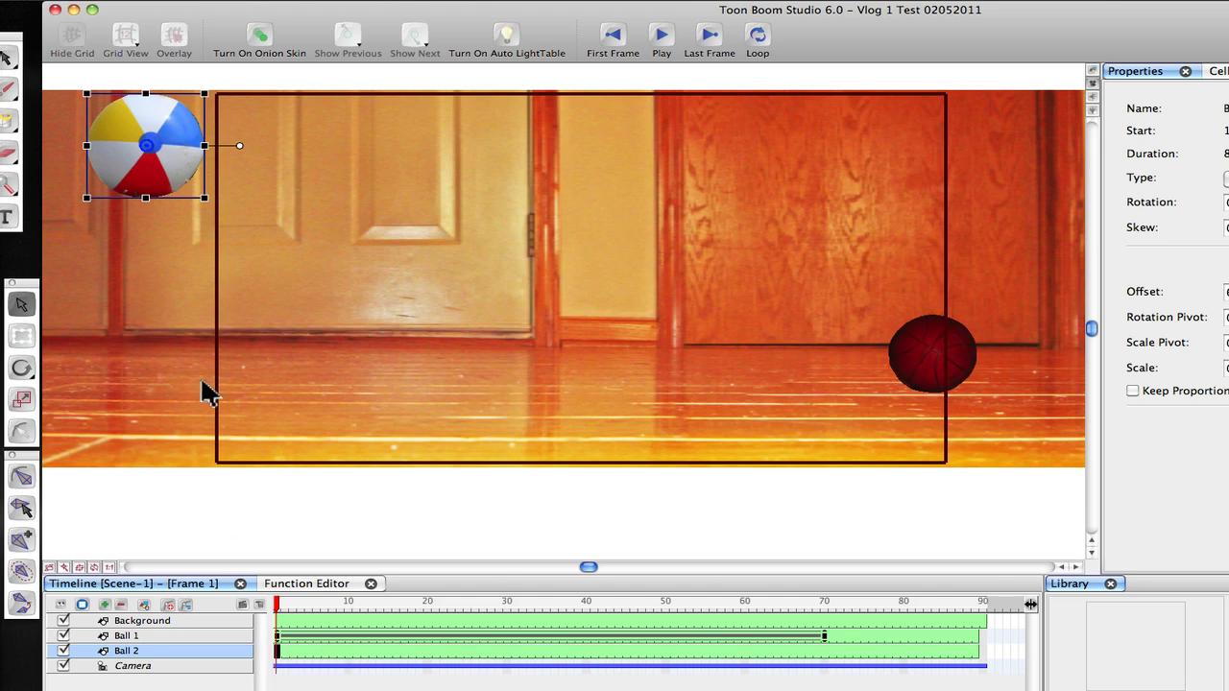
mouse_move(170, 455)
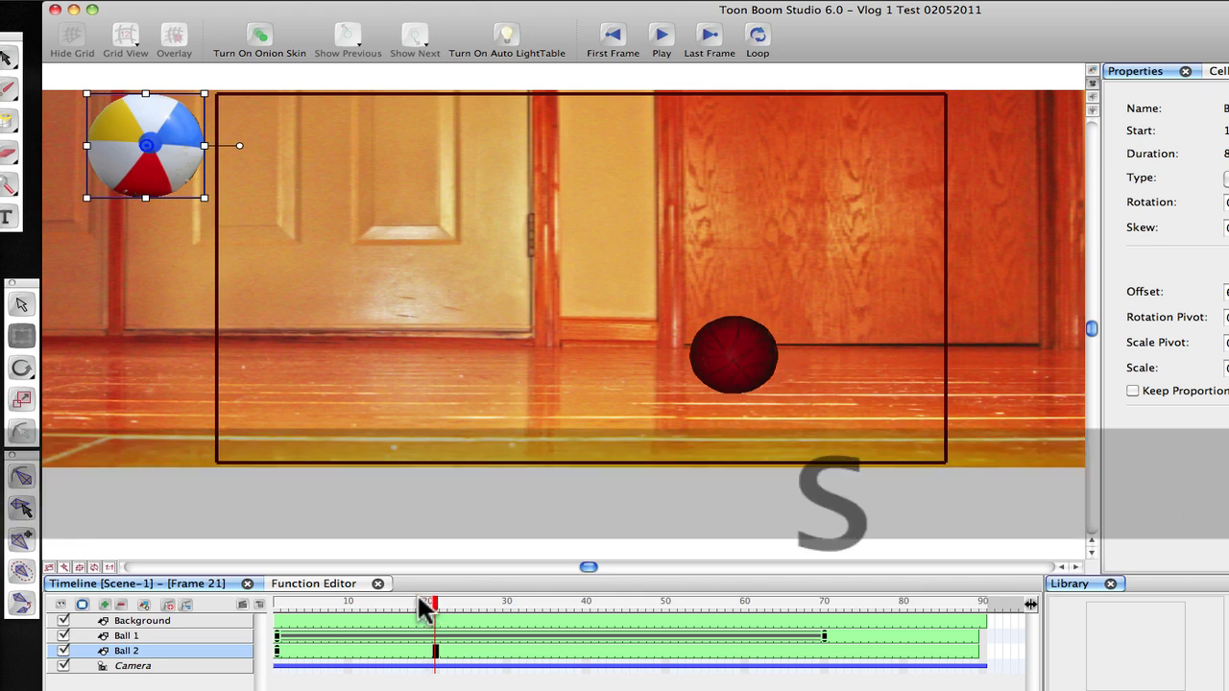
- At frame 24, drag the beach ball to mid-room so it touches the basketball
click(459, 604)
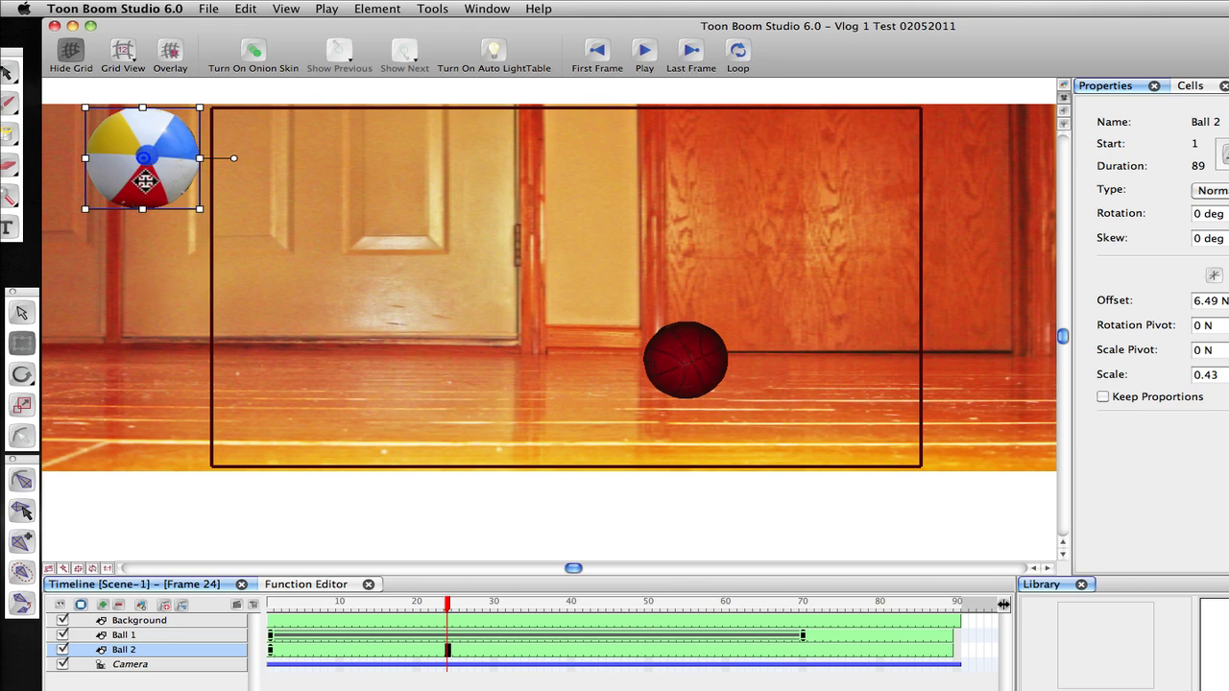
drag(142, 157, 550, 271)
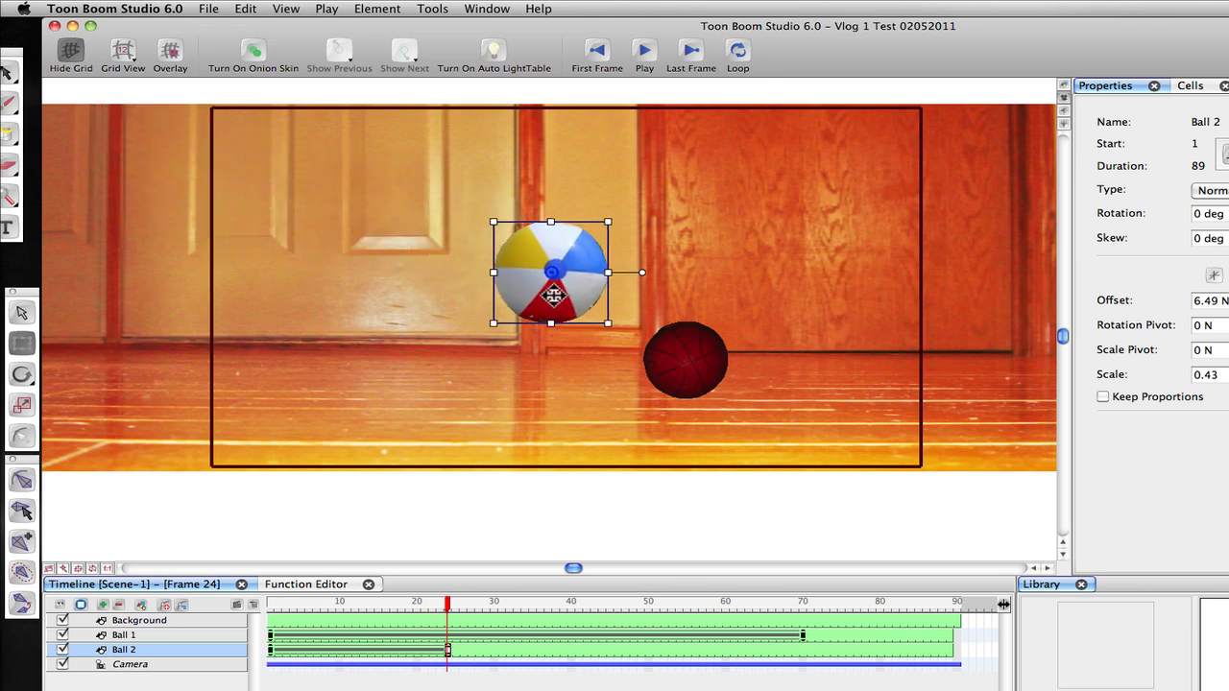
drag(550, 272, 622, 293)
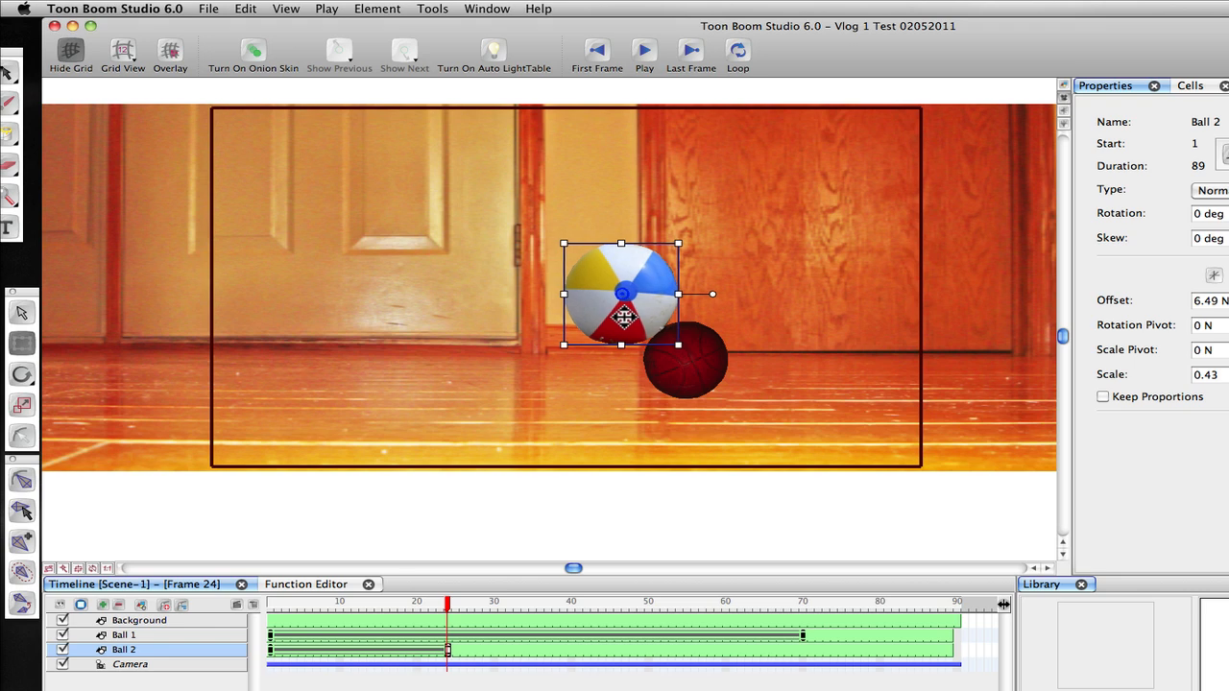
mouse_move(533, 324)
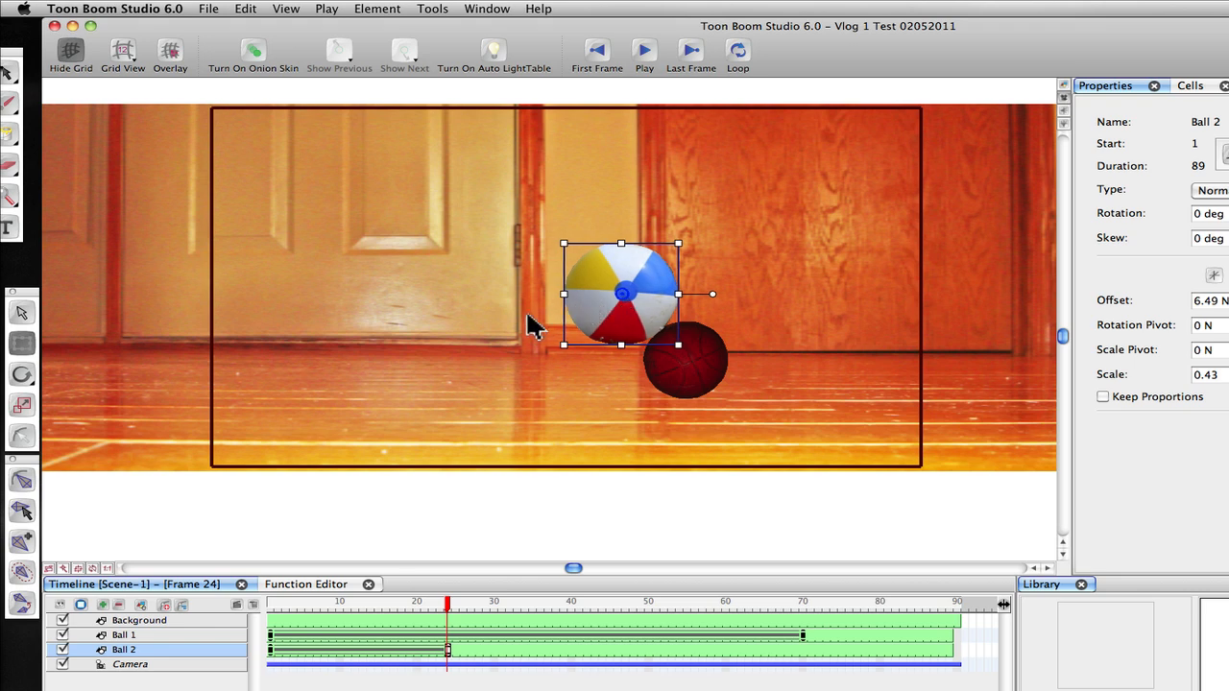
mouse_move(109, 189)
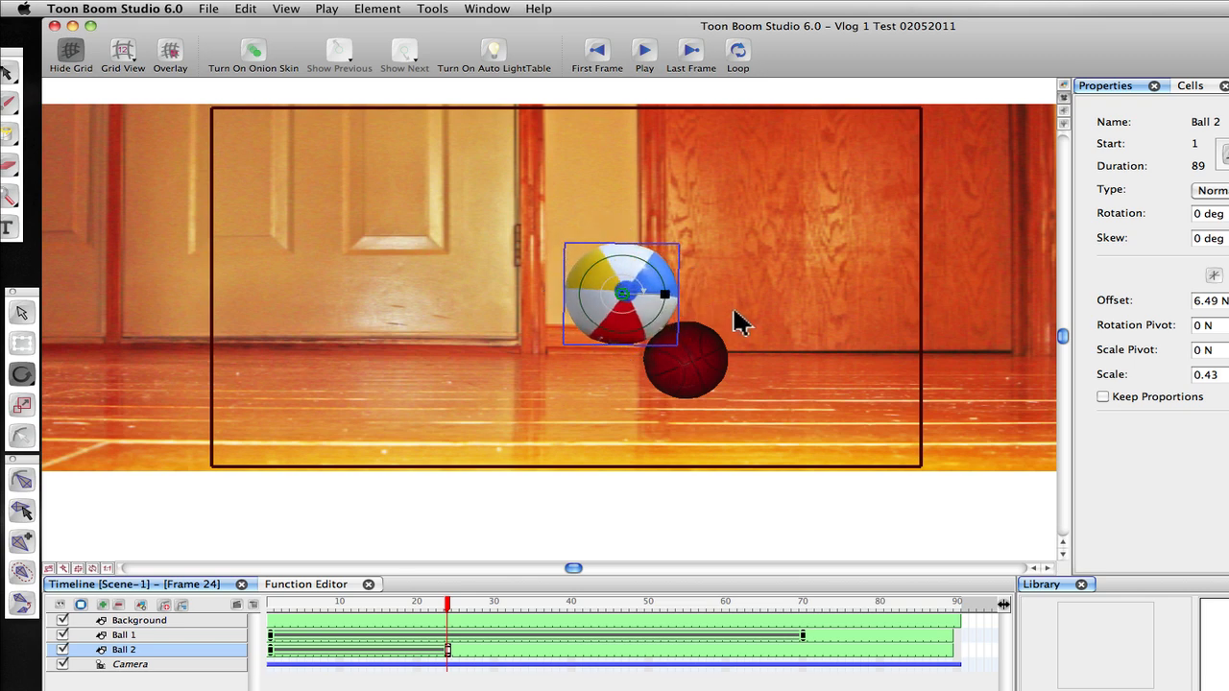
mouse_move(697, 348)
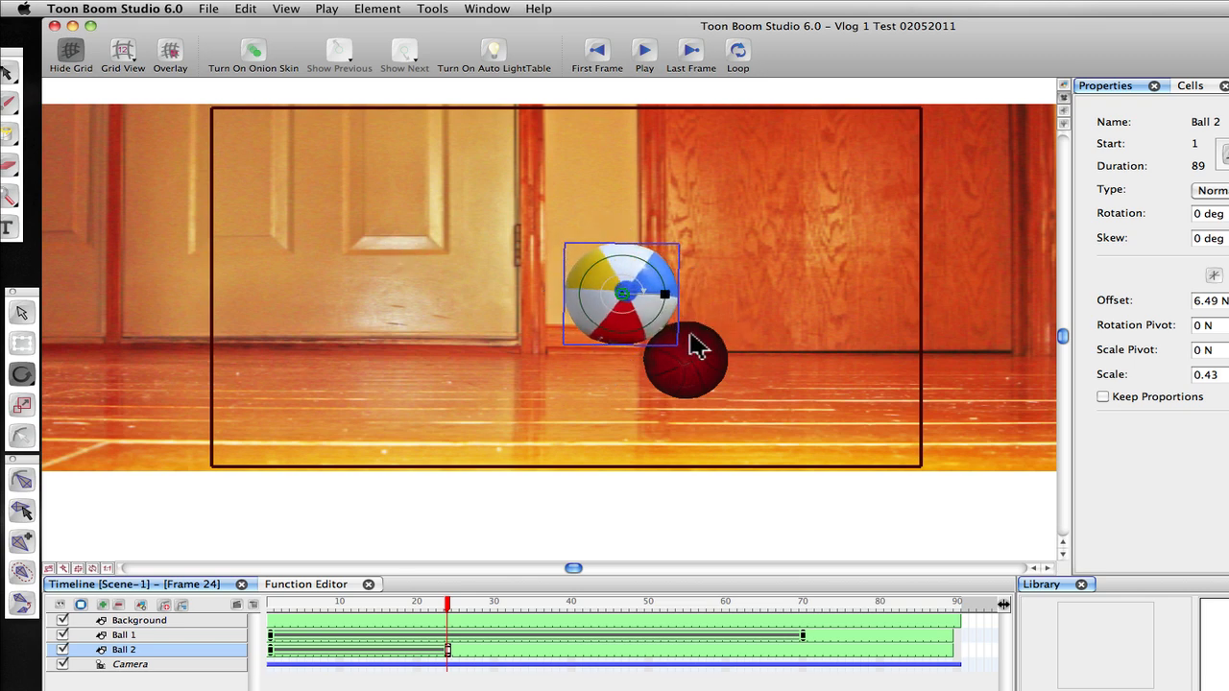
mouse_move(682, 349)
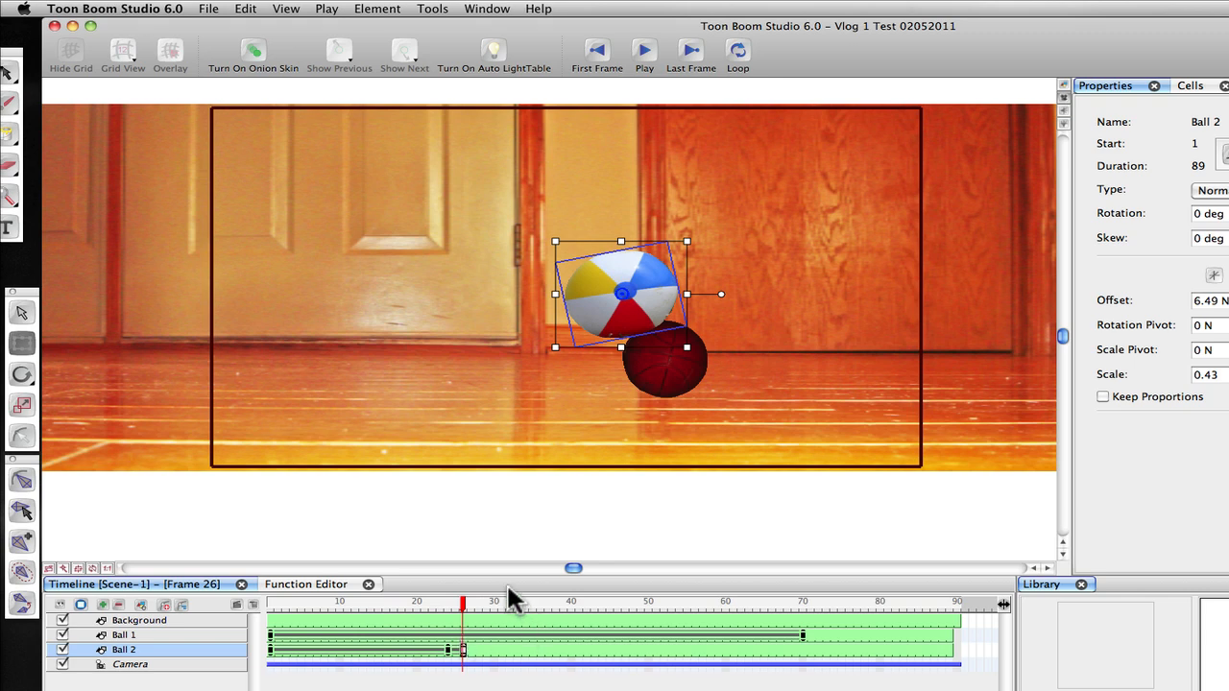
mouse_move(518, 619)
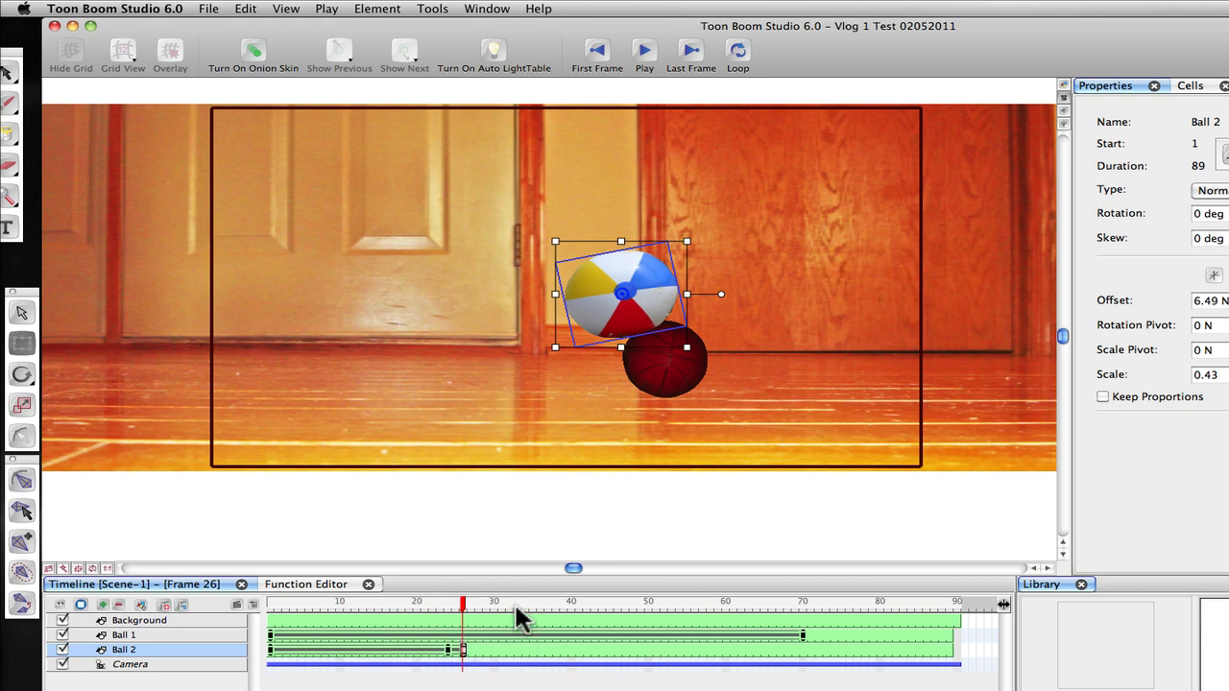
mouse_move(533, 673)
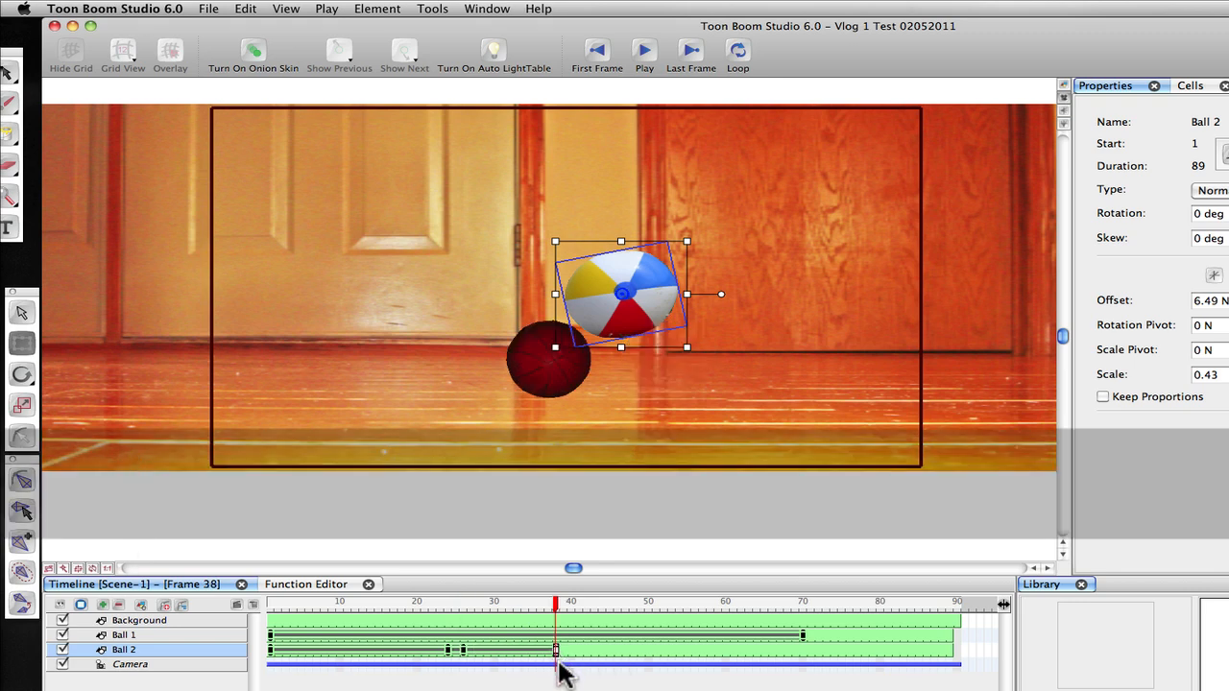
- Raise the beach ball high above the floor, clear of the basketball
drag(619, 292, 632, 190)
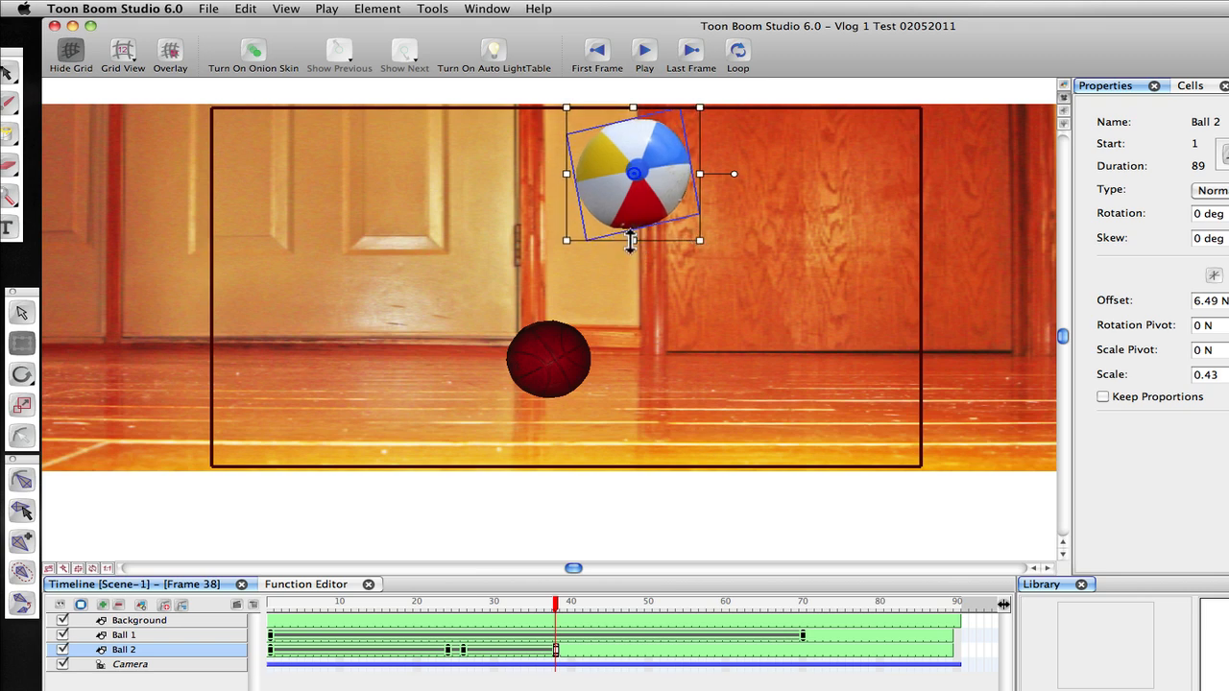
mouse_move(53, 360)
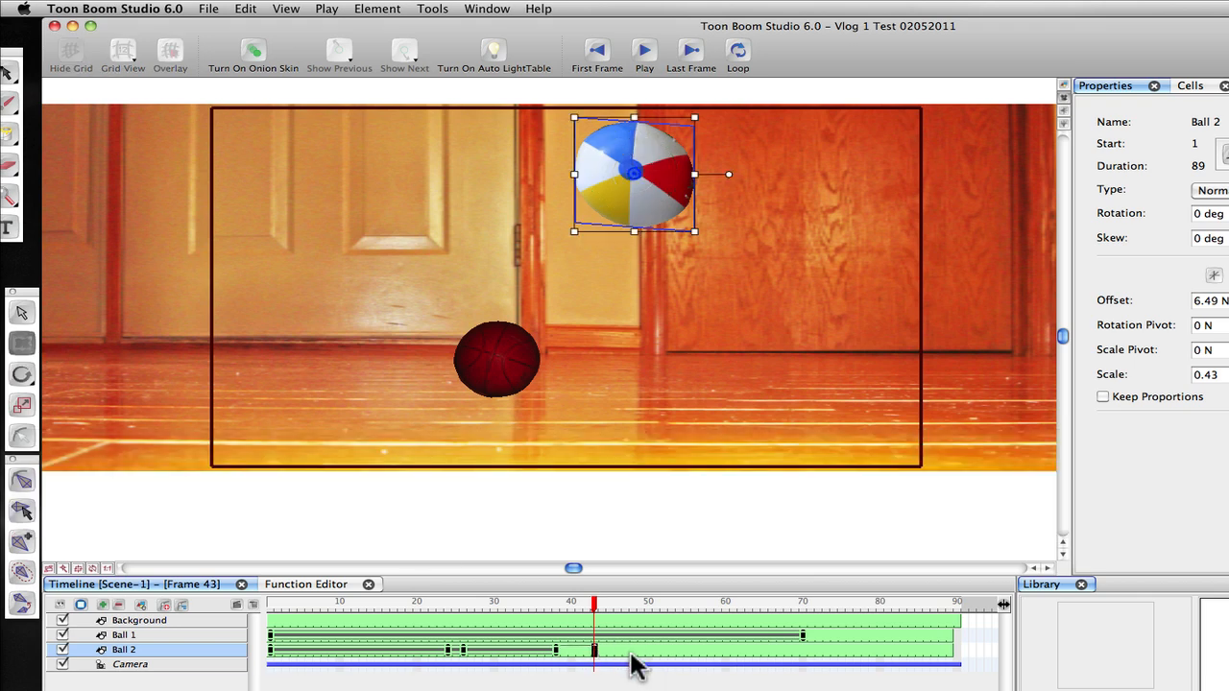
mouse_move(651, 203)
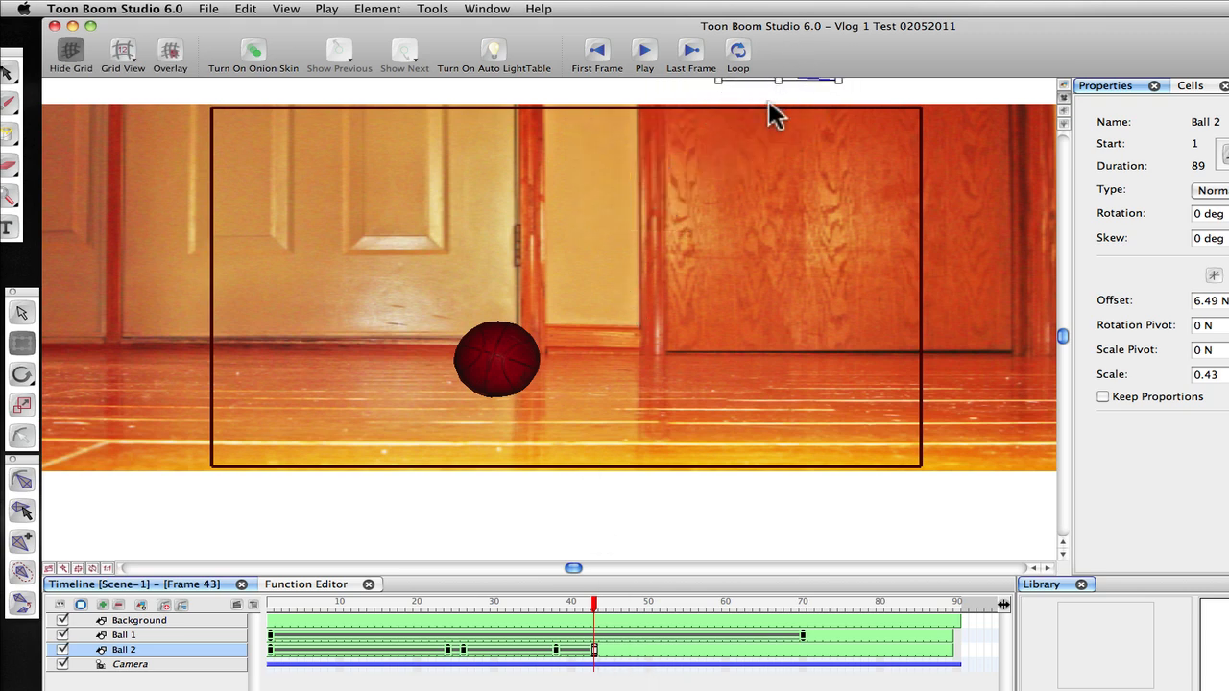
mouse_move(663, 535)
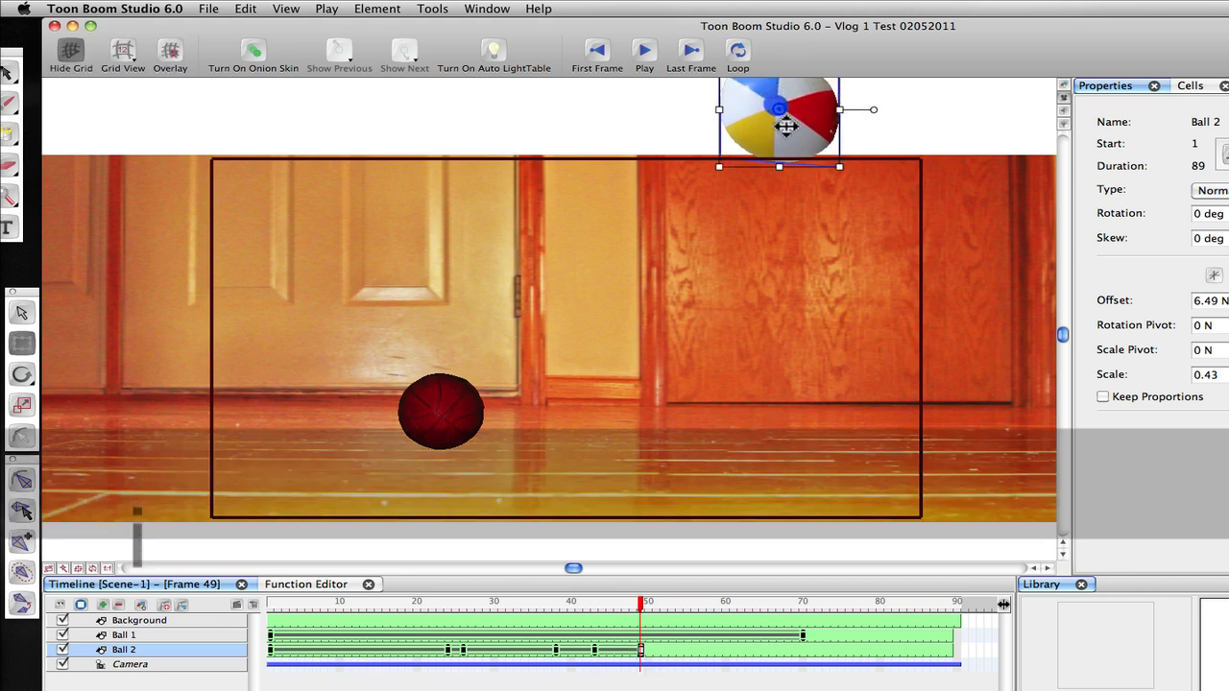
- Drag the beach ball down past the right door onto the right floor at frame 49
drag(782, 120, 802, 255)
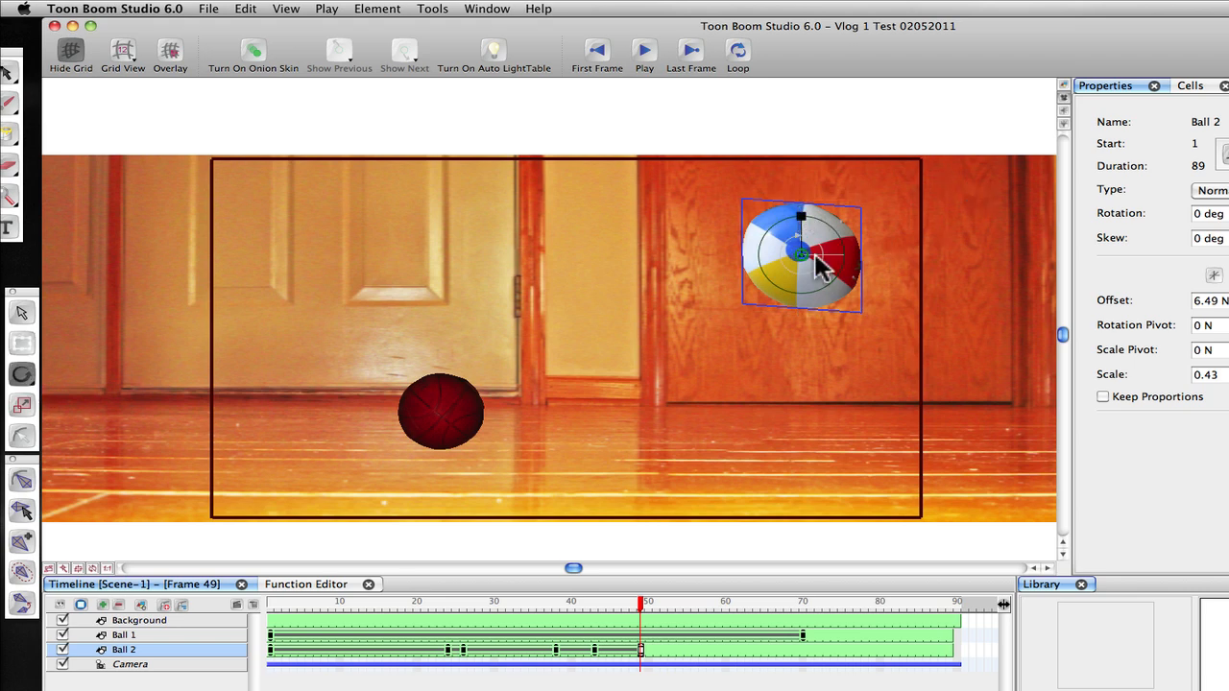
mouse_move(24, 363)
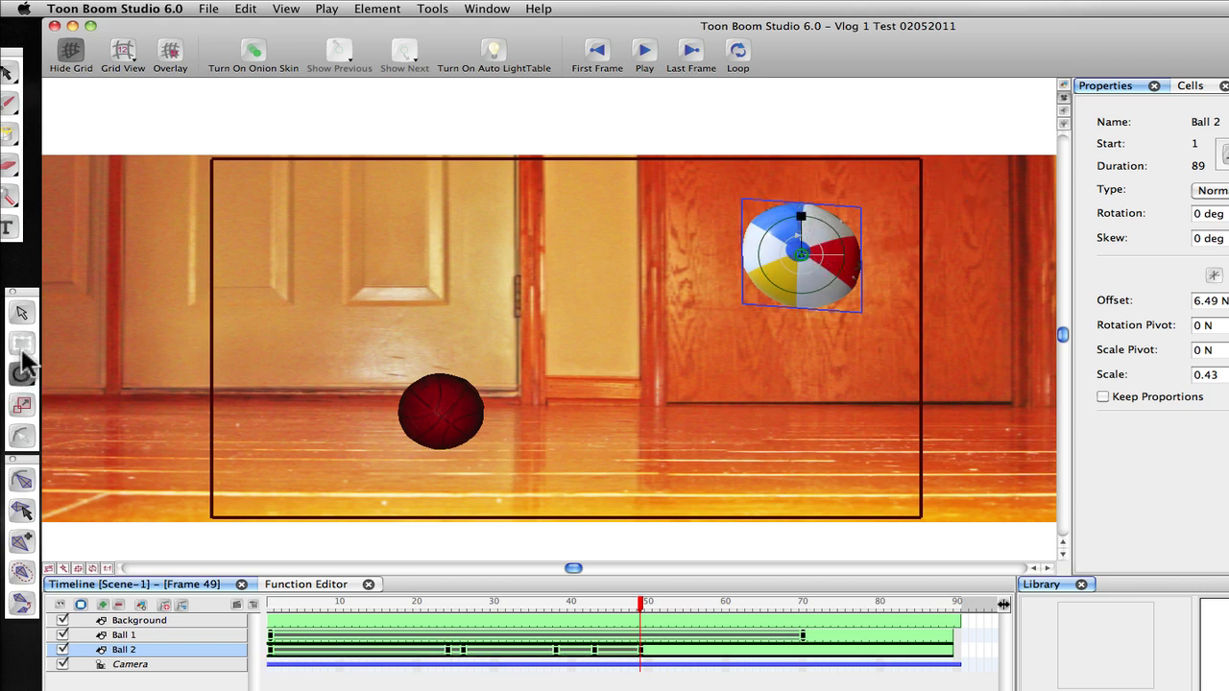
drag(801, 255, 835, 408)
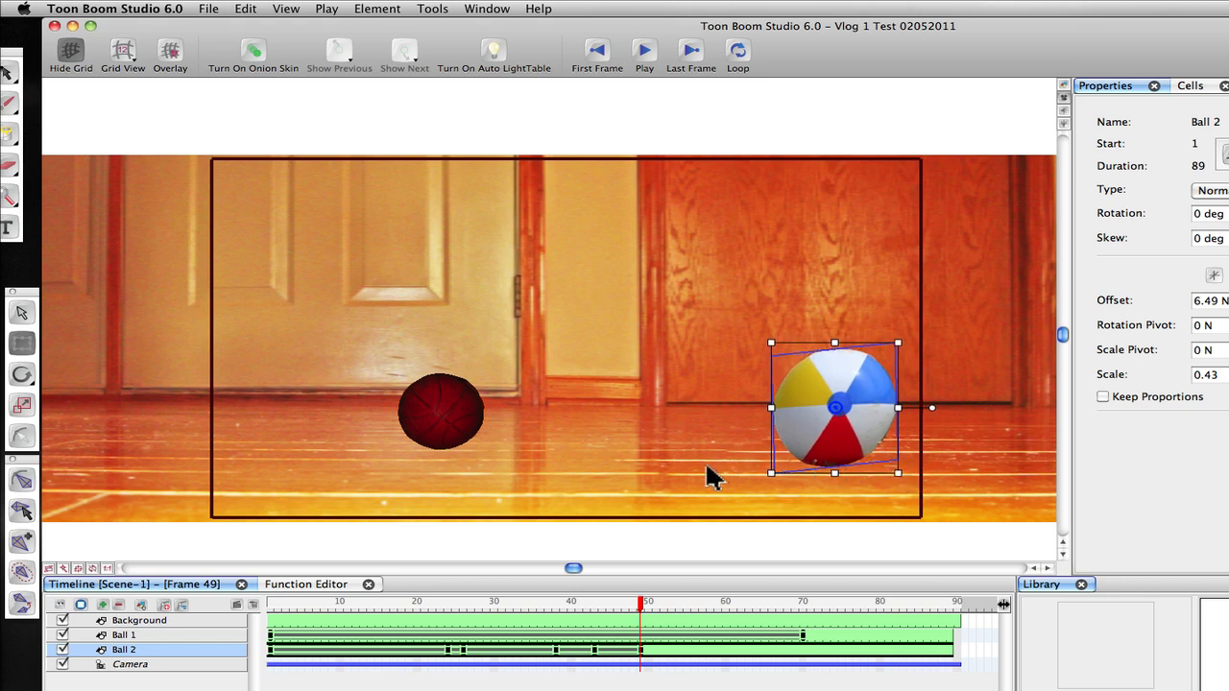
mouse_move(773, 667)
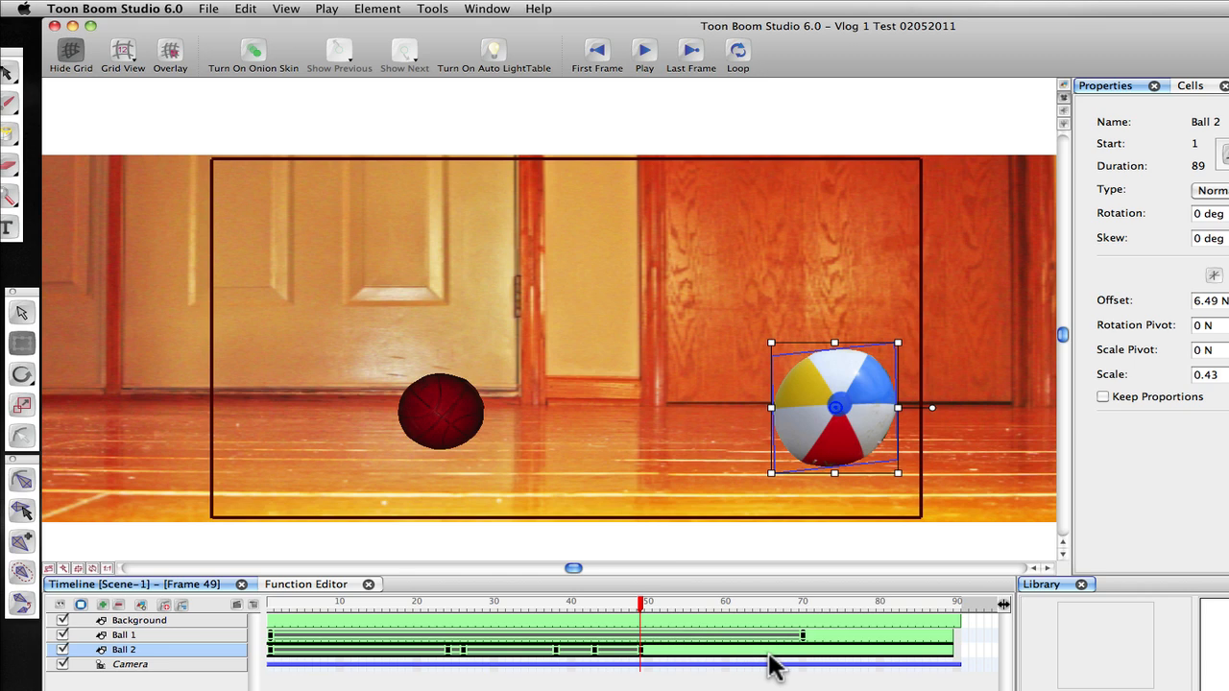
mouse_move(805, 661)
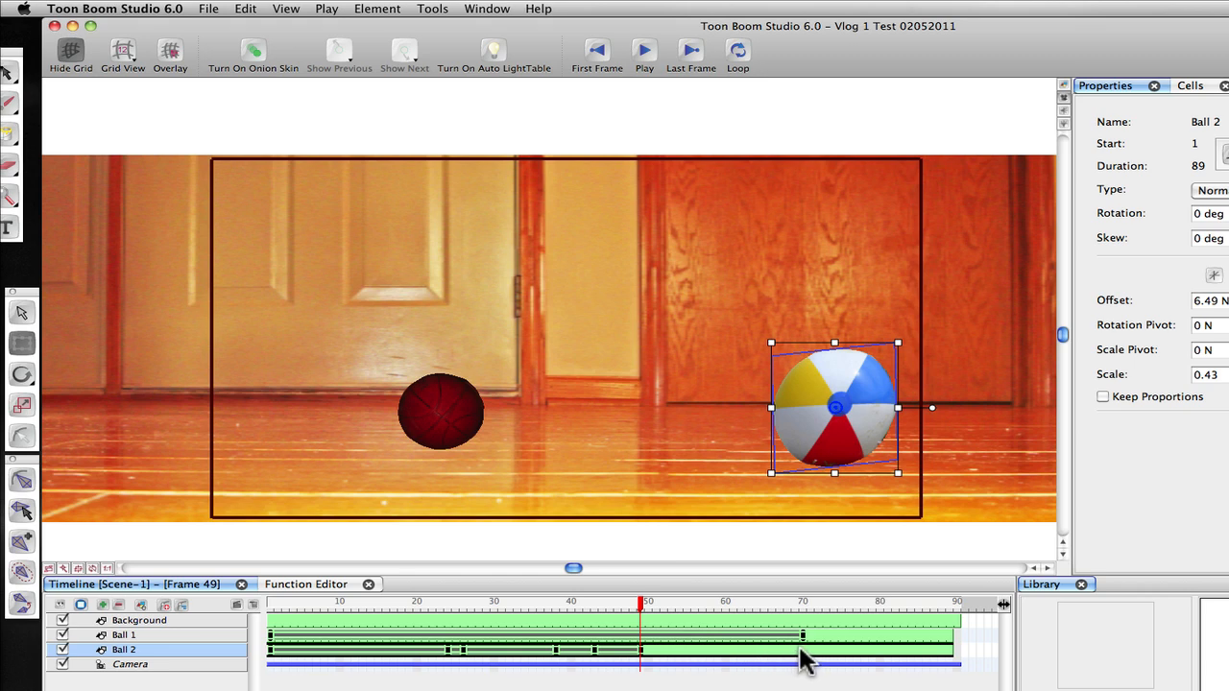
- At frame 70, move the beach ball past the stage's upper-right edge, then start playback
click(803, 603)
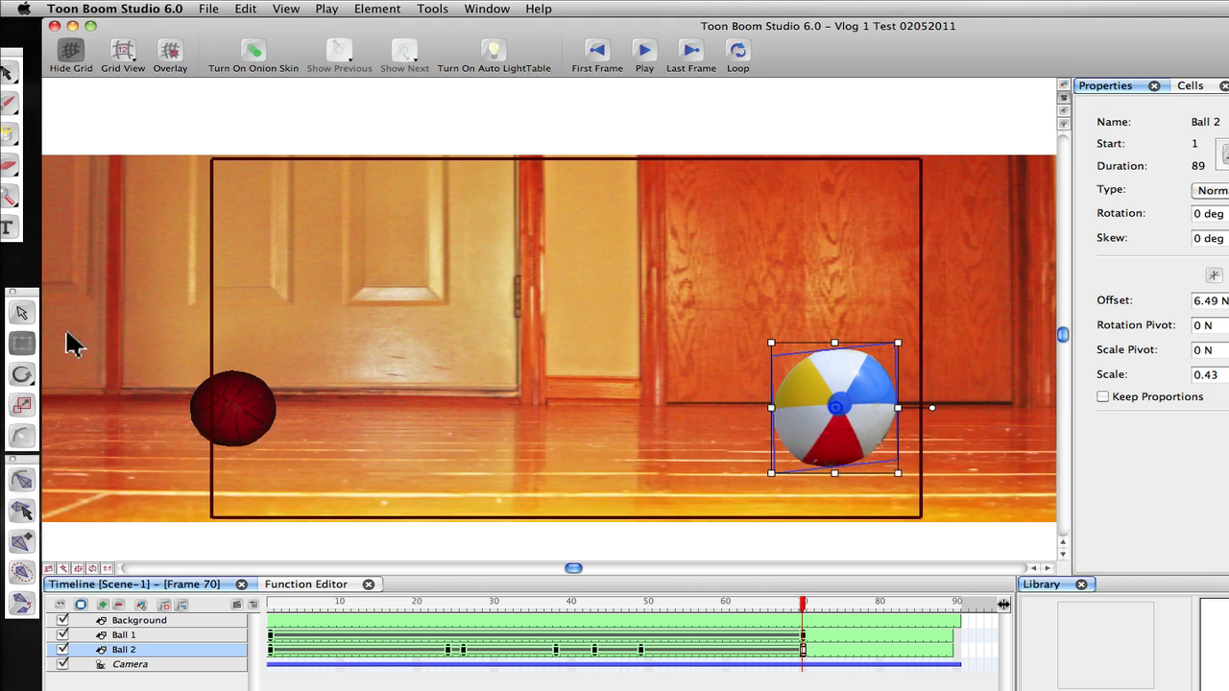
mouse_move(653, 456)
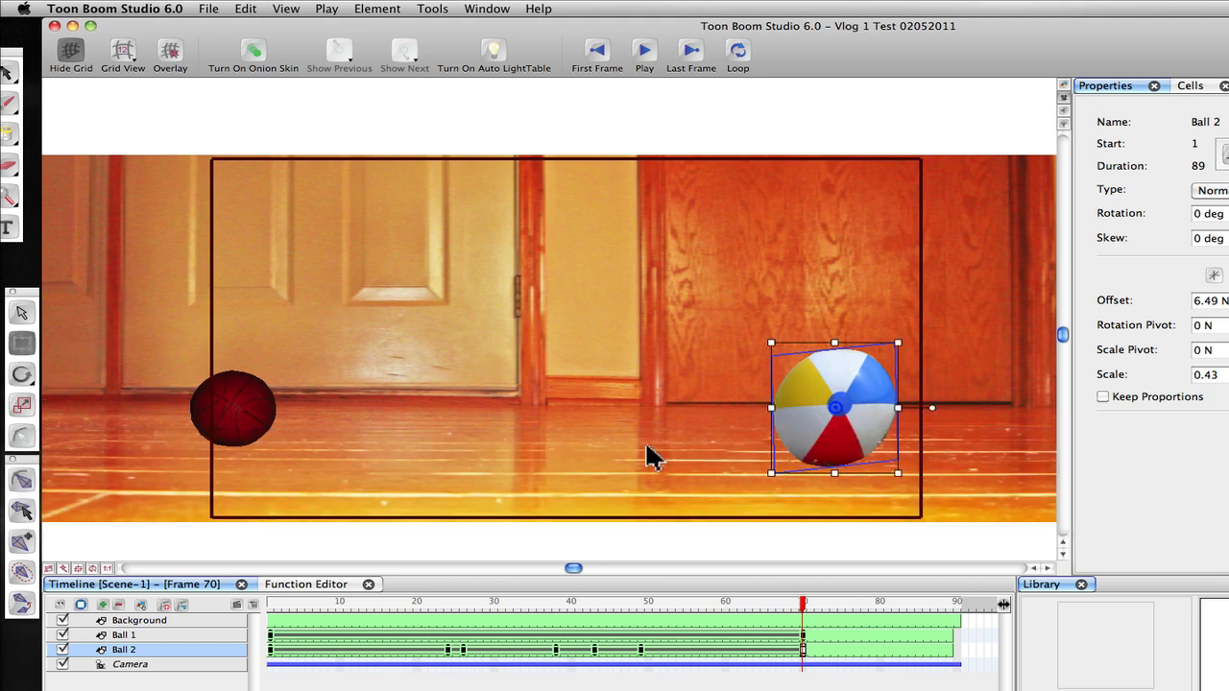
drag(833, 407, 961, 296)
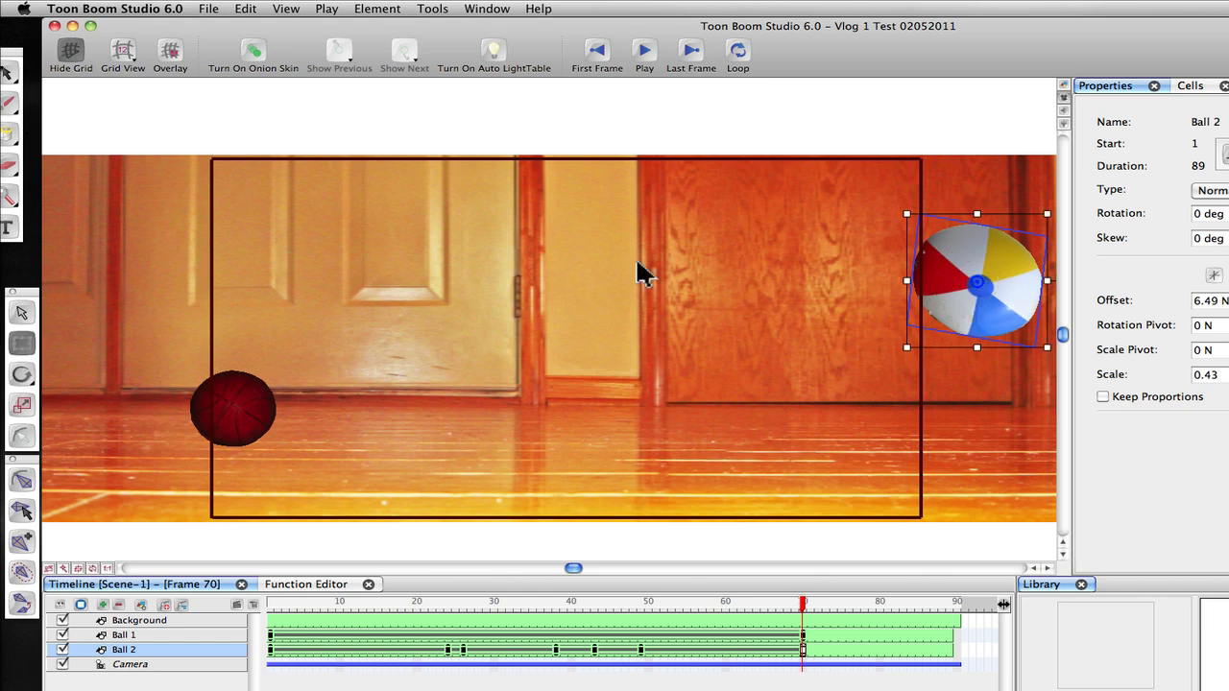
drag(976, 281, 999, 259)
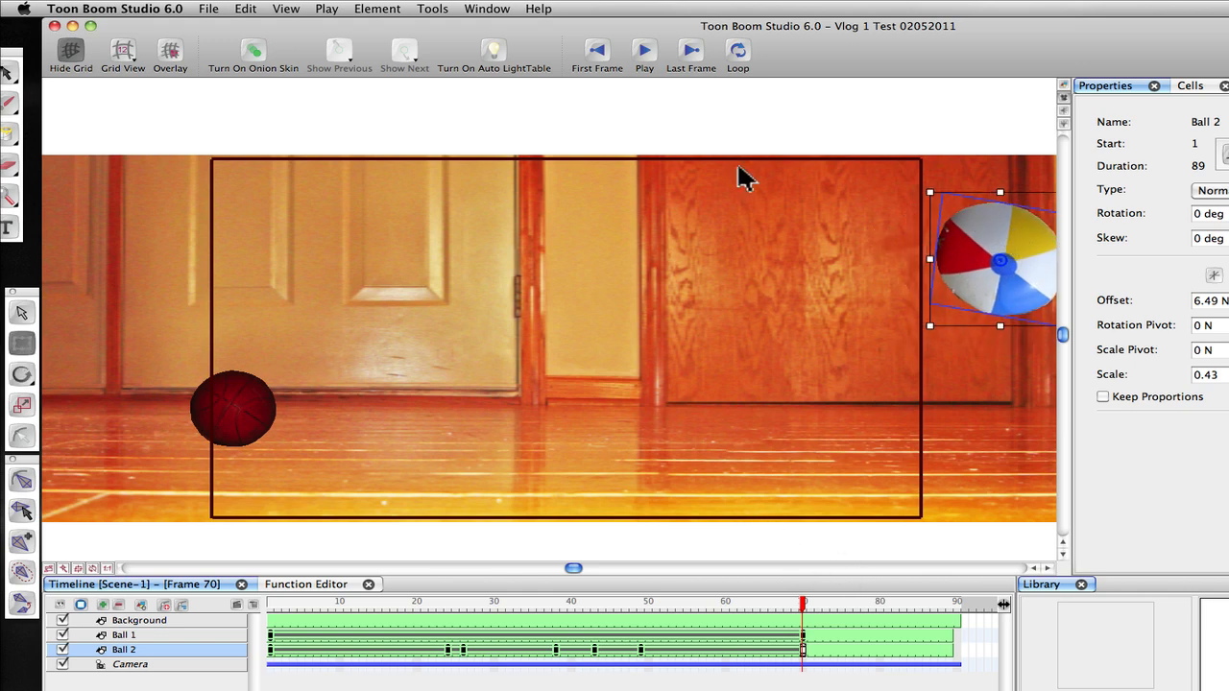
click(644, 50)
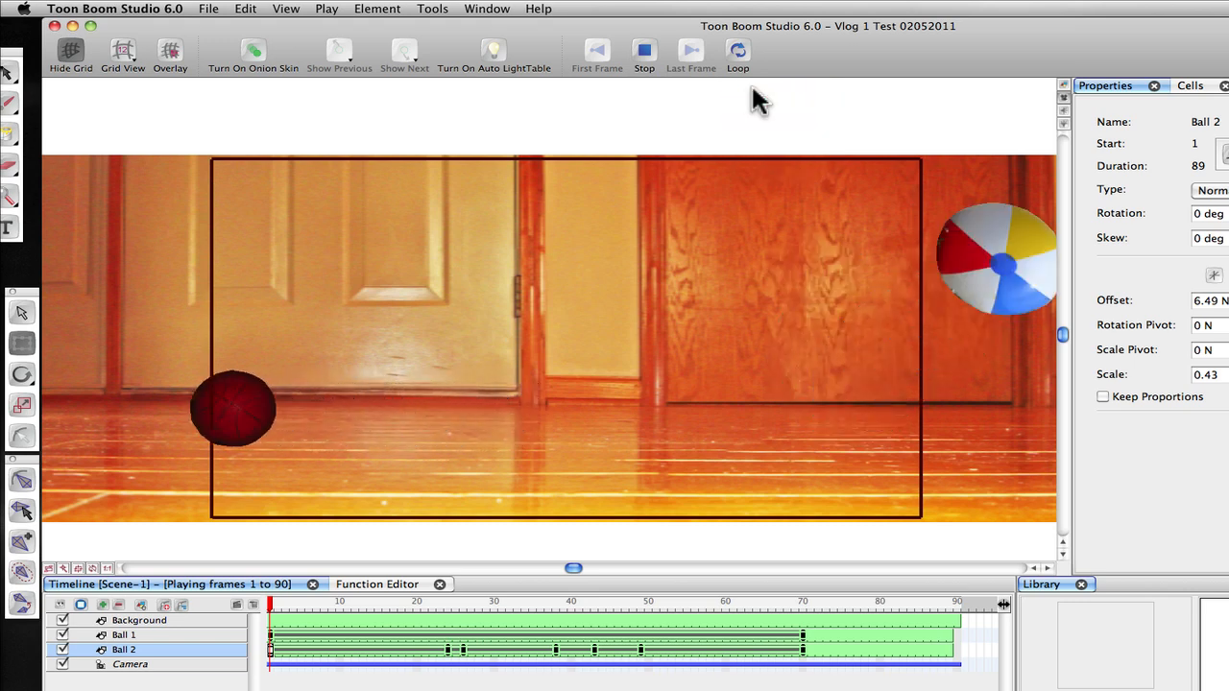
- Stop playback, rewind to frame 1 and replay frames 1–90
click(644, 50)
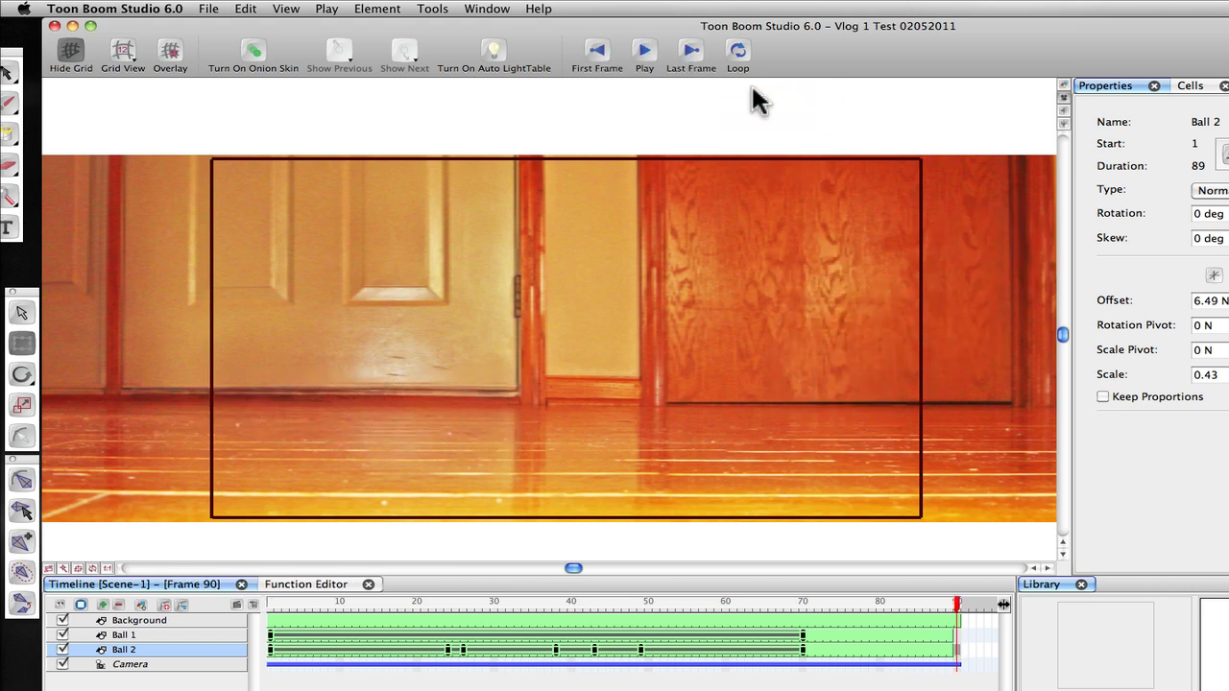
click(596, 55)
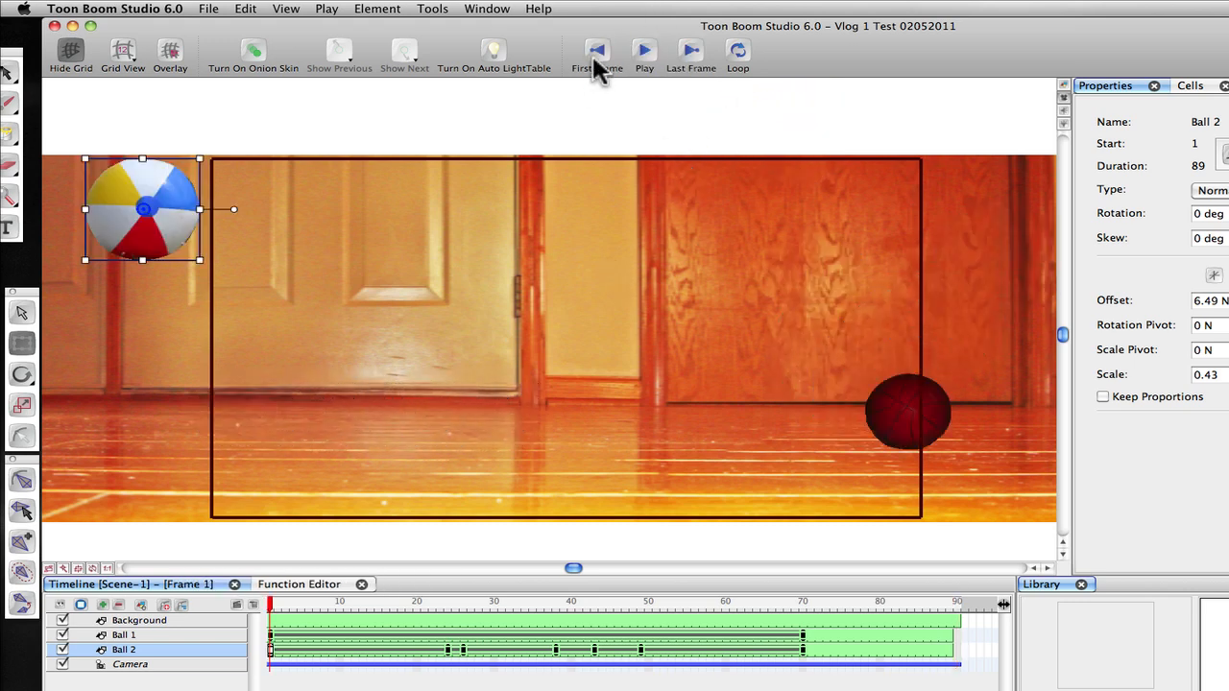
click(644, 53)
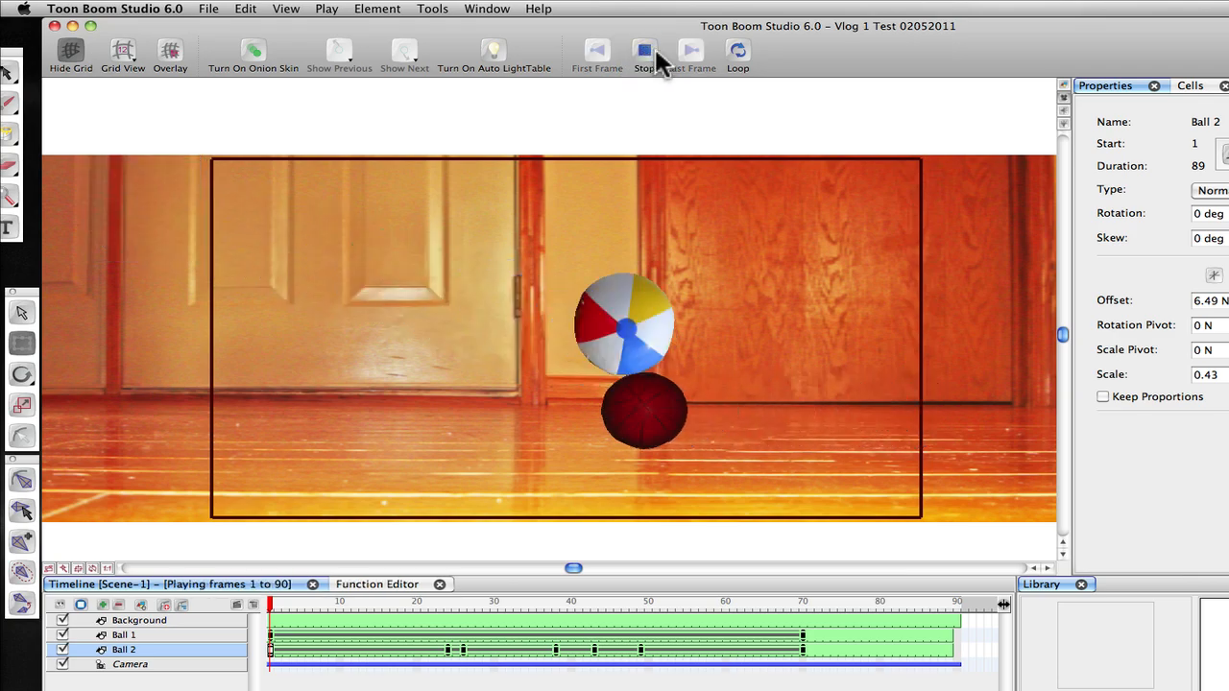